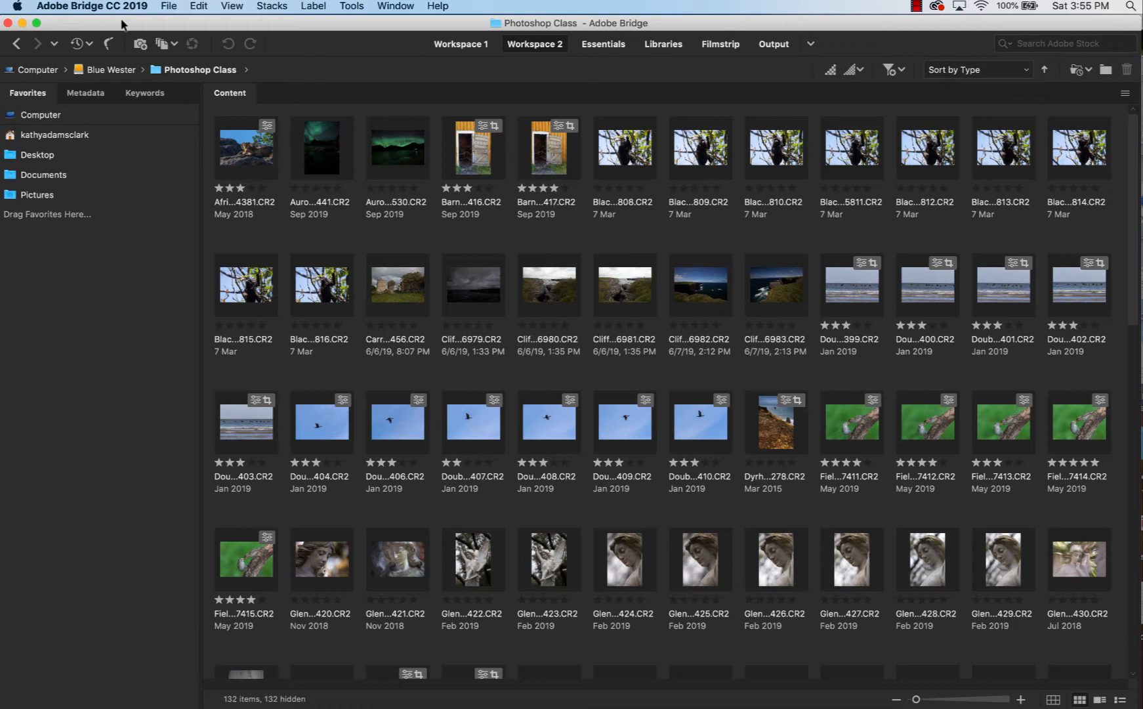
pyautogui.moveTo(118, 12)
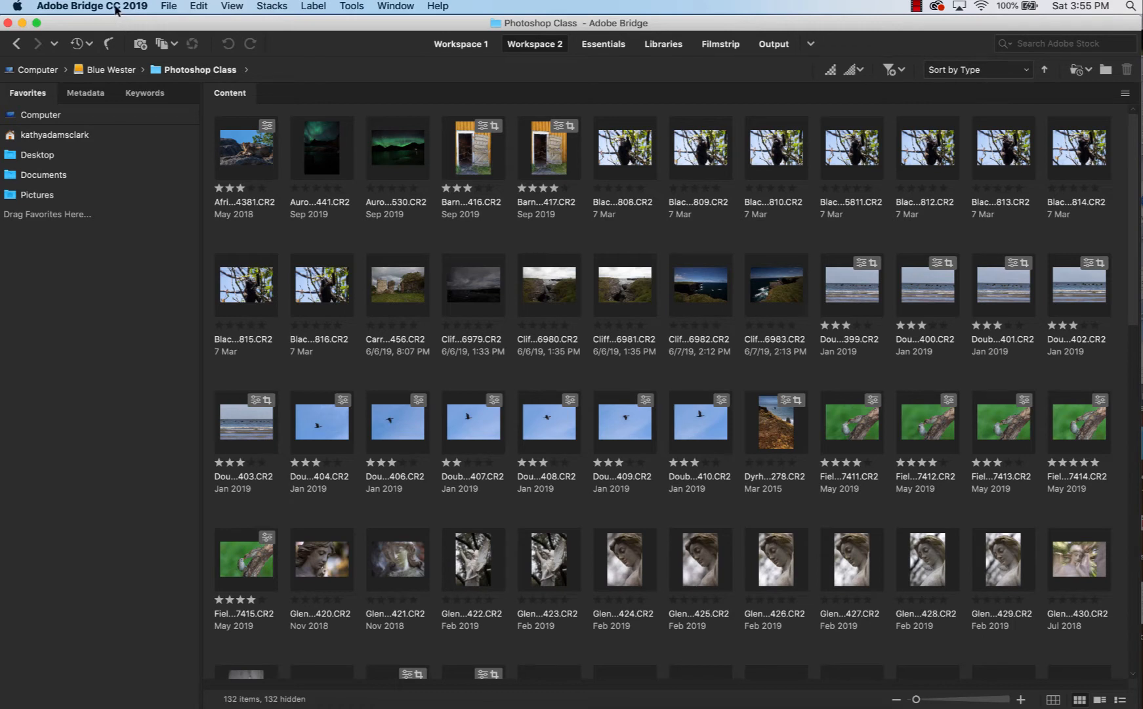
# Bring up the Adobe Bridge CC 2019 application menu from the macOS menu bar.
pyautogui.click(85, 7)
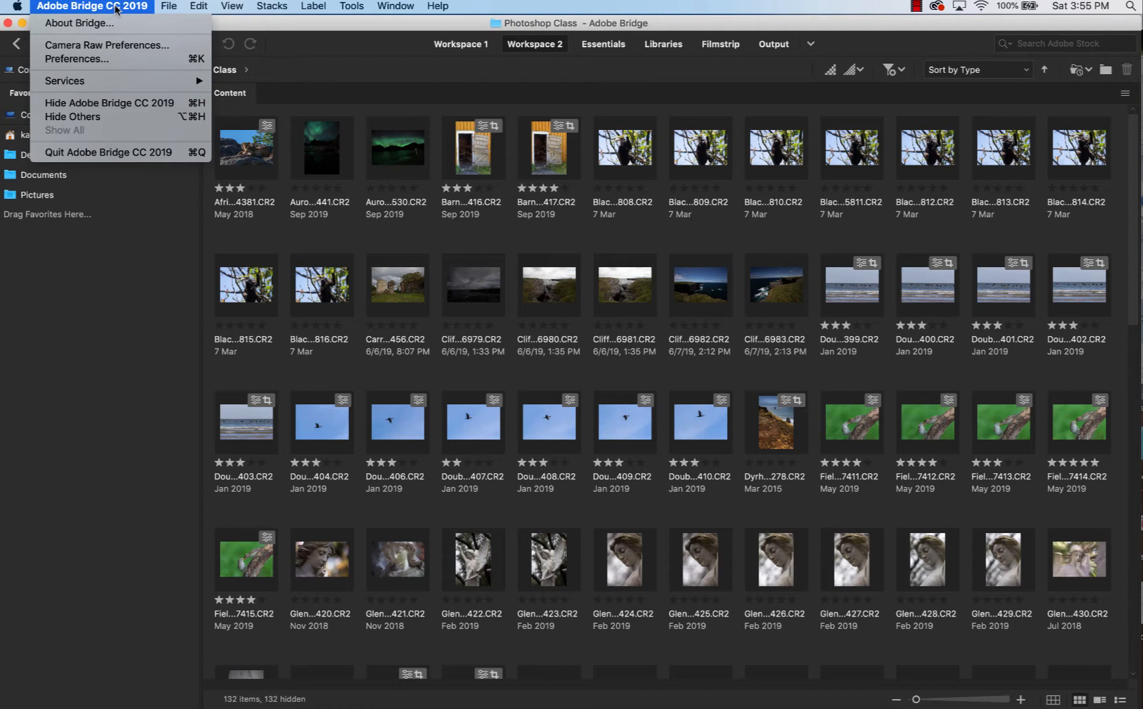
pyautogui.moveTo(108, 46)
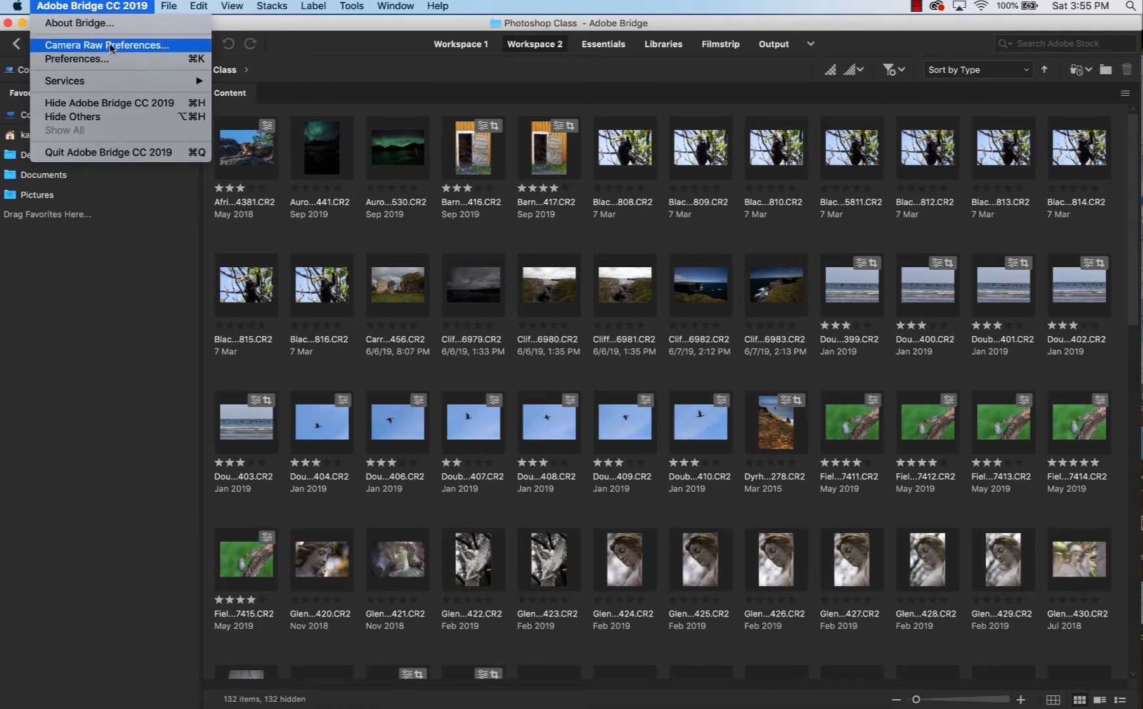
# Keep Camera Raw image settings in sidecar .xmp files with sharpening applied to all images.
pyautogui.click(107, 44)
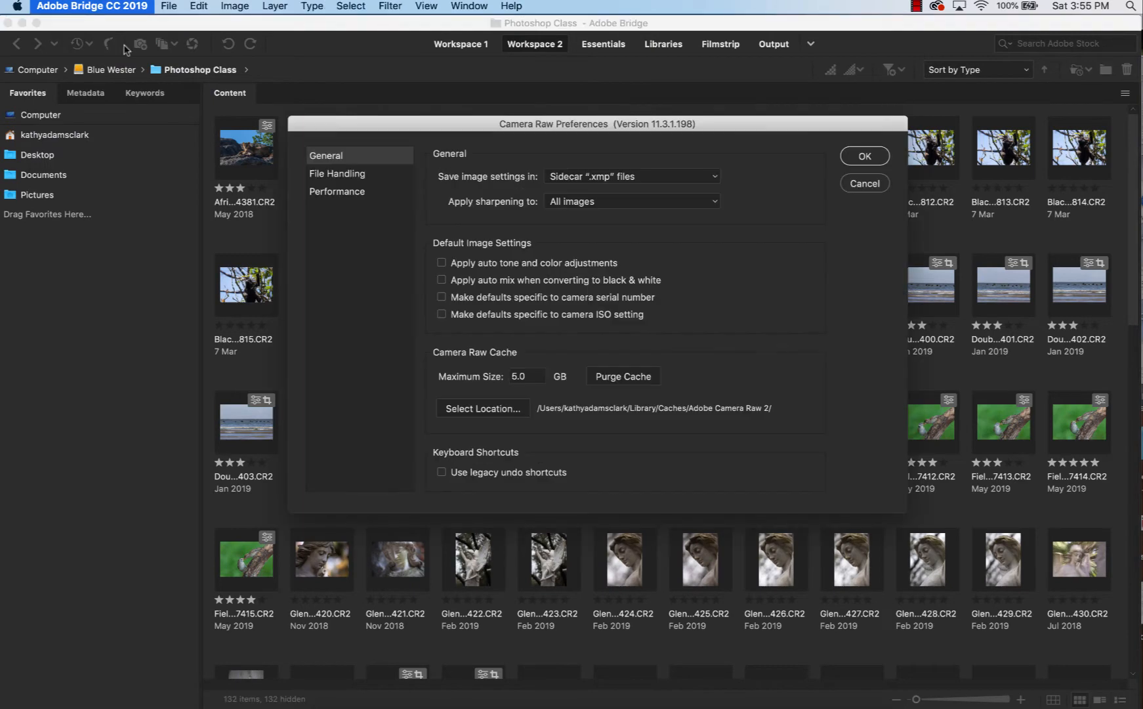
pyautogui.moveTo(368, 217)
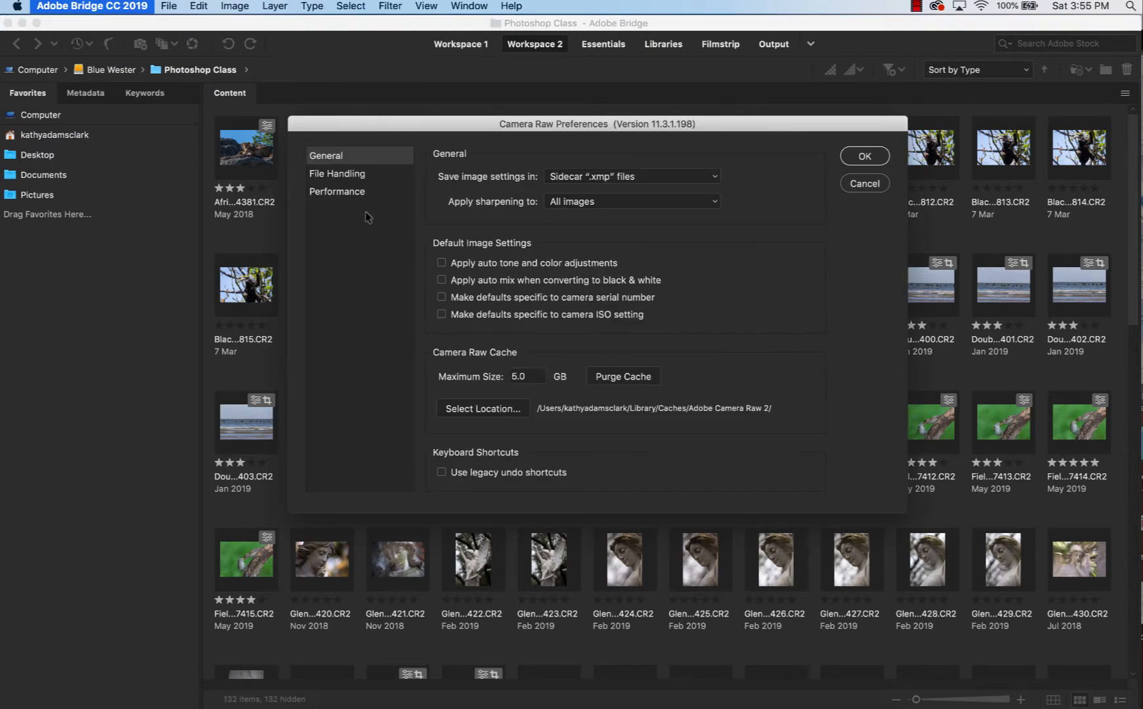
pyautogui.moveTo(343, 227)
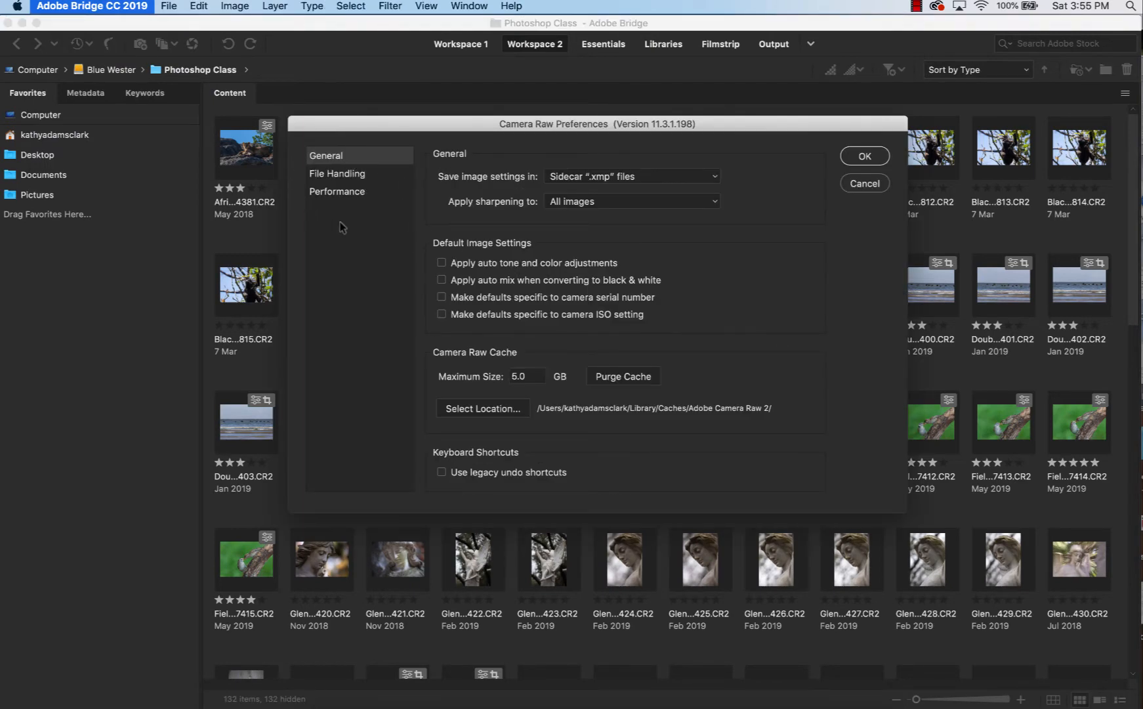
pyautogui.moveTo(458, 189)
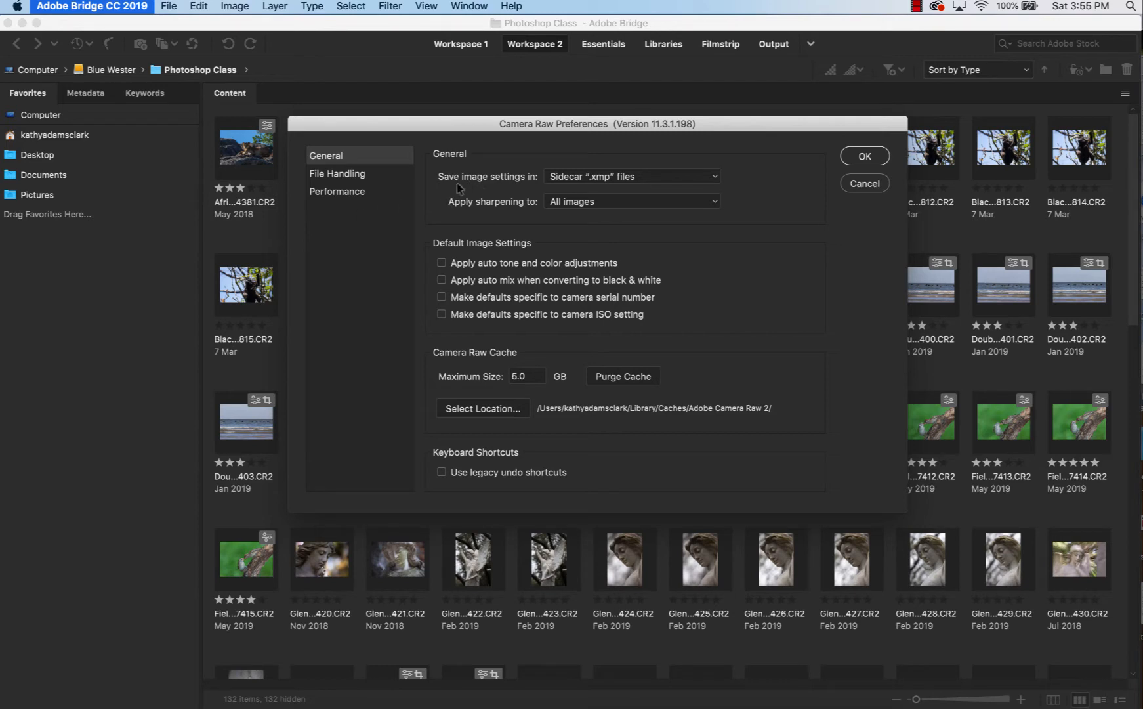
pyautogui.moveTo(602, 187)
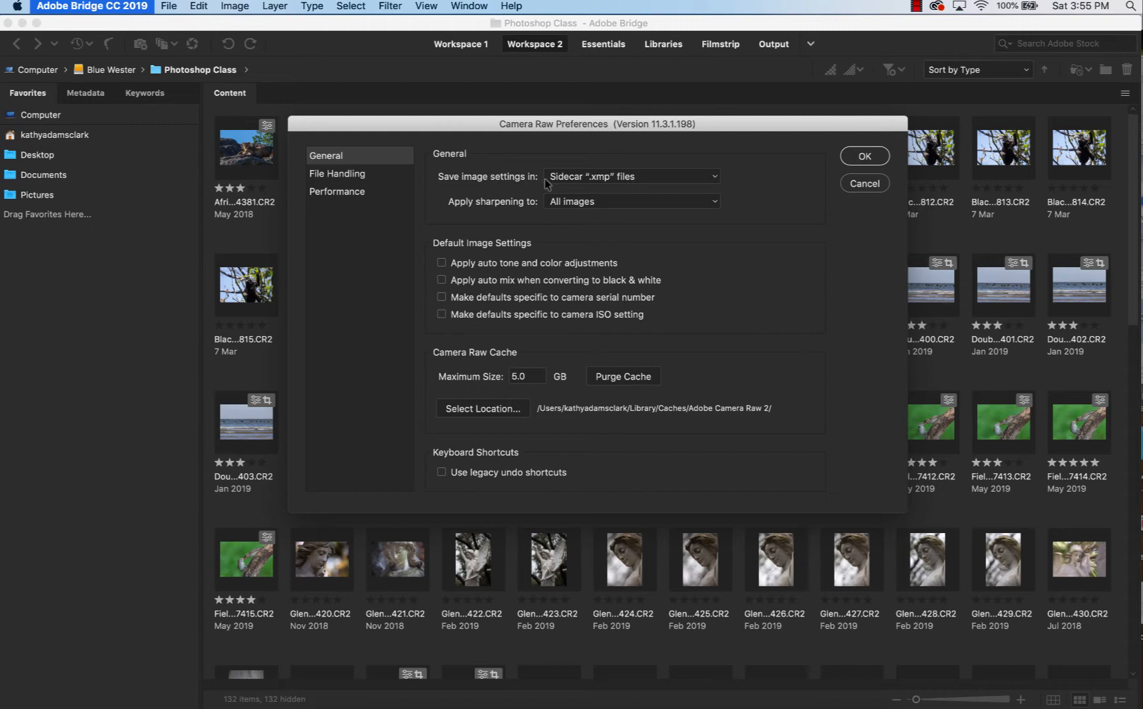
pyautogui.moveTo(686, 177)
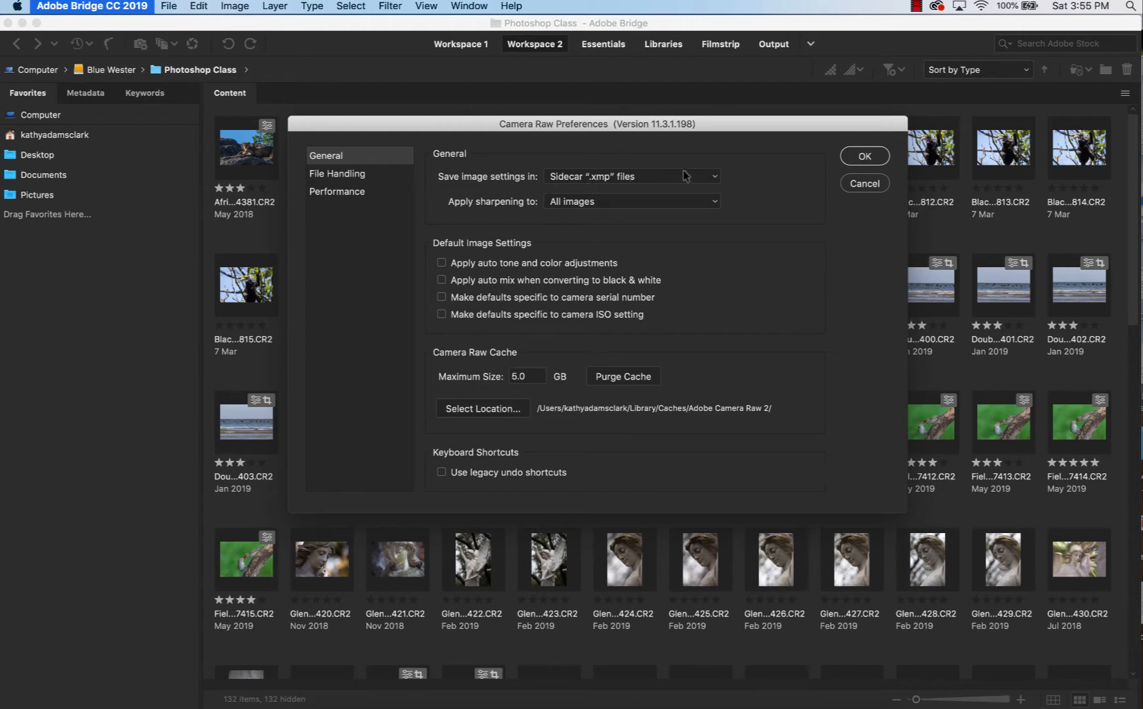
pyautogui.click(632, 176)
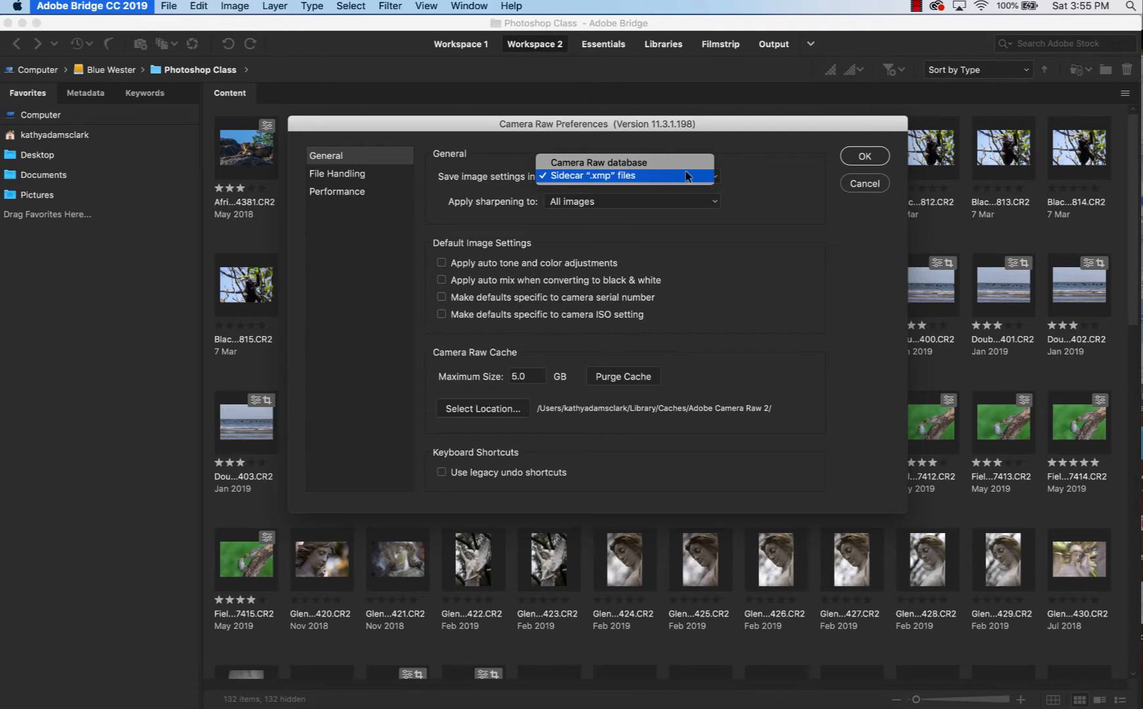
pyautogui.click(625, 176)
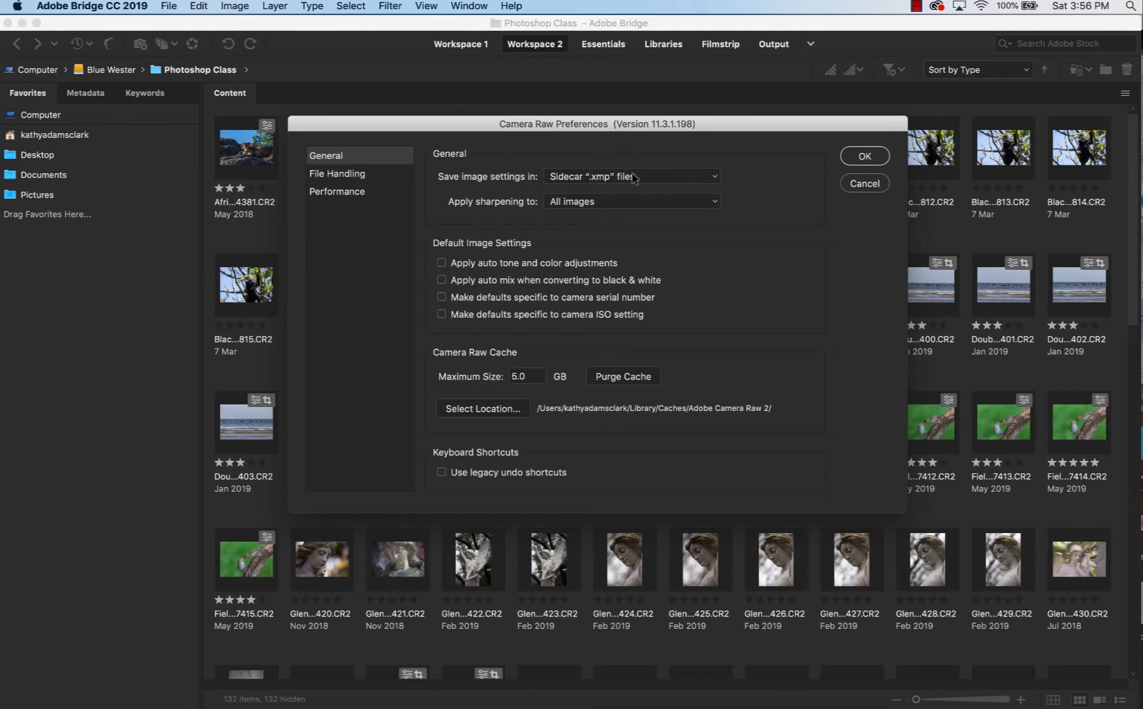
pyautogui.moveTo(463, 214)
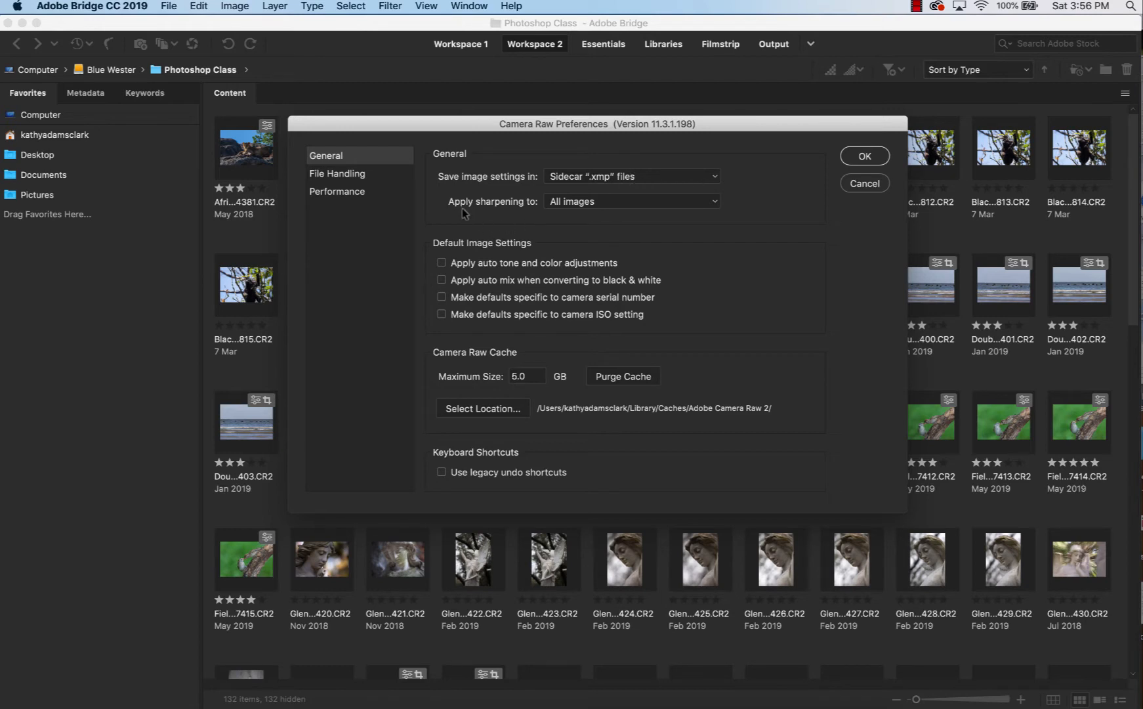
pyautogui.moveTo(670, 215)
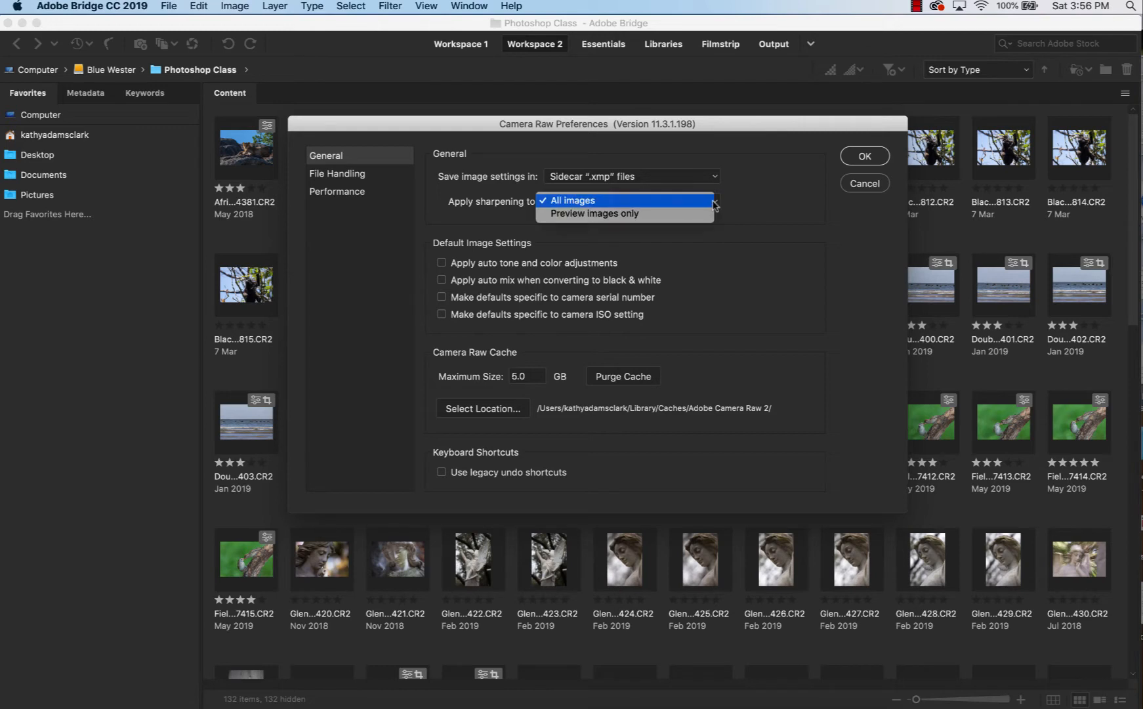
pyautogui.click(580, 201)
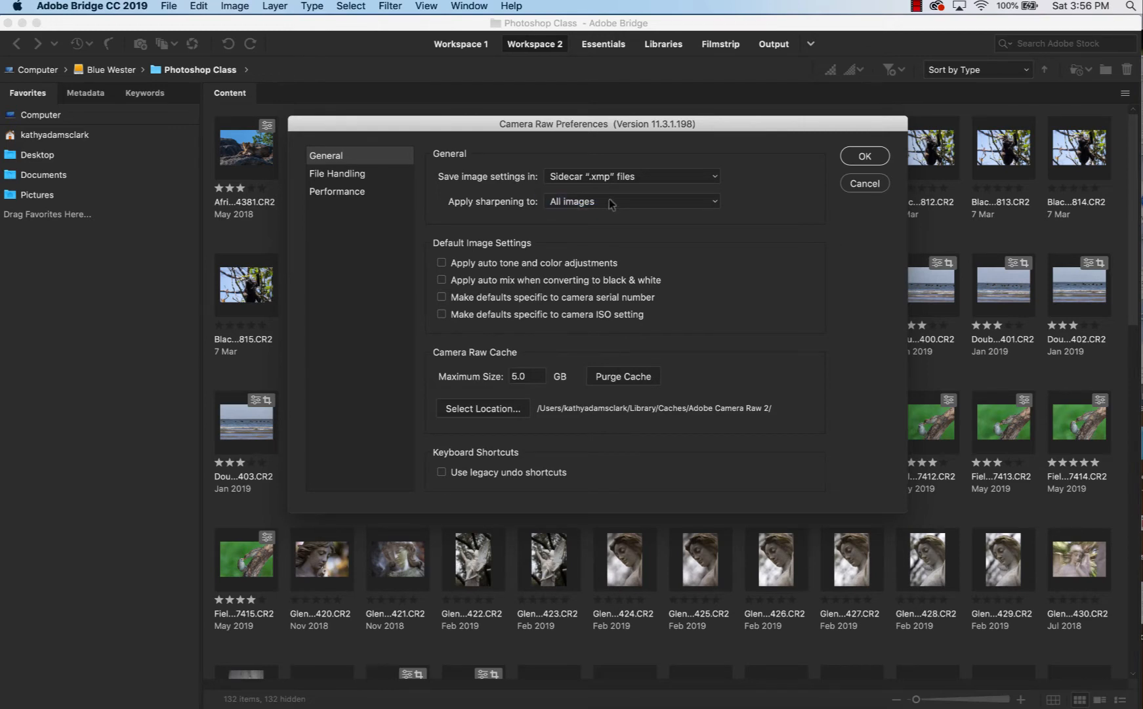
pyautogui.moveTo(638, 222)
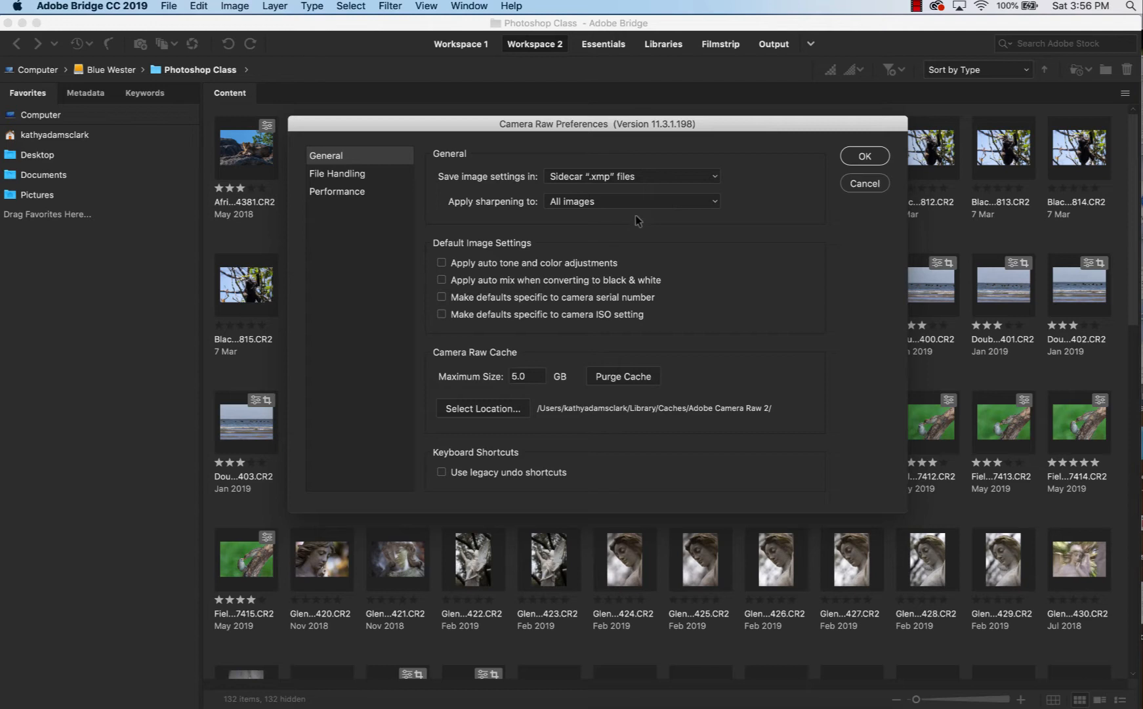
pyautogui.moveTo(538, 251)
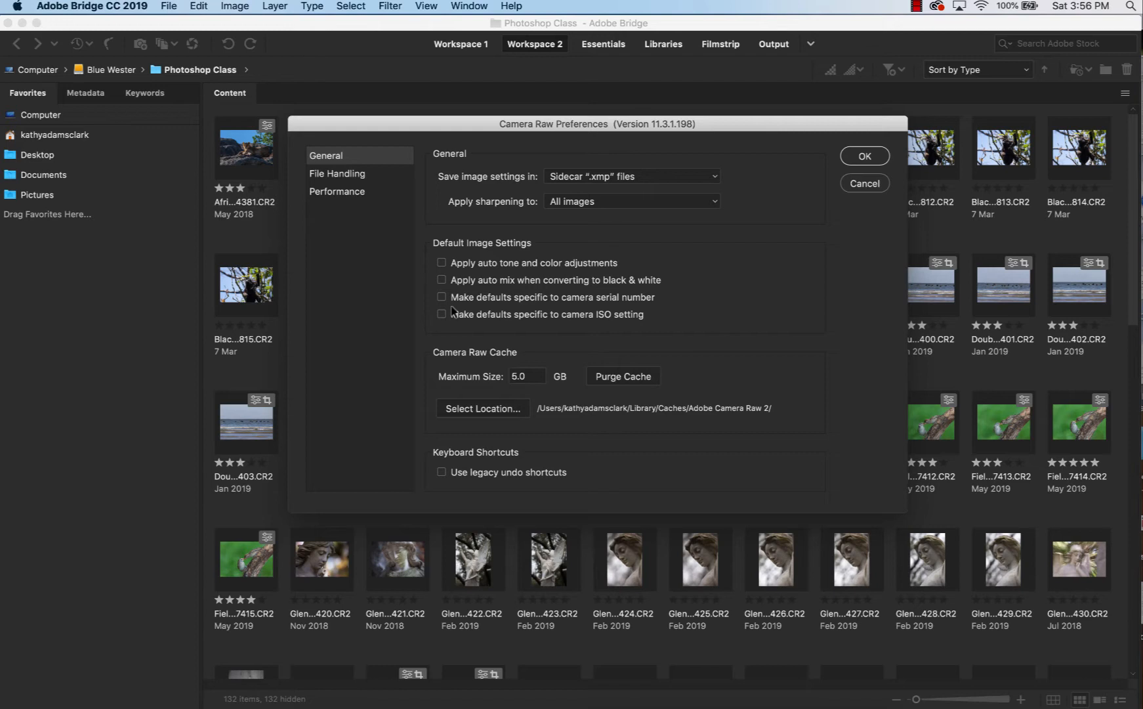
pyautogui.moveTo(460, 295)
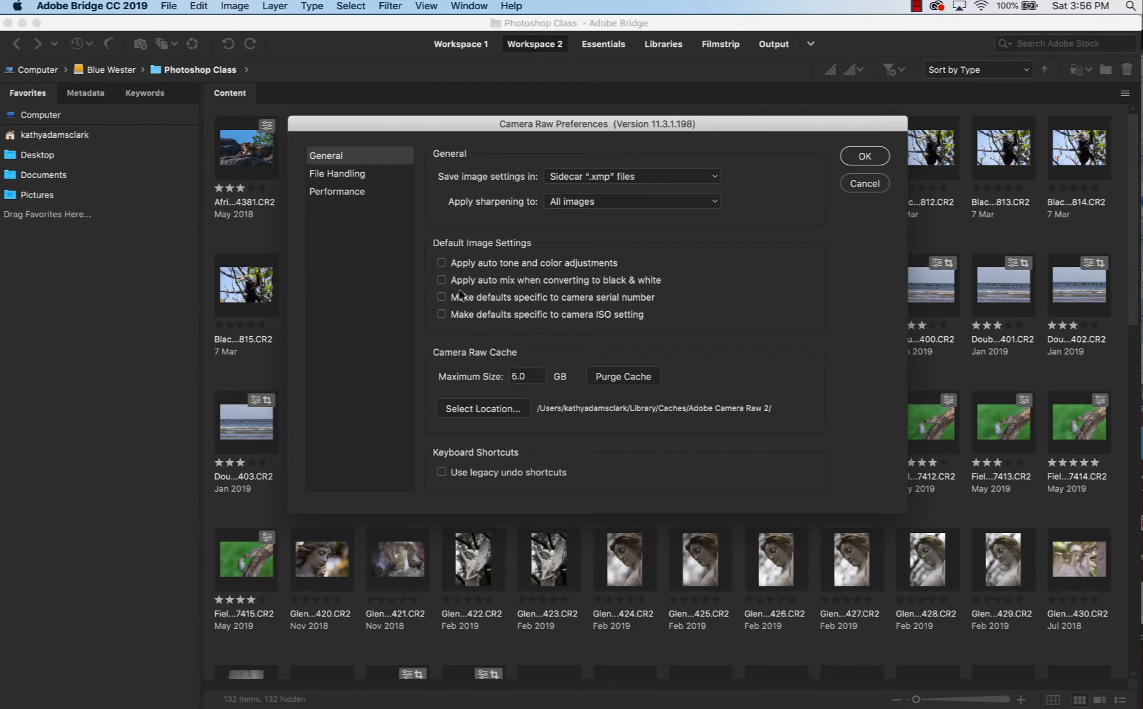
pyautogui.moveTo(581, 285)
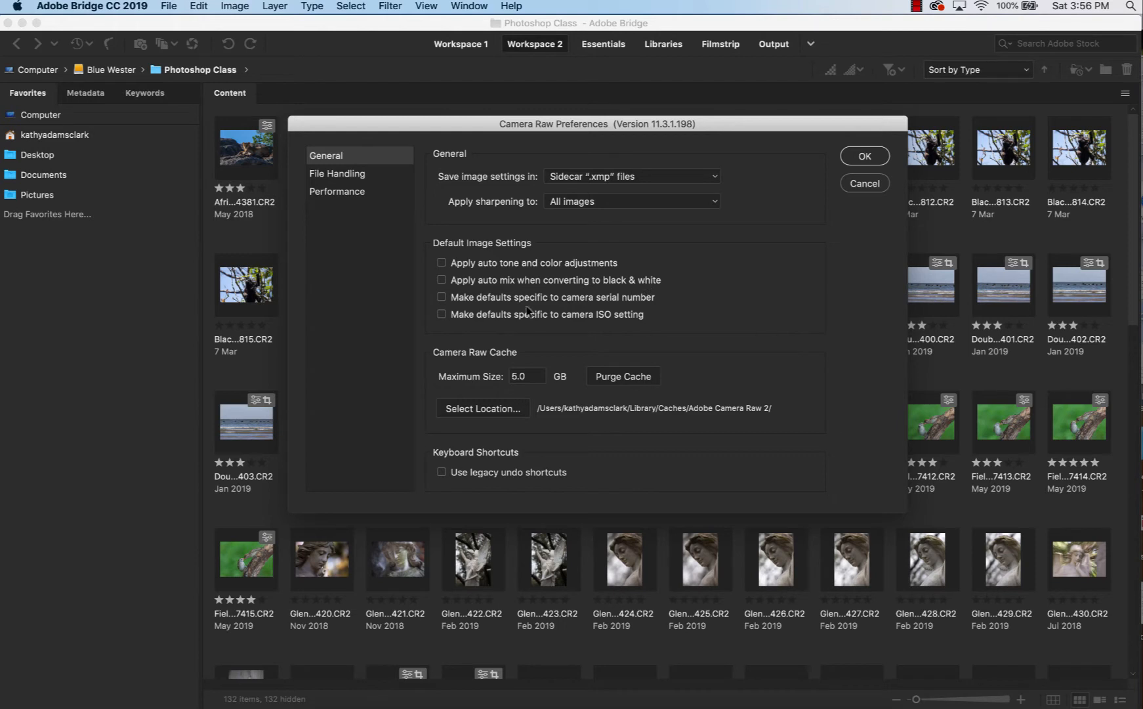
pyautogui.moveTo(486, 376)
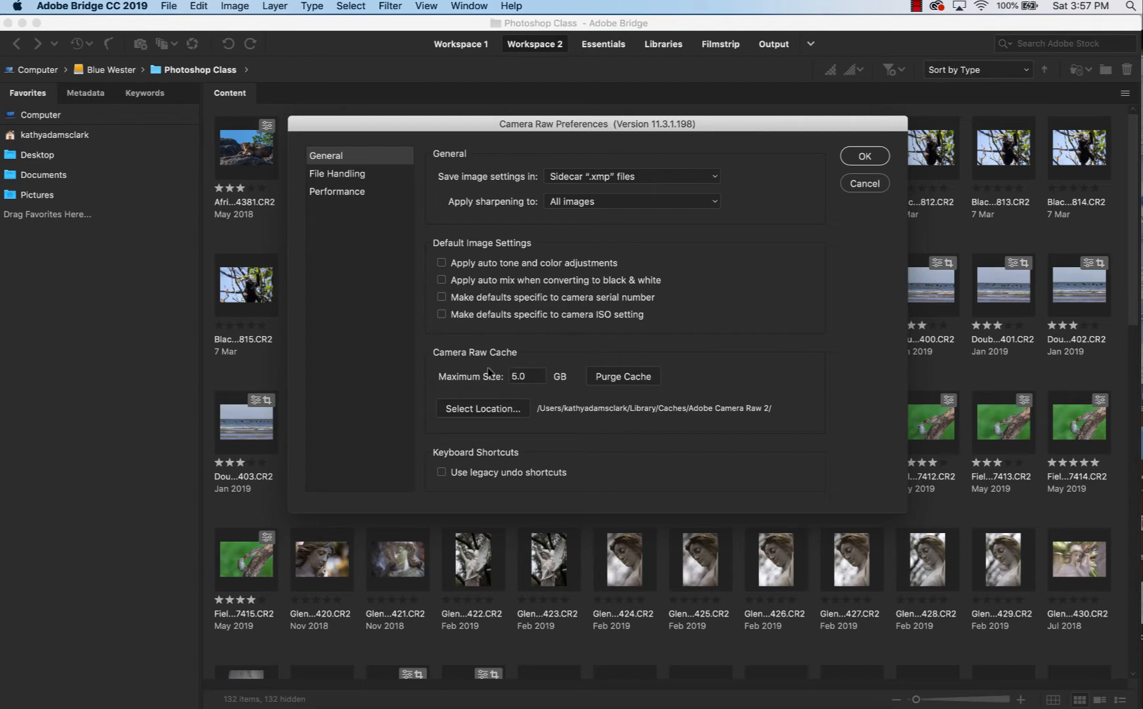
pyautogui.moveTo(496, 366)
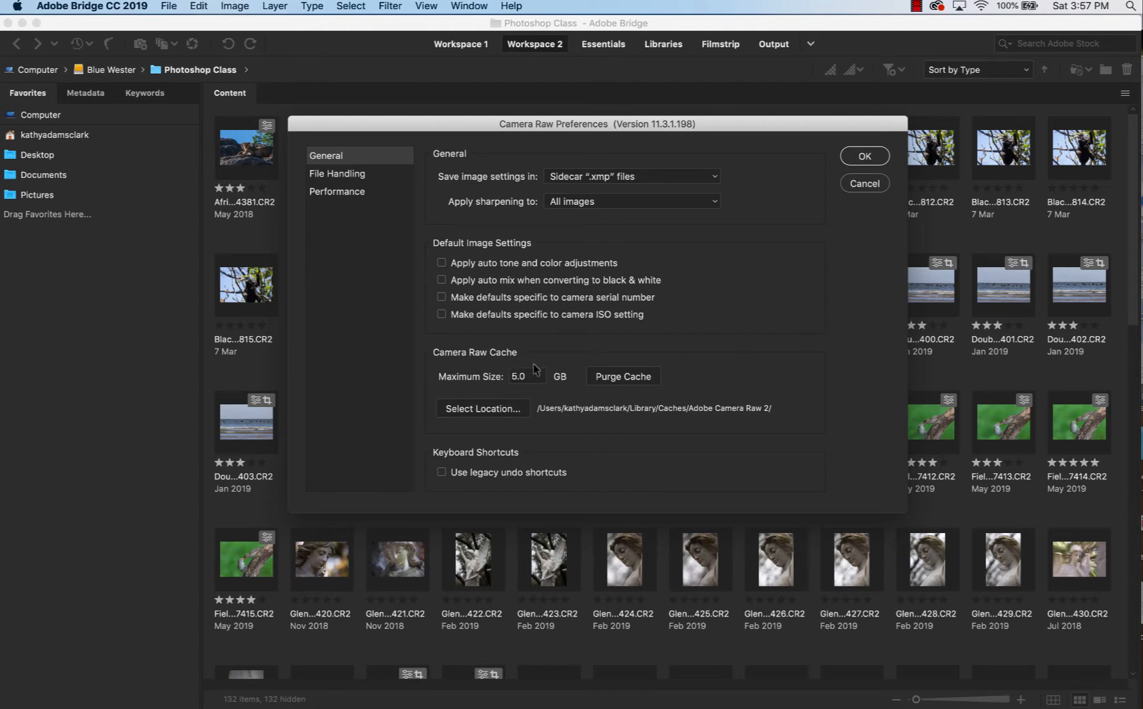
pyautogui.moveTo(636, 370)
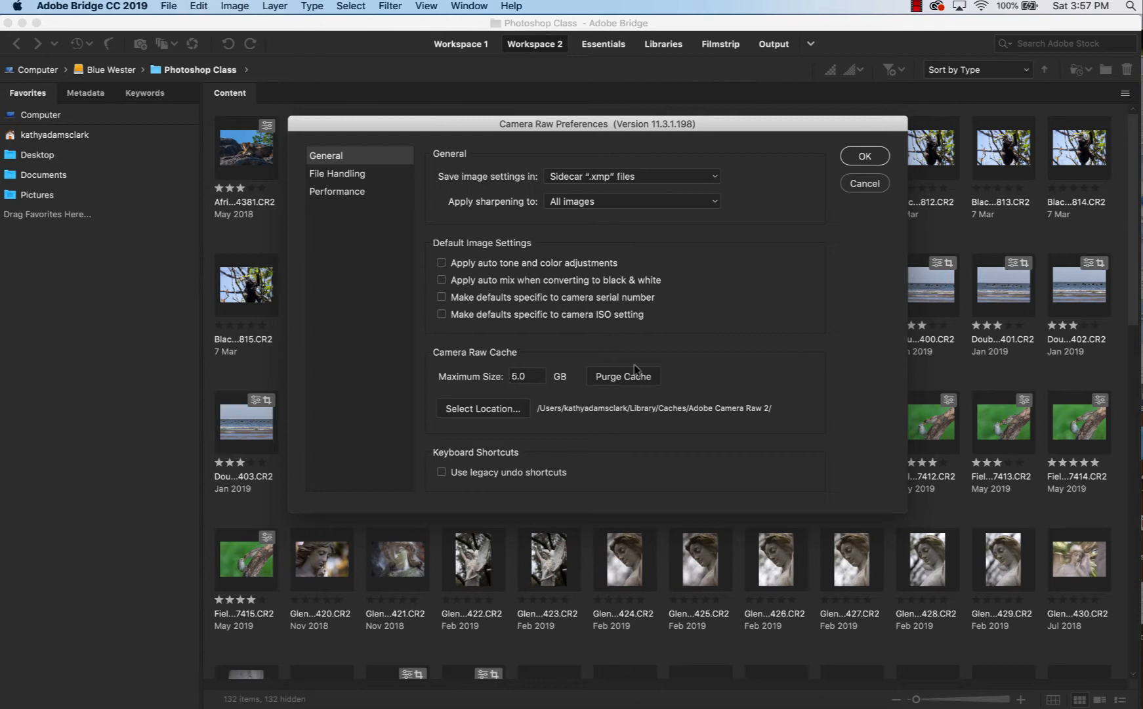
pyautogui.moveTo(548, 403)
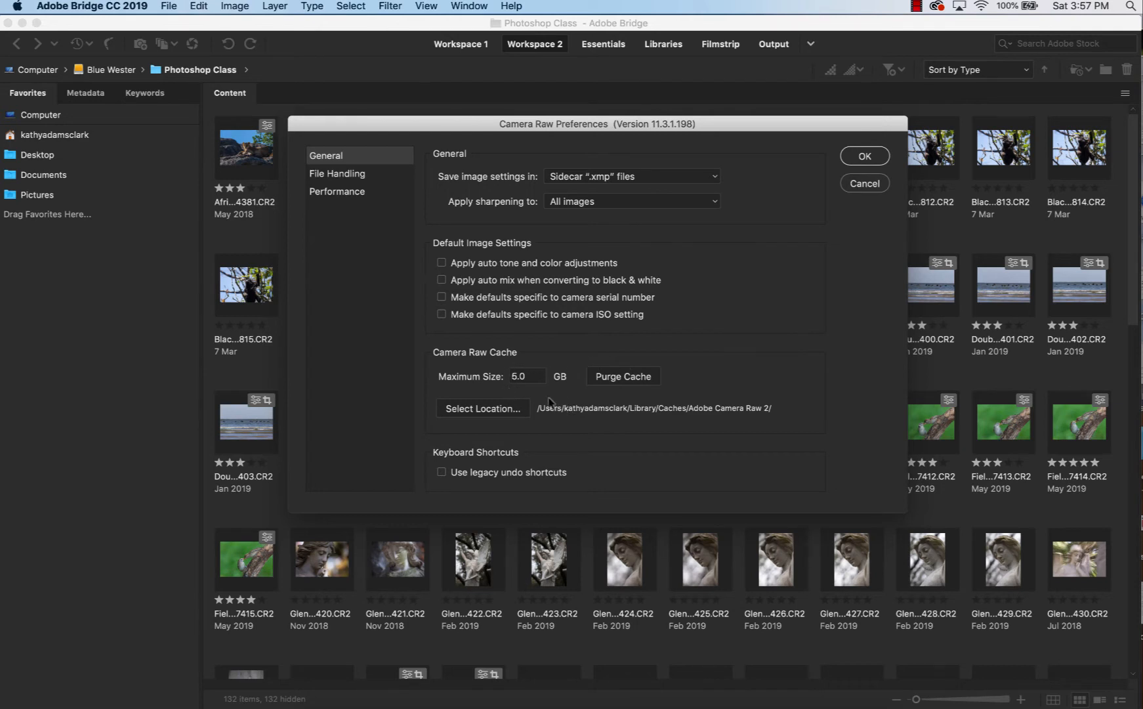
pyautogui.moveTo(535, 391)
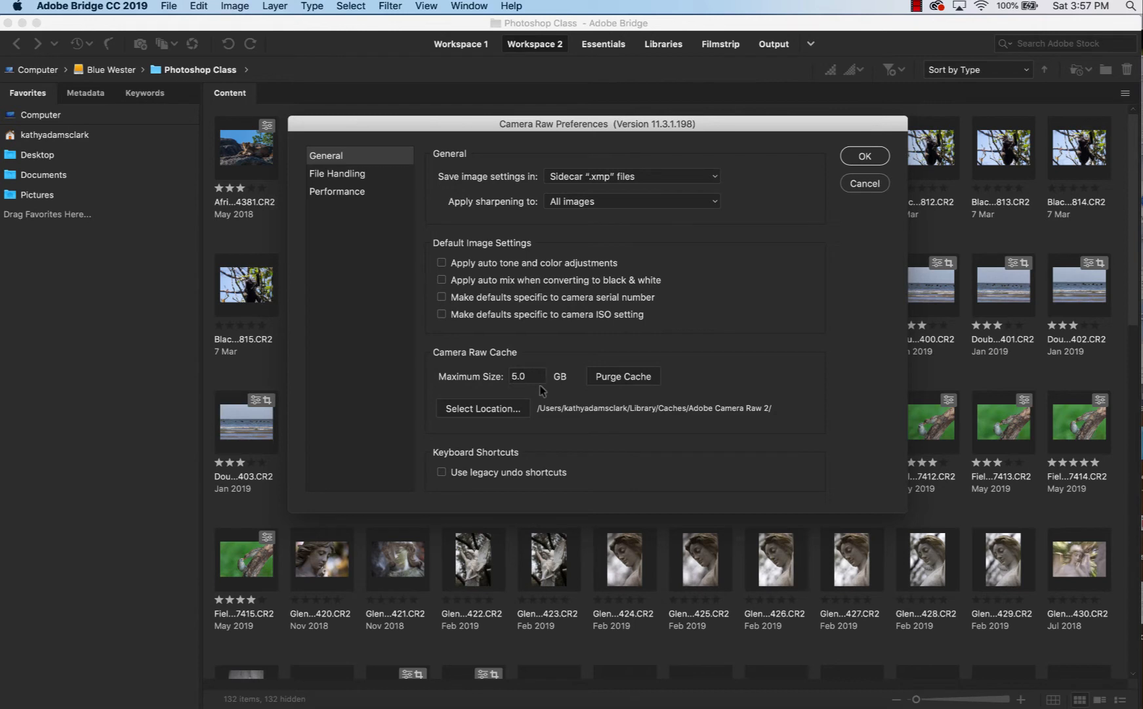
pyautogui.moveTo(616, 382)
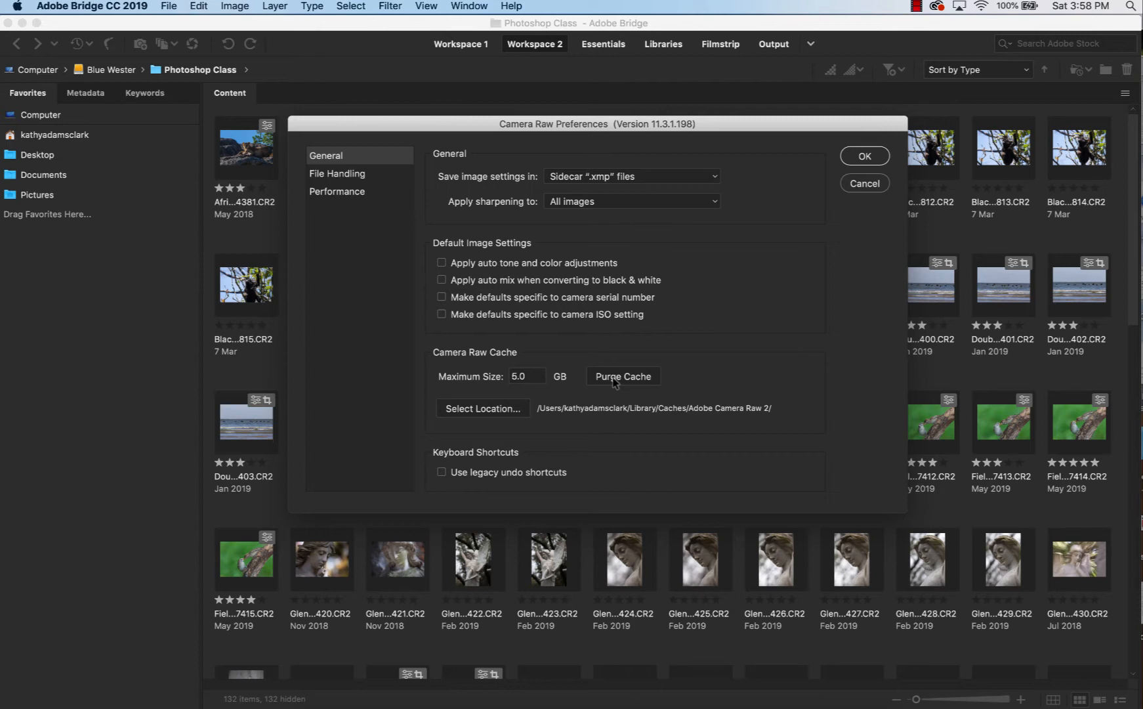
pyautogui.moveTo(490, 364)
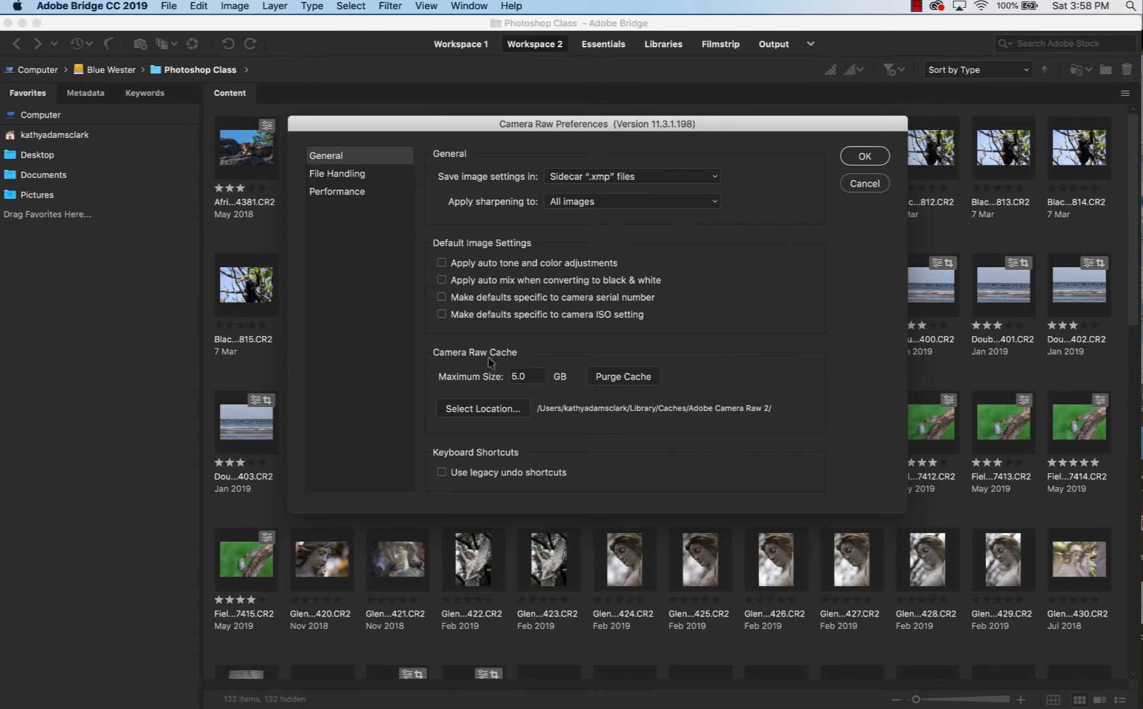
pyautogui.moveTo(530, 401)
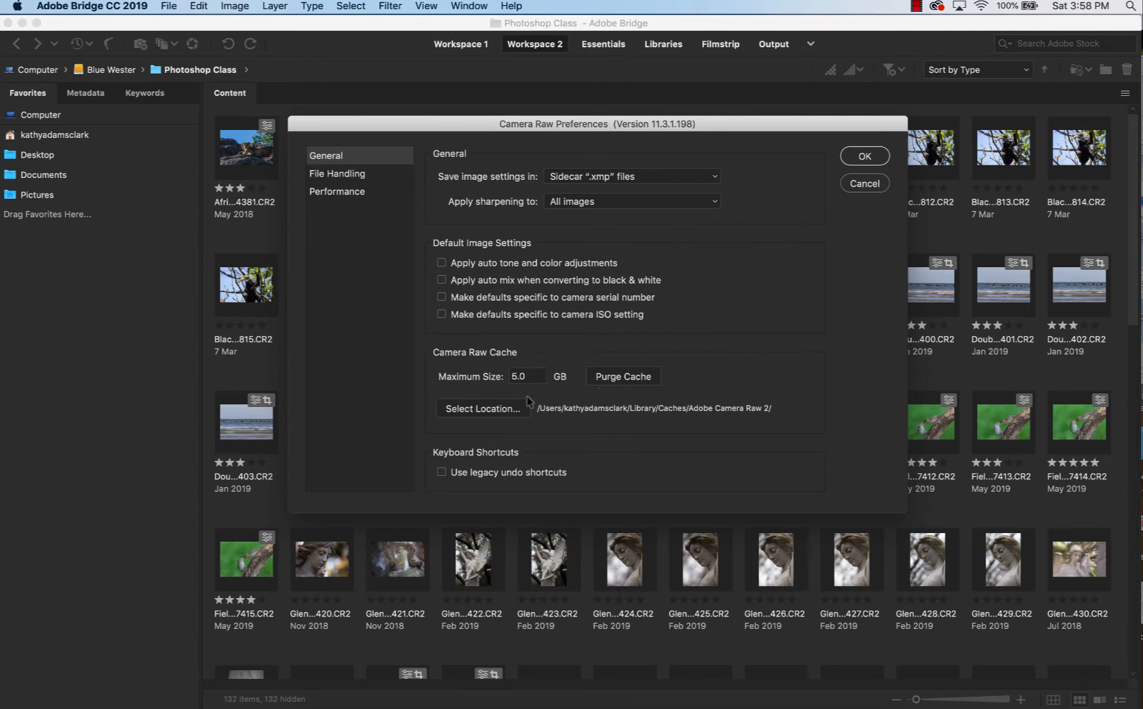
pyautogui.moveTo(680, 386)
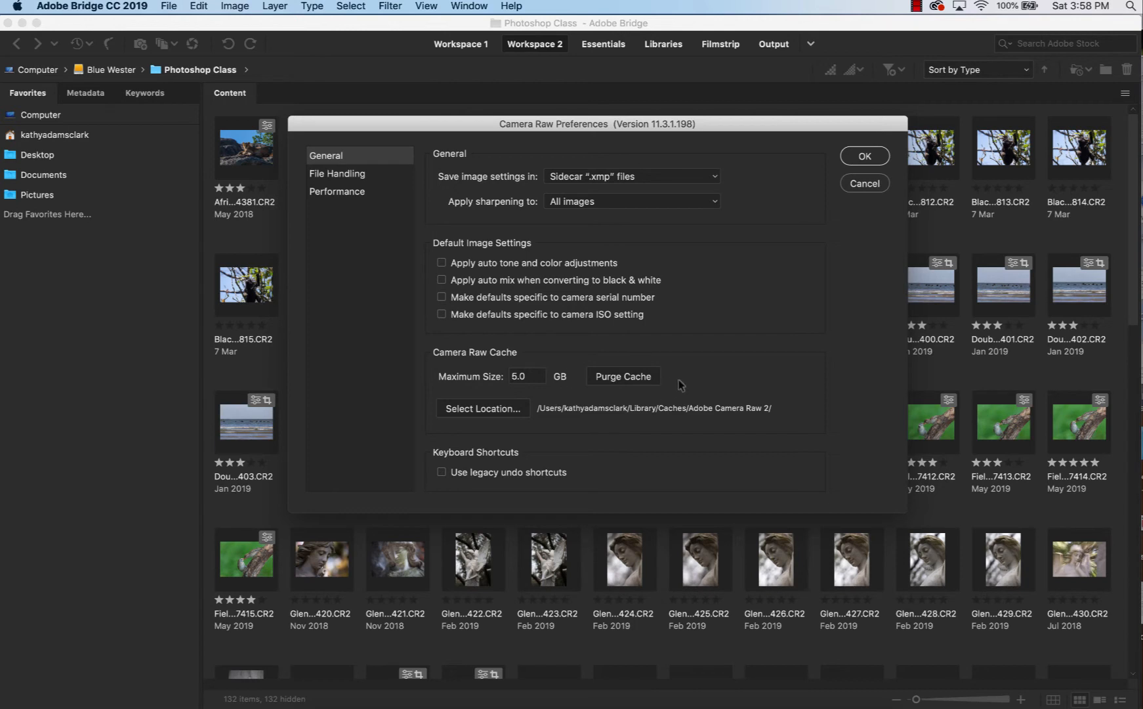
pyautogui.moveTo(546, 461)
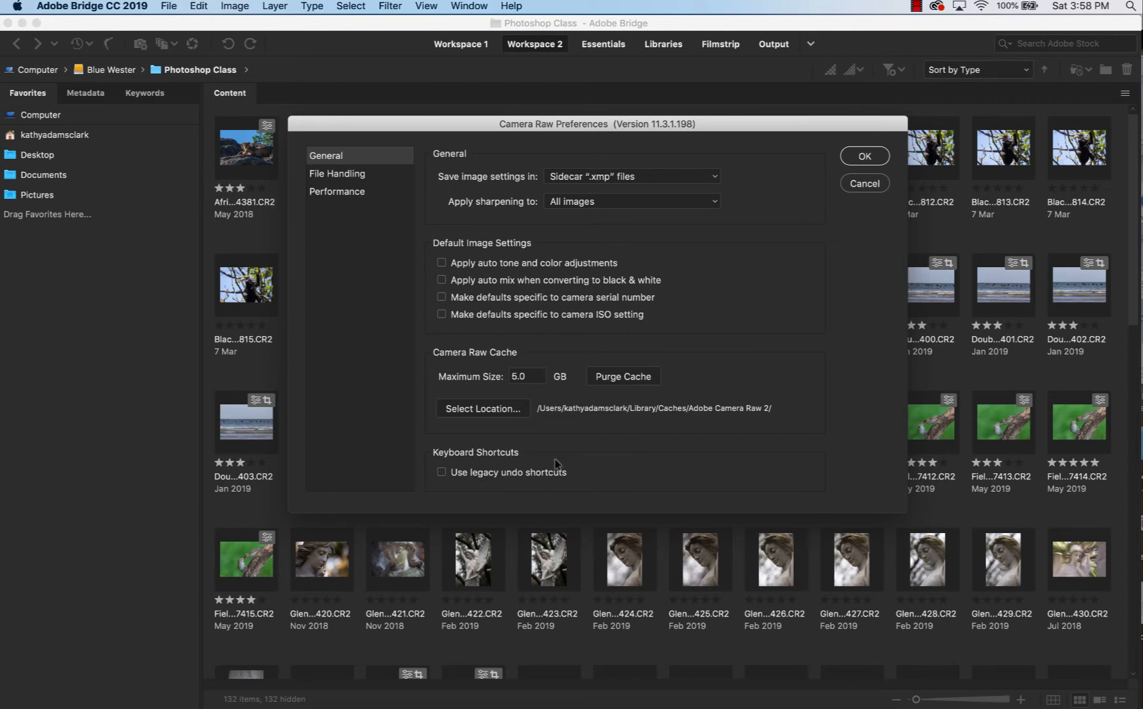
# Review Camera Raw file handling and performance settings, then accept the preferences with OK.
pyautogui.click(336, 173)
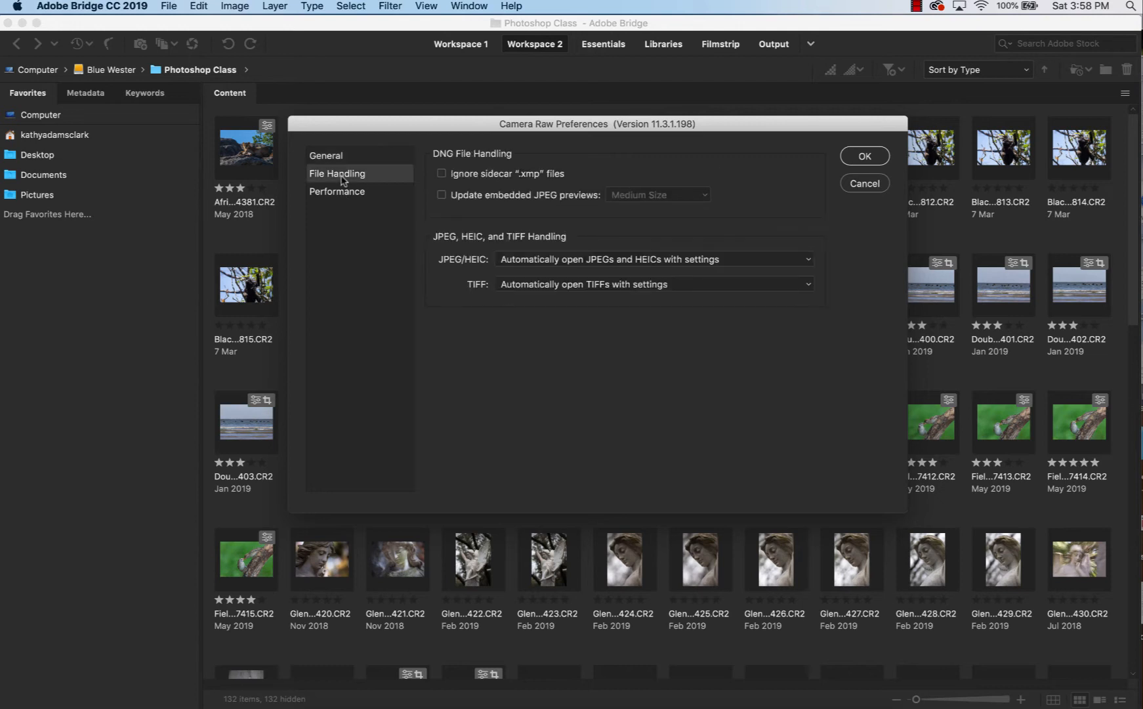
pyautogui.moveTo(476, 216)
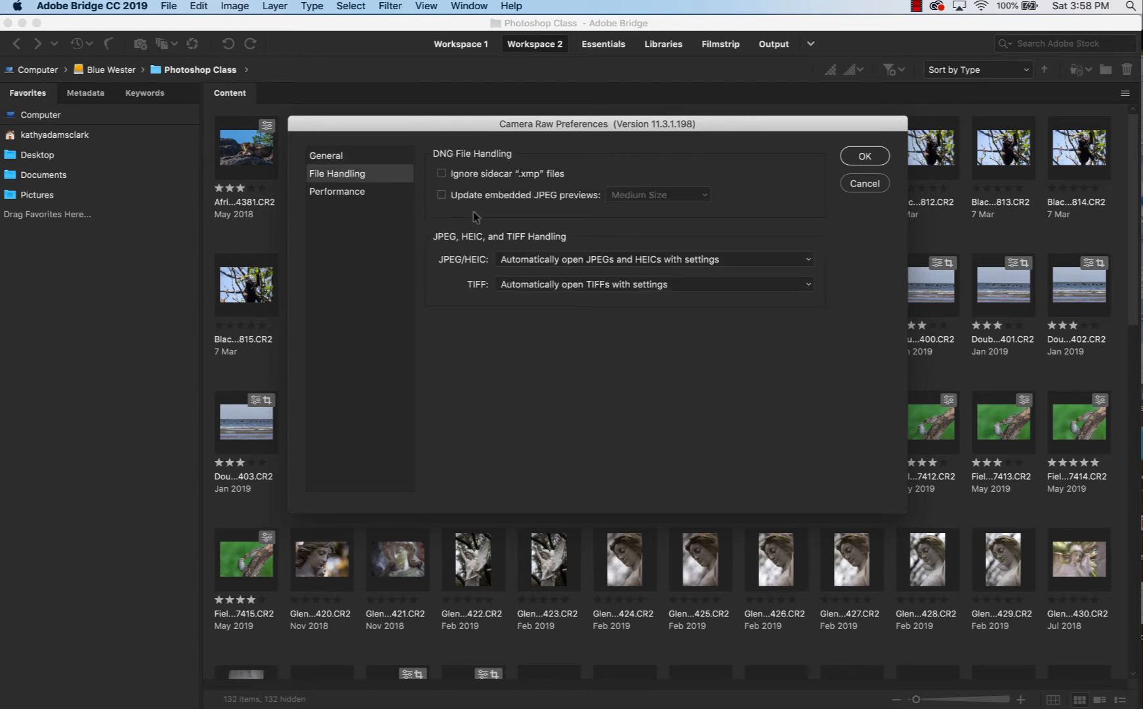
pyautogui.moveTo(554, 270)
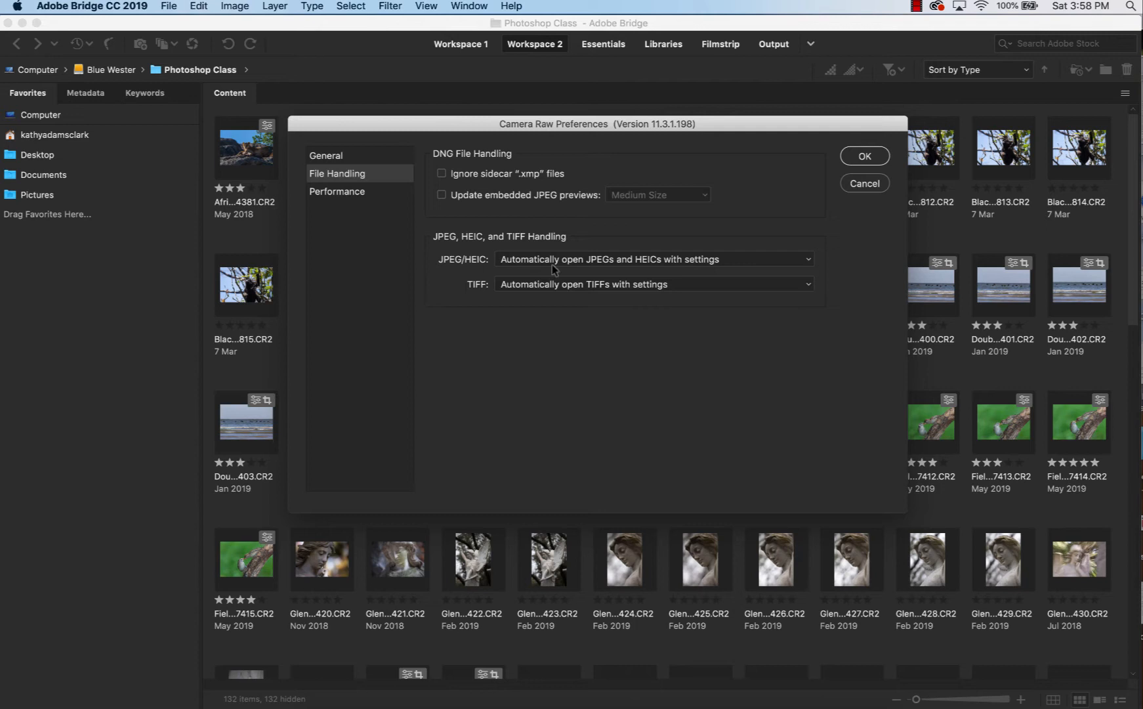
pyautogui.moveTo(691, 275)
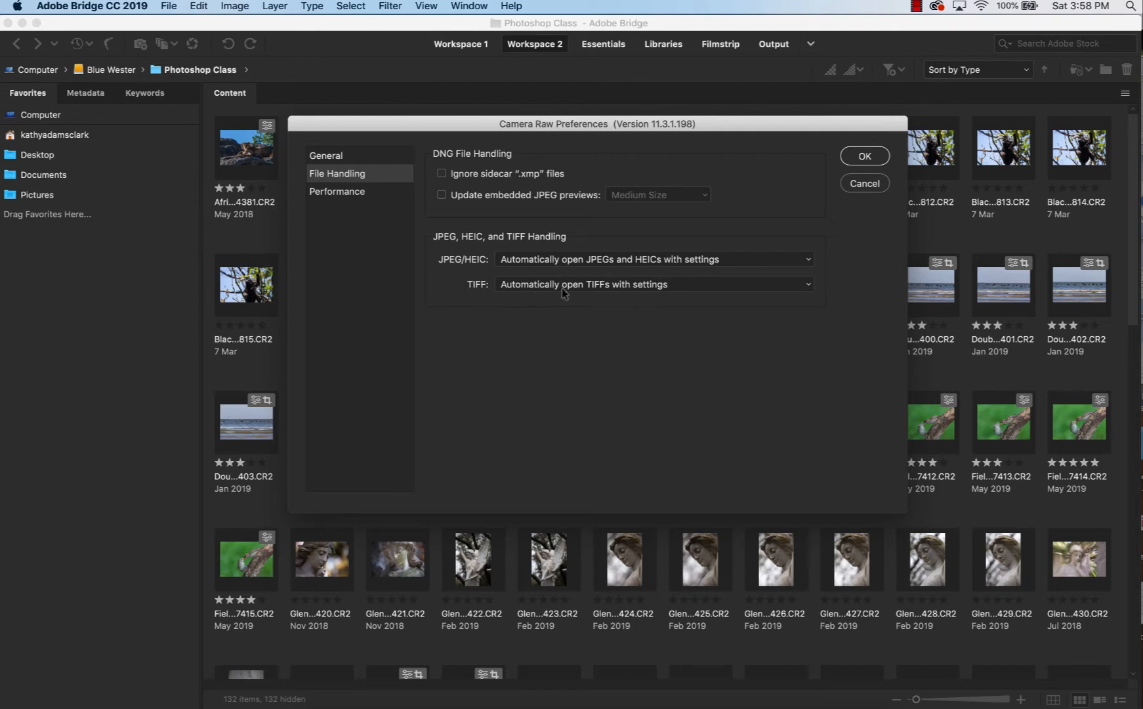
pyautogui.moveTo(656, 298)
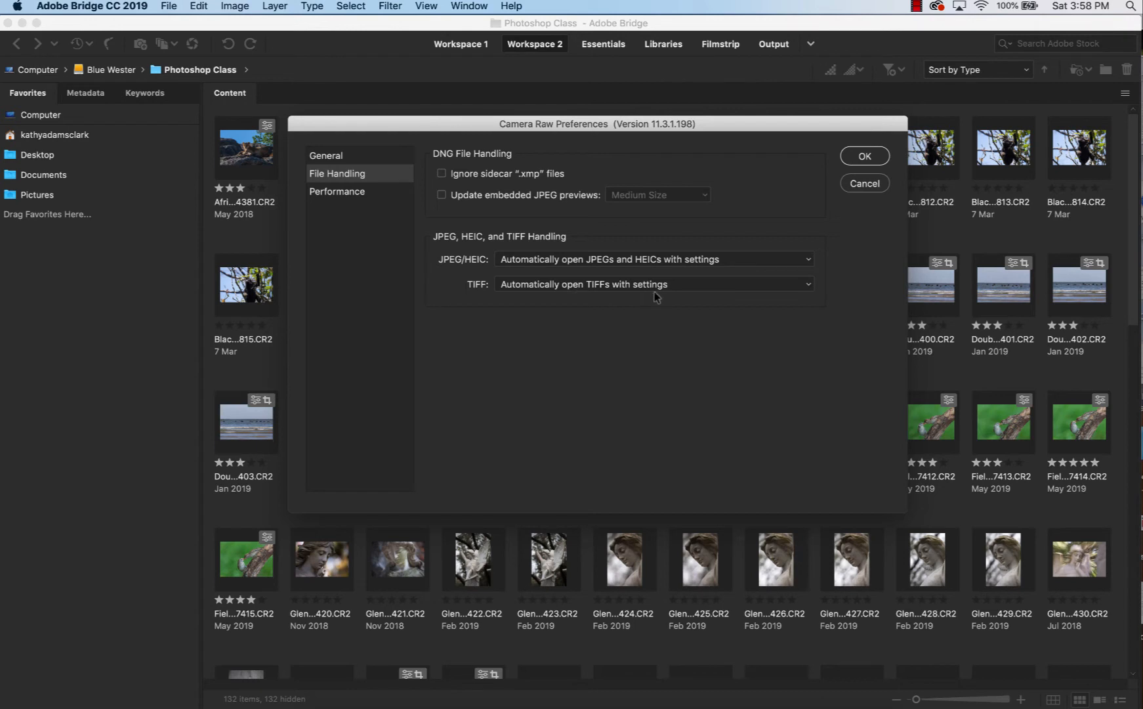
pyautogui.moveTo(339, 194)
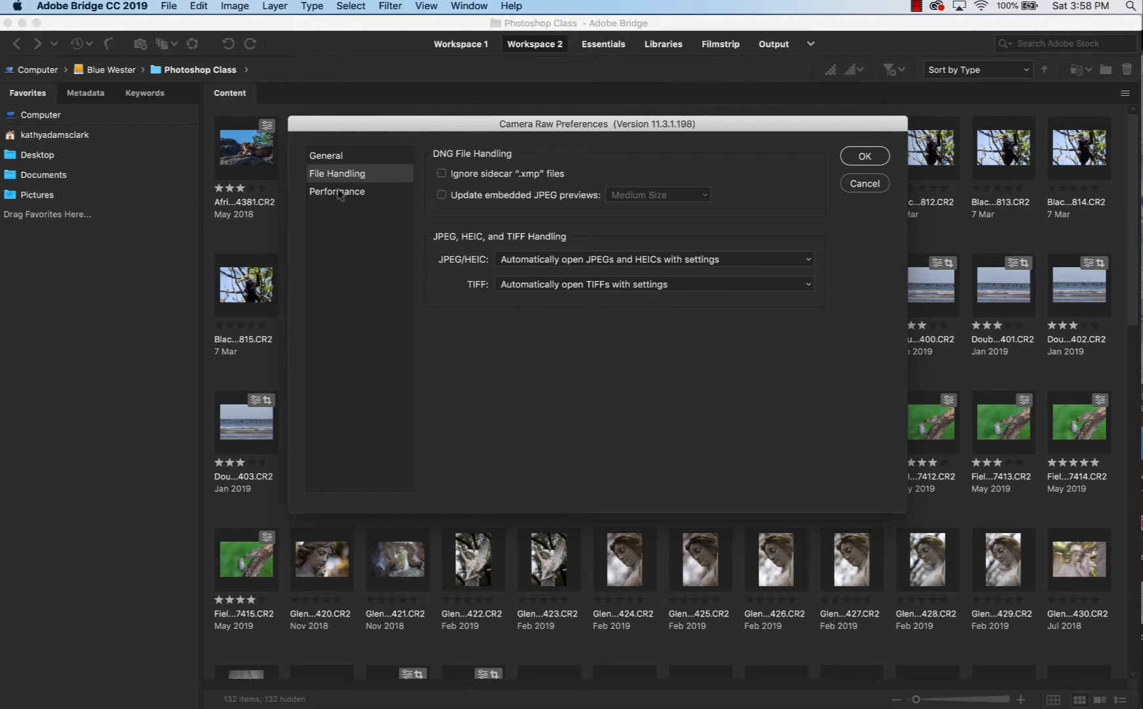
pyautogui.click(337, 192)
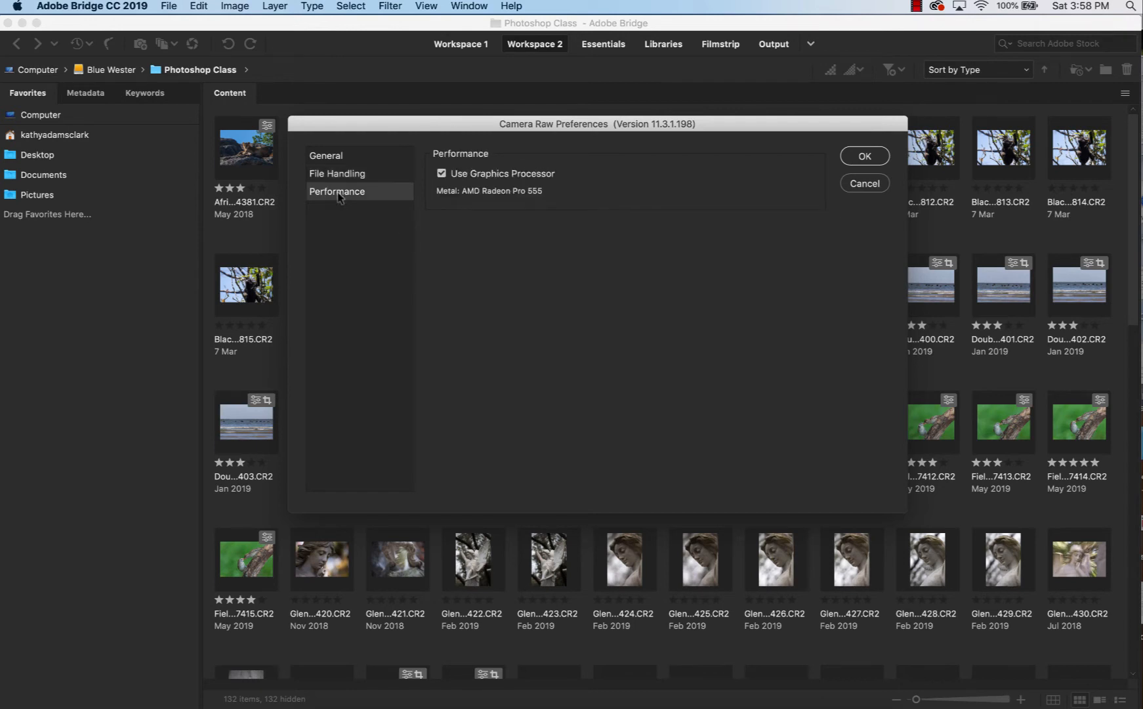
pyautogui.moveTo(533, 245)
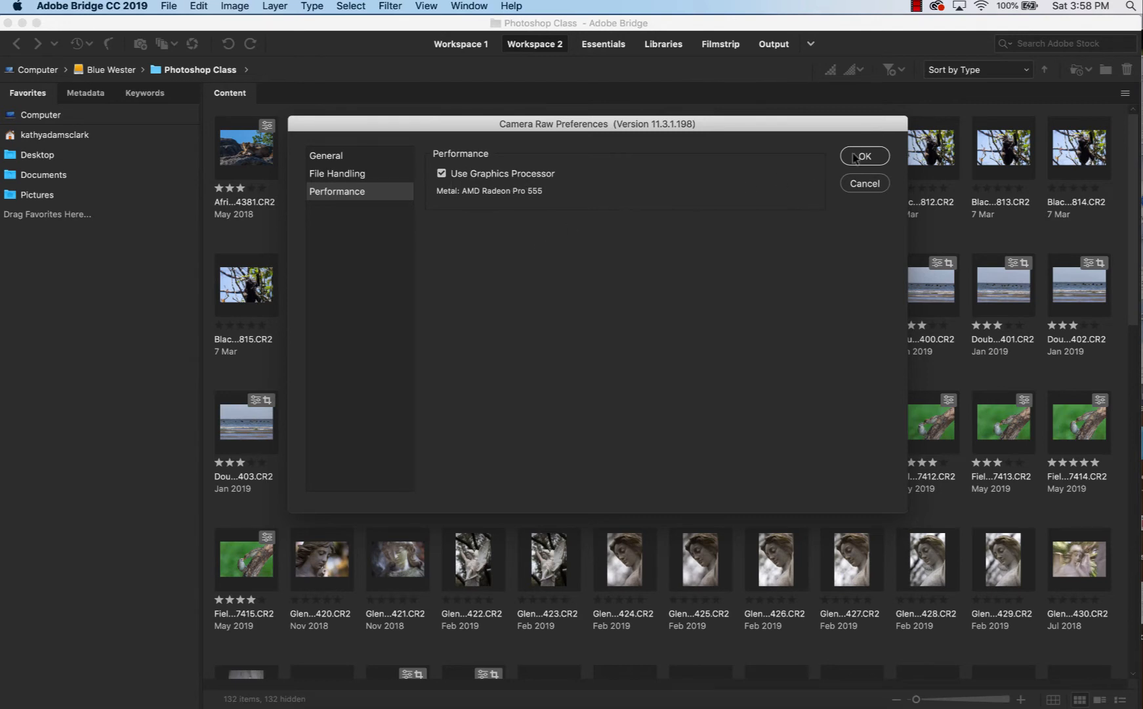
pyautogui.click(863, 156)
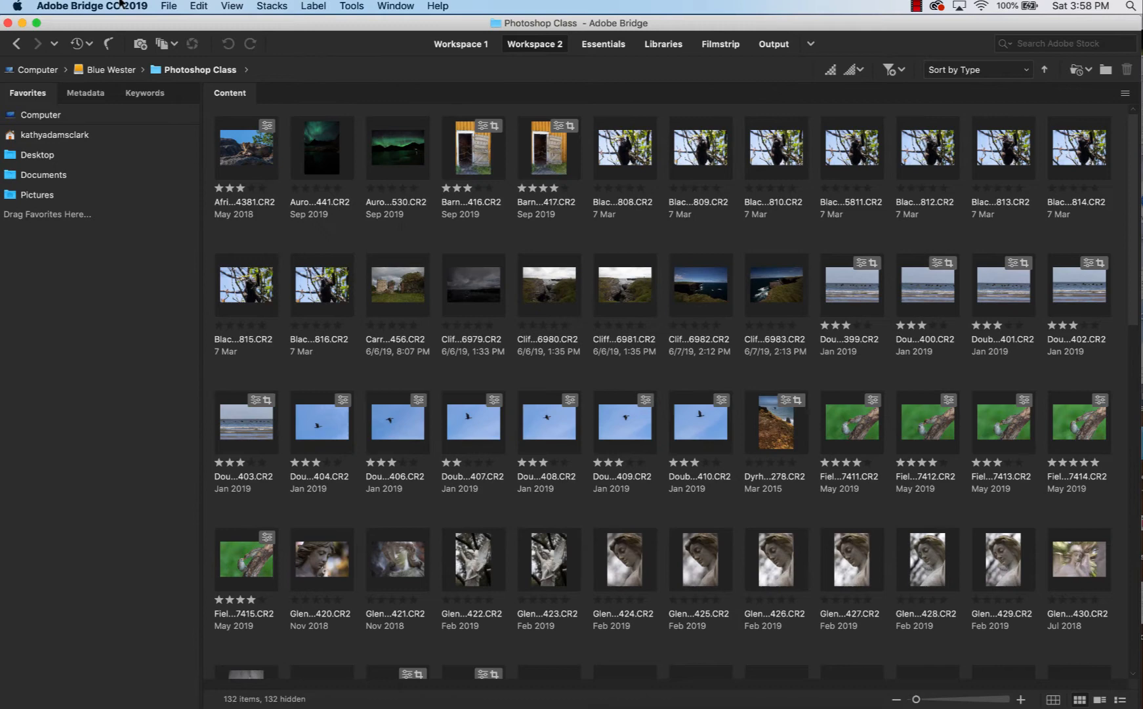
# Open Bridge's own Preferences and move from the General page to Advanced.
pyautogui.click(85, 5)
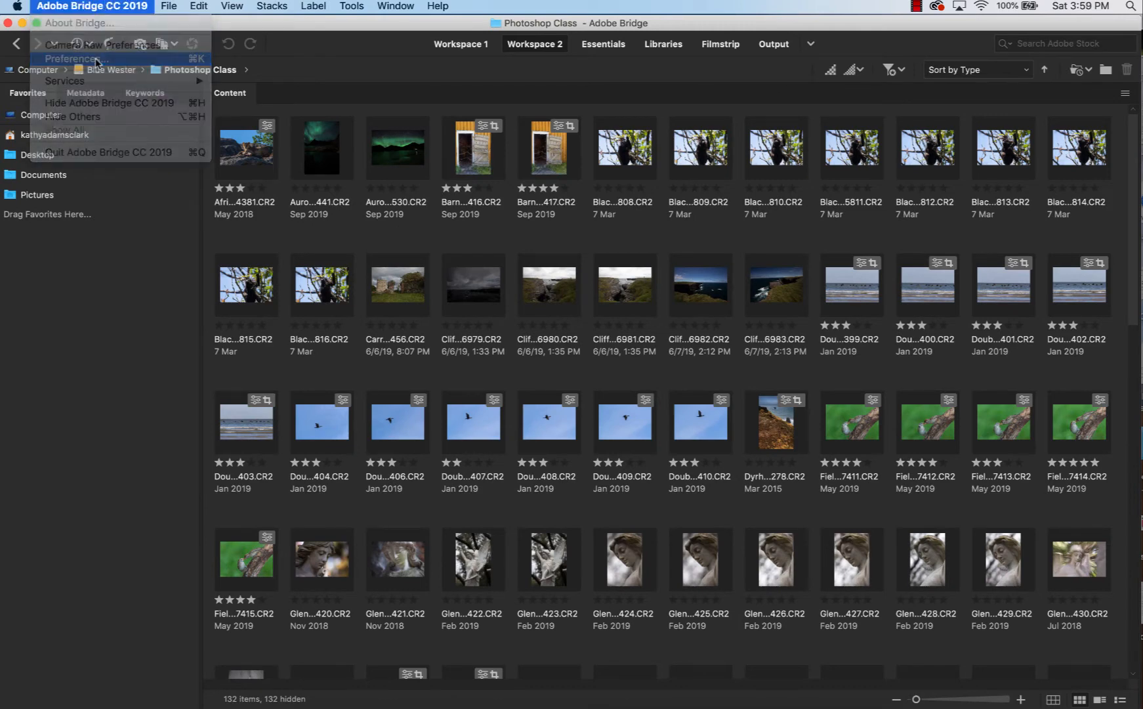
pyautogui.click(66, 58)
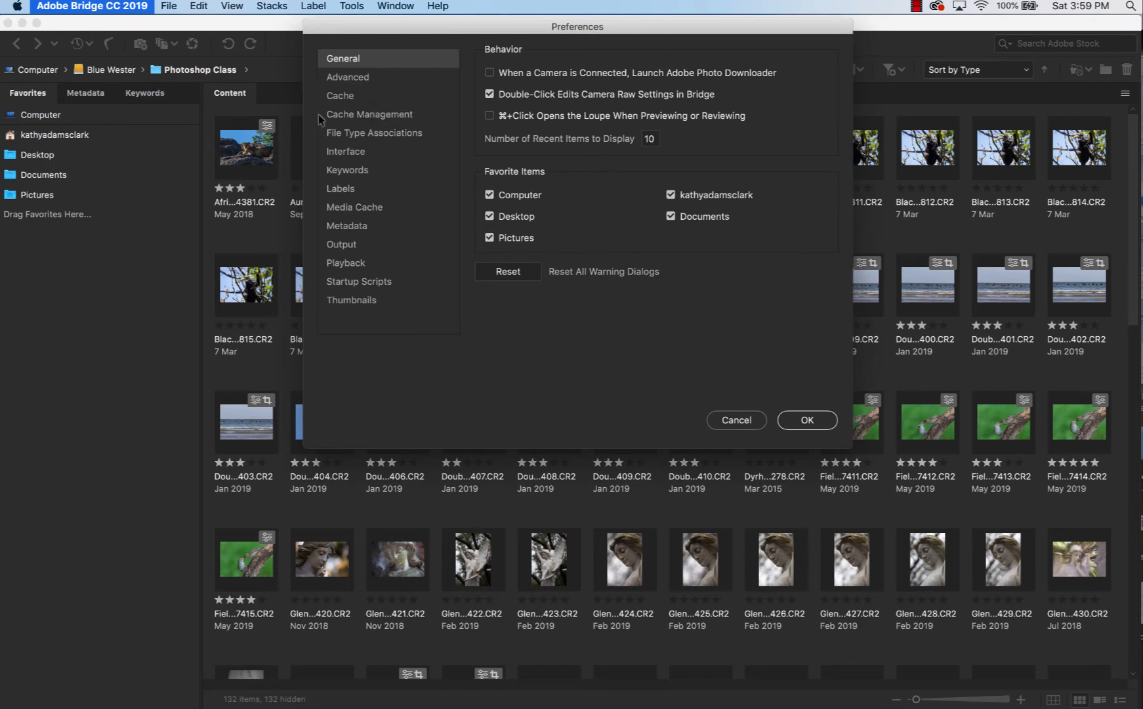
pyautogui.moveTo(324, 208)
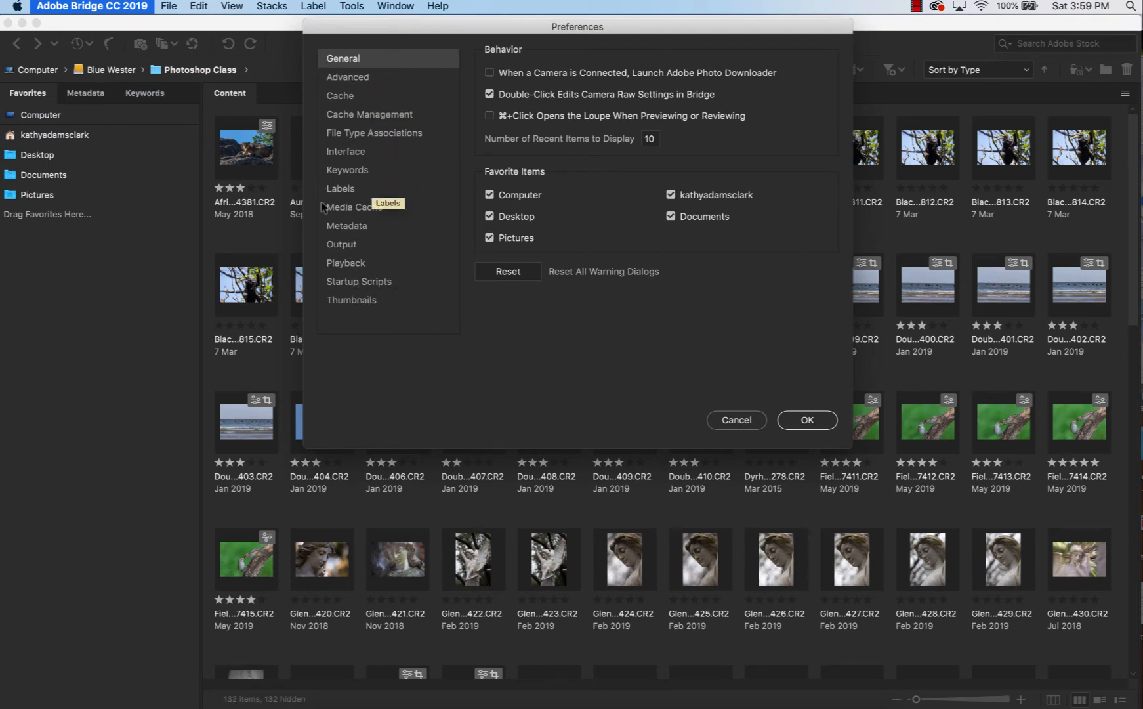
pyautogui.moveTo(411, 343)
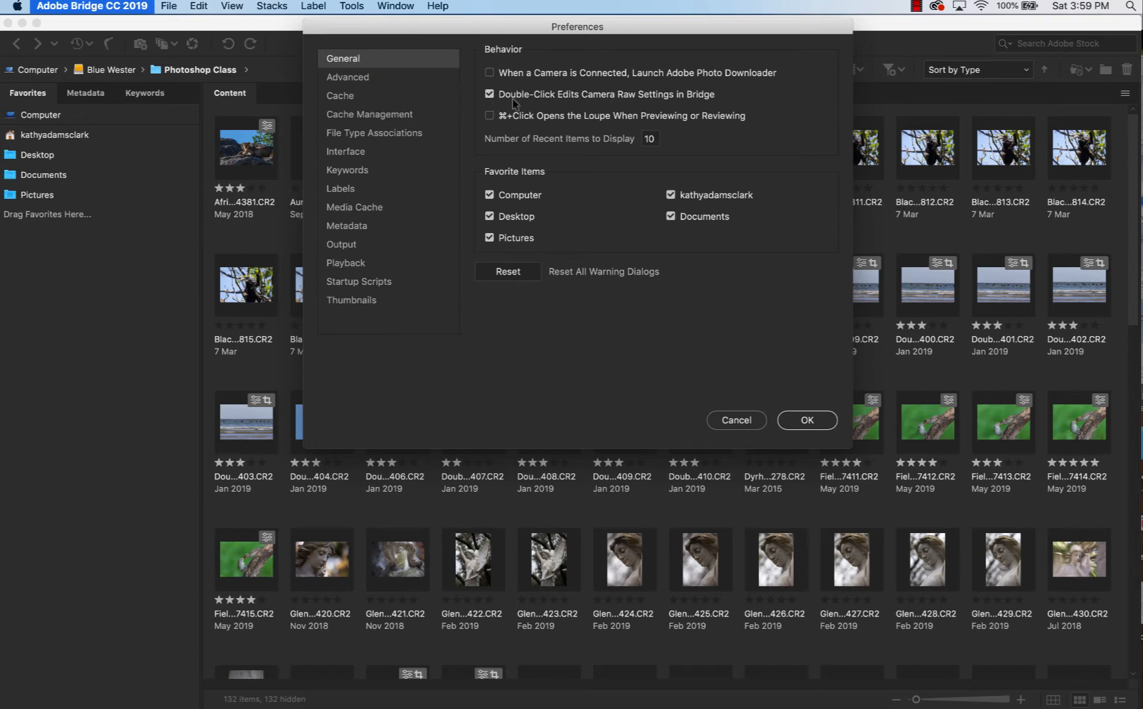
pyautogui.moveTo(677, 106)
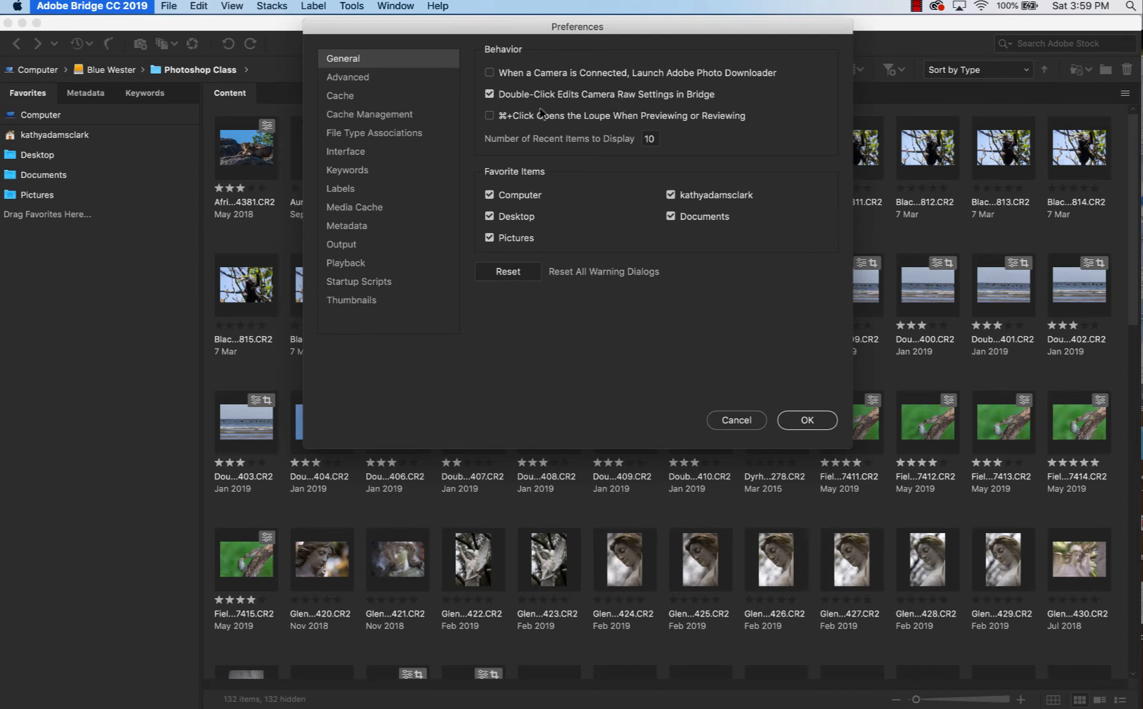
pyautogui.moveTo(525, 126)
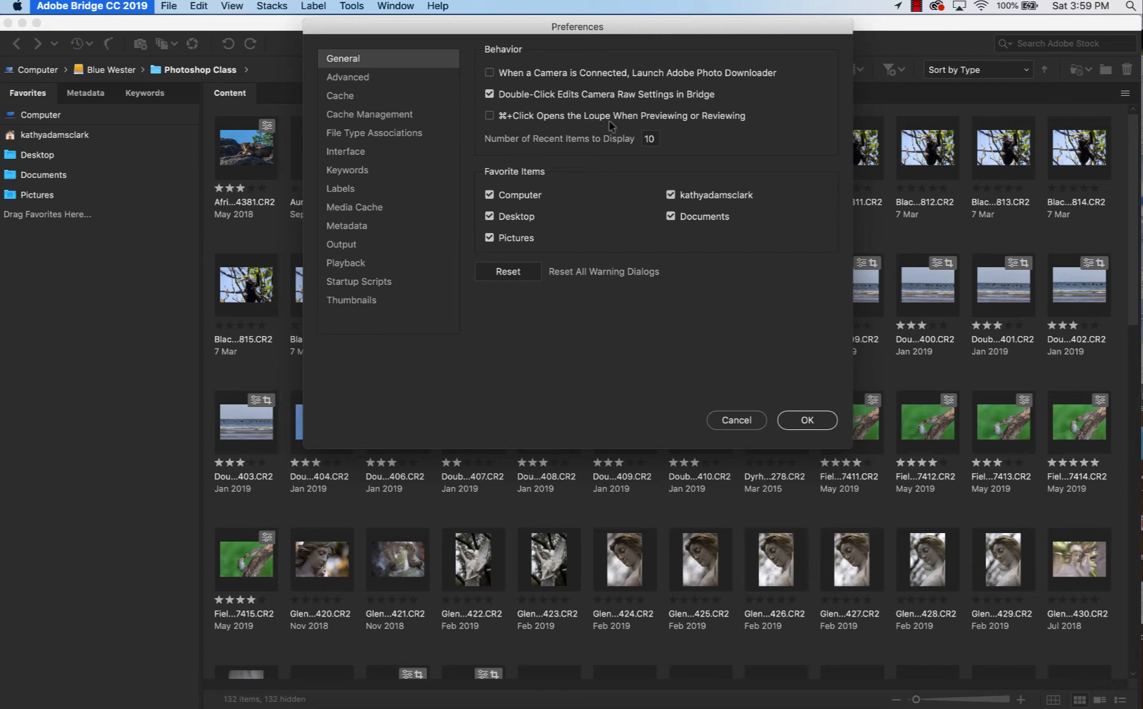
pyautogui.moveTo(531, 128)
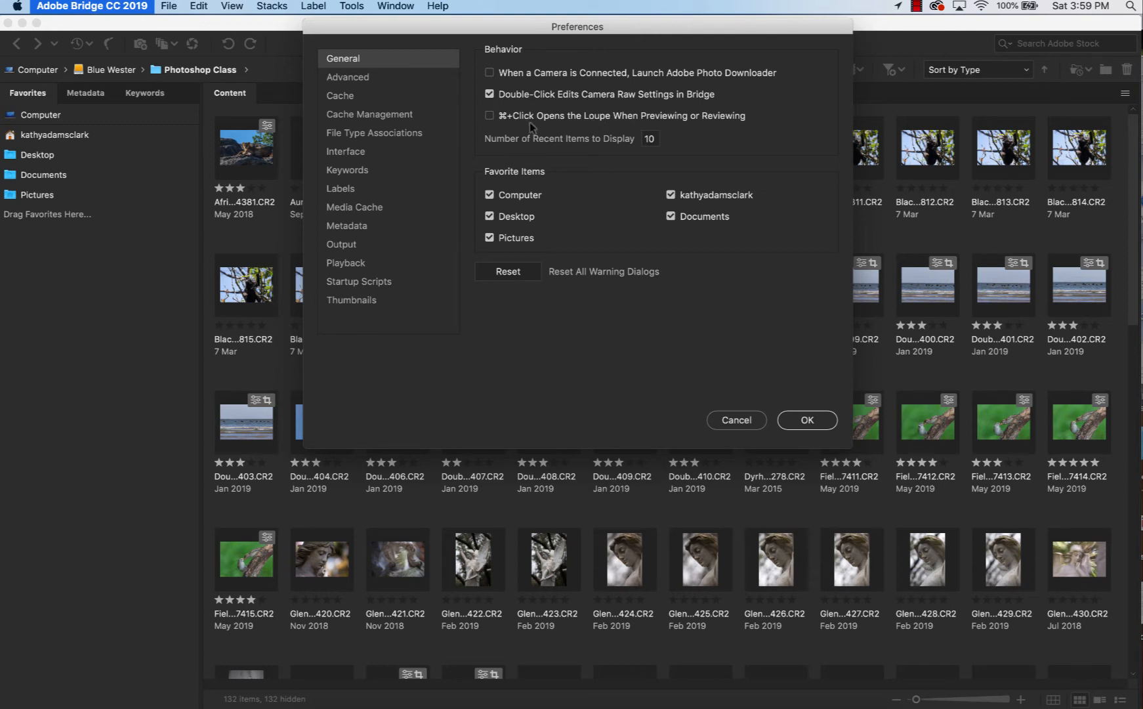
pyautogui.moveTo(501, 177)
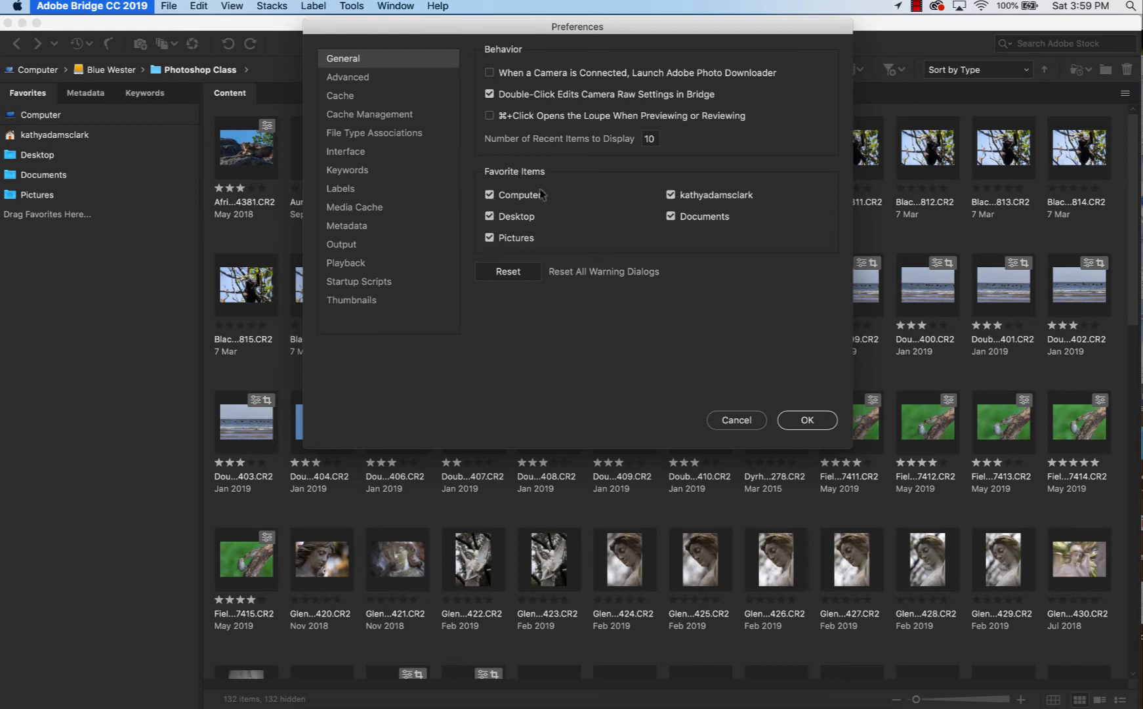
pyautogui.moveTo(125, 184)
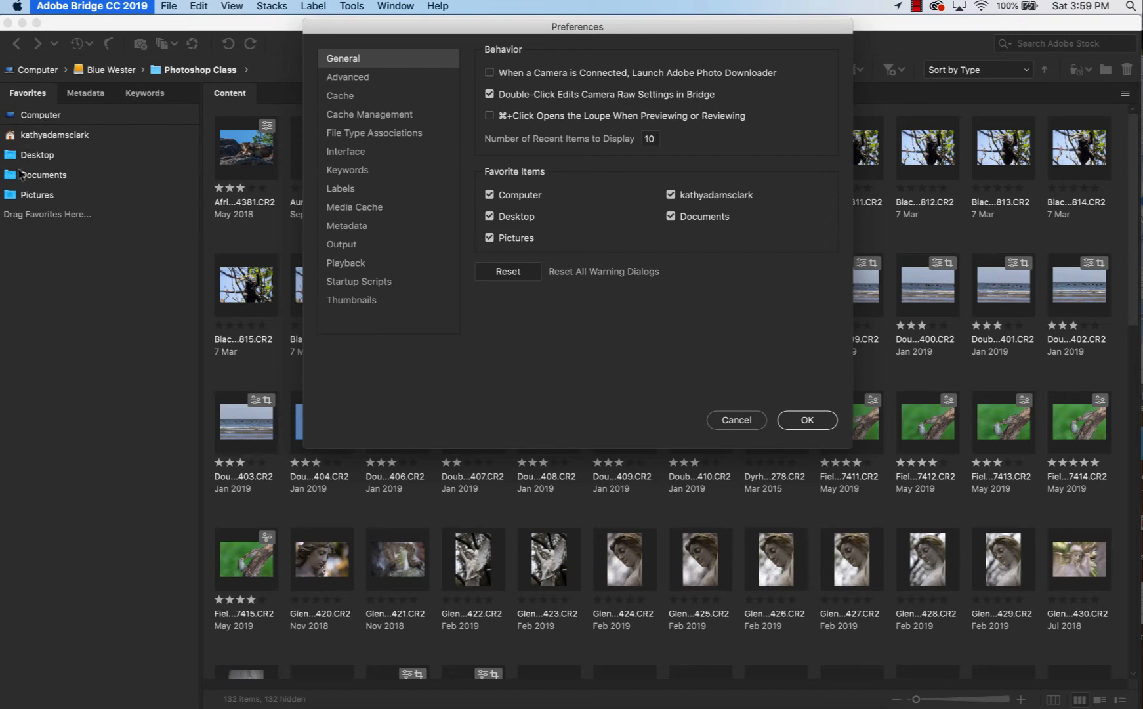
pyautogui.moveTo(58, 101)
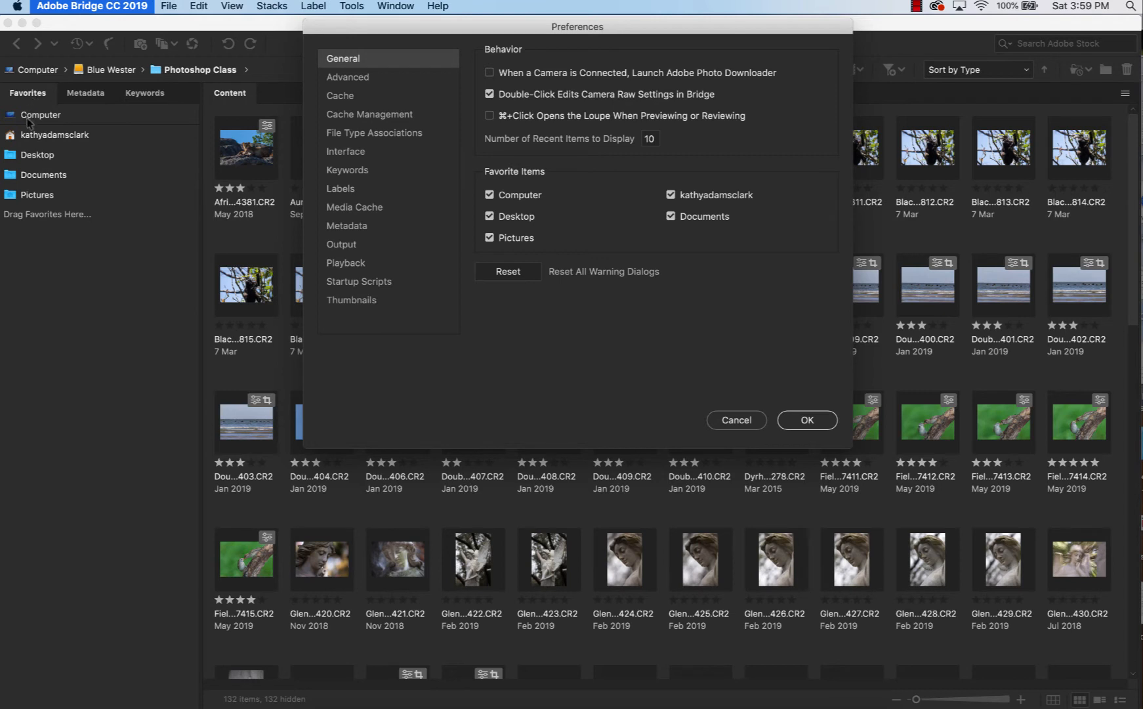
pyautogui.moveTo(68, 199)
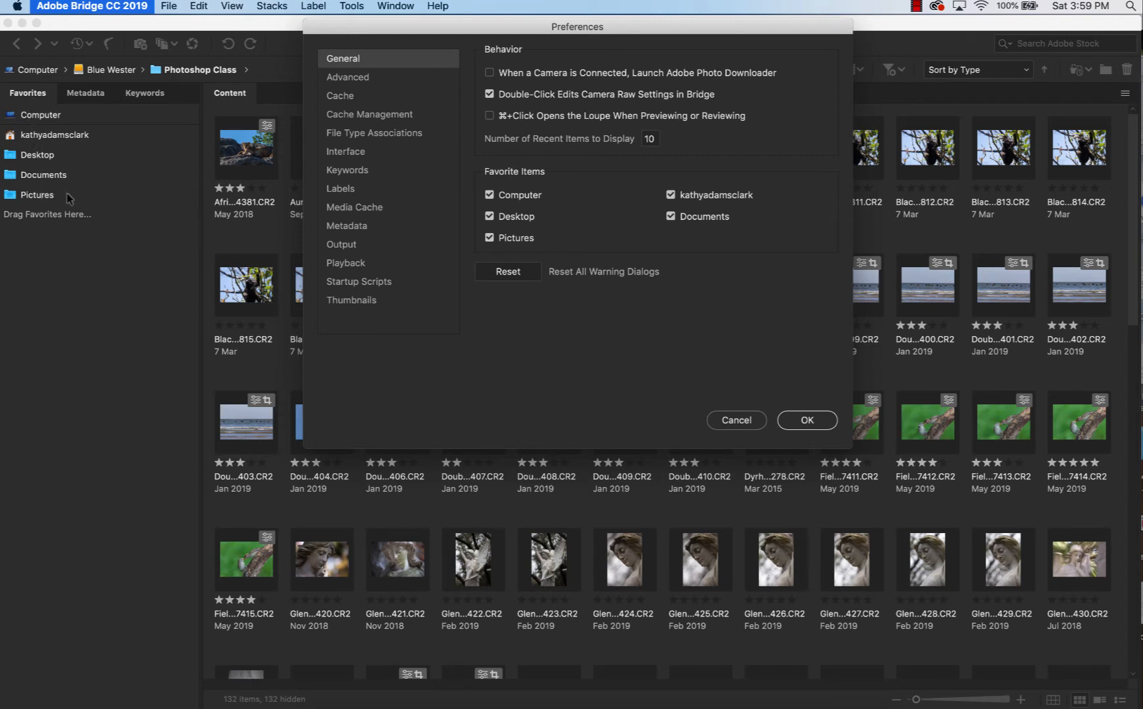
pyautogui.moveTo(511, 229)
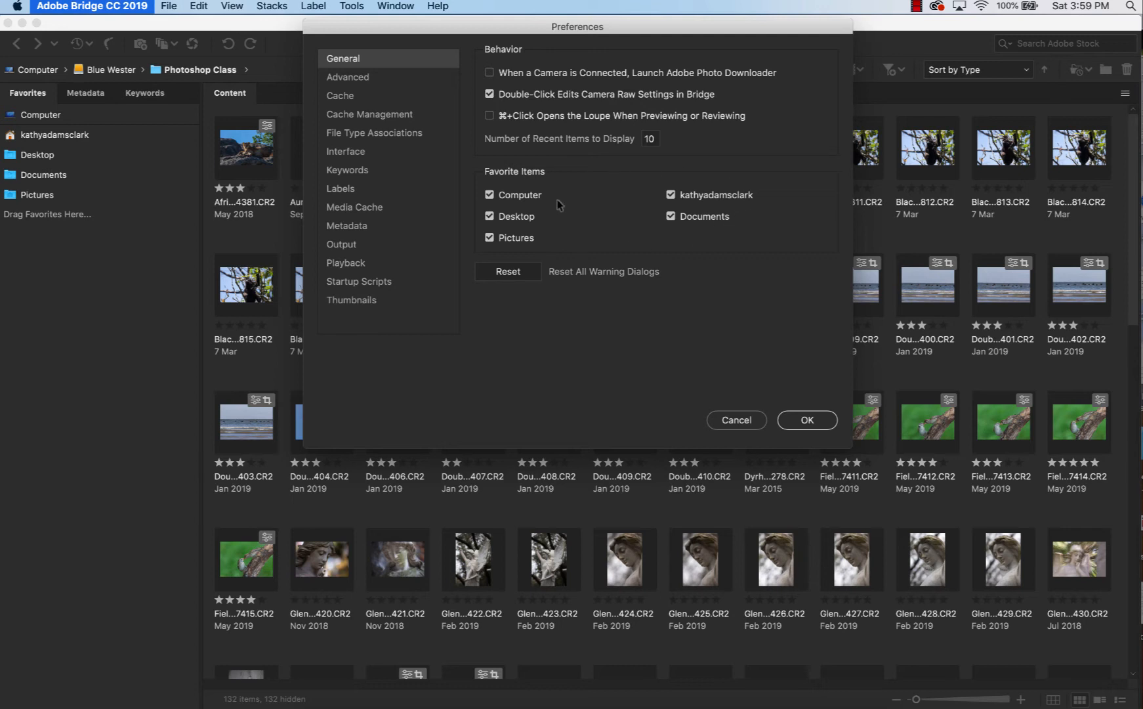
pyautogui.moveTo(359, 82)
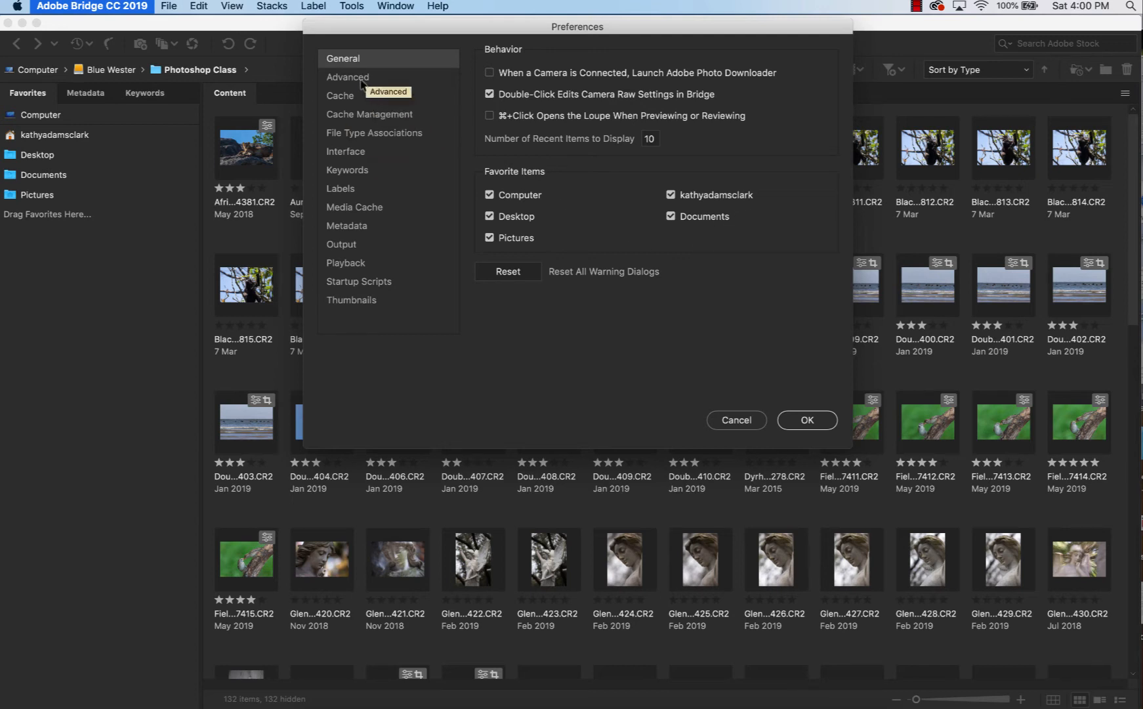
pyautogui.click(348, 77)
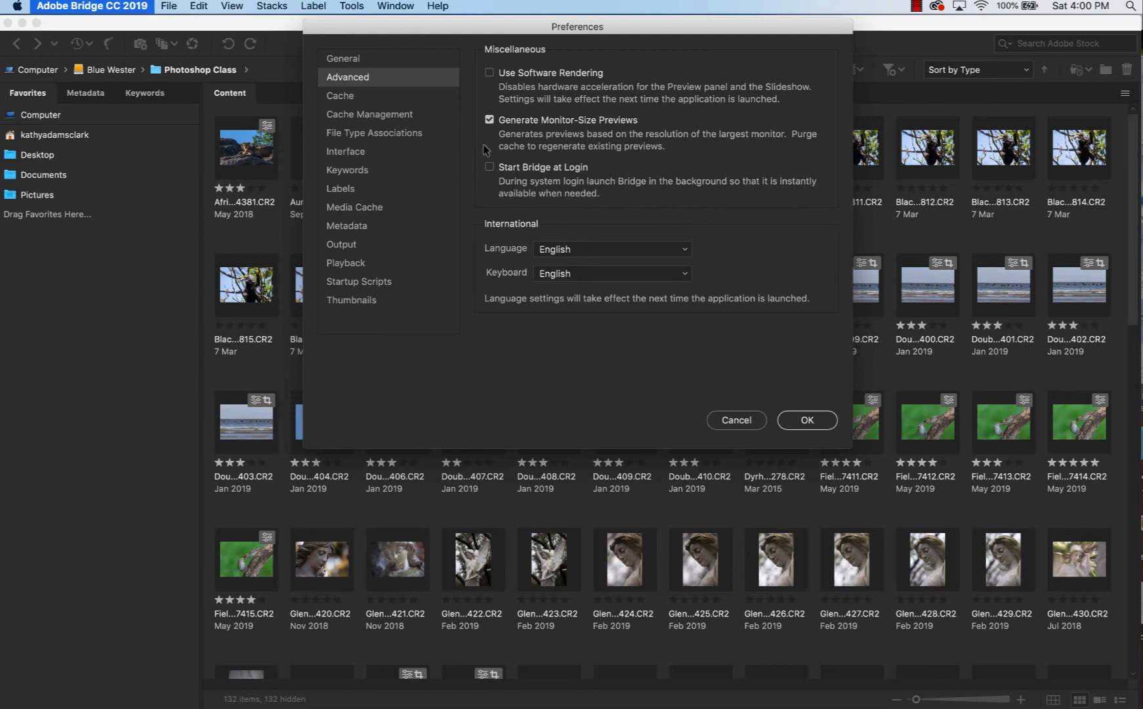
pyautogui.moveTo(581, 133)
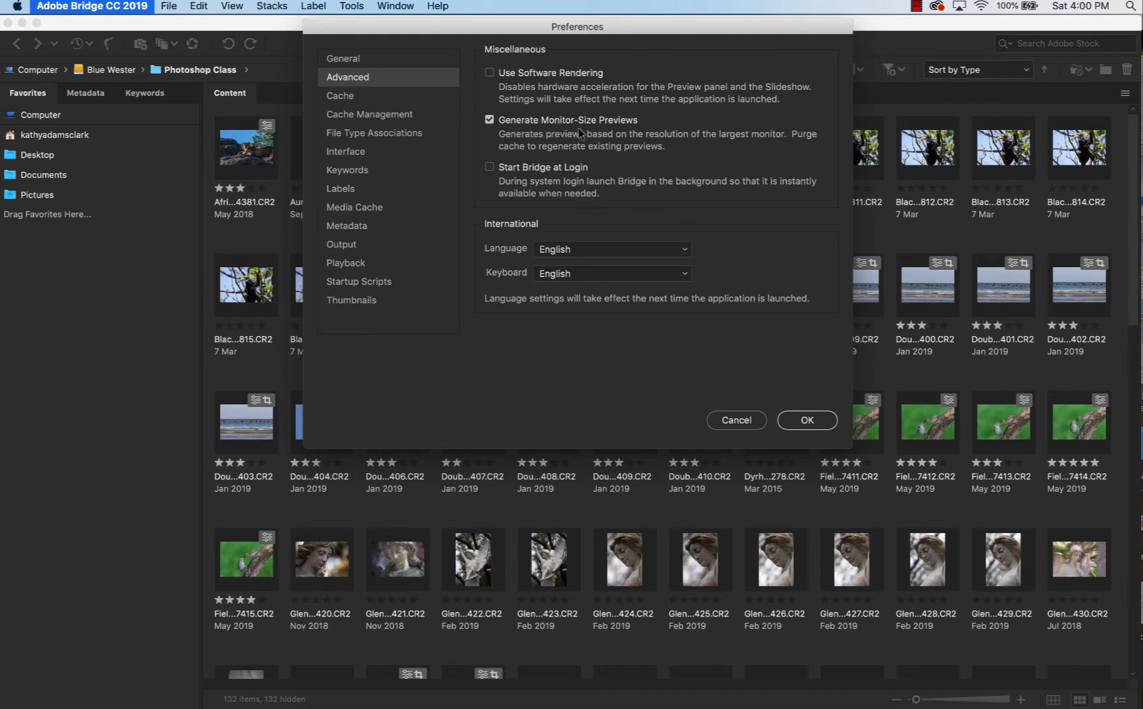
pyautogui.moveTo(640, 127)
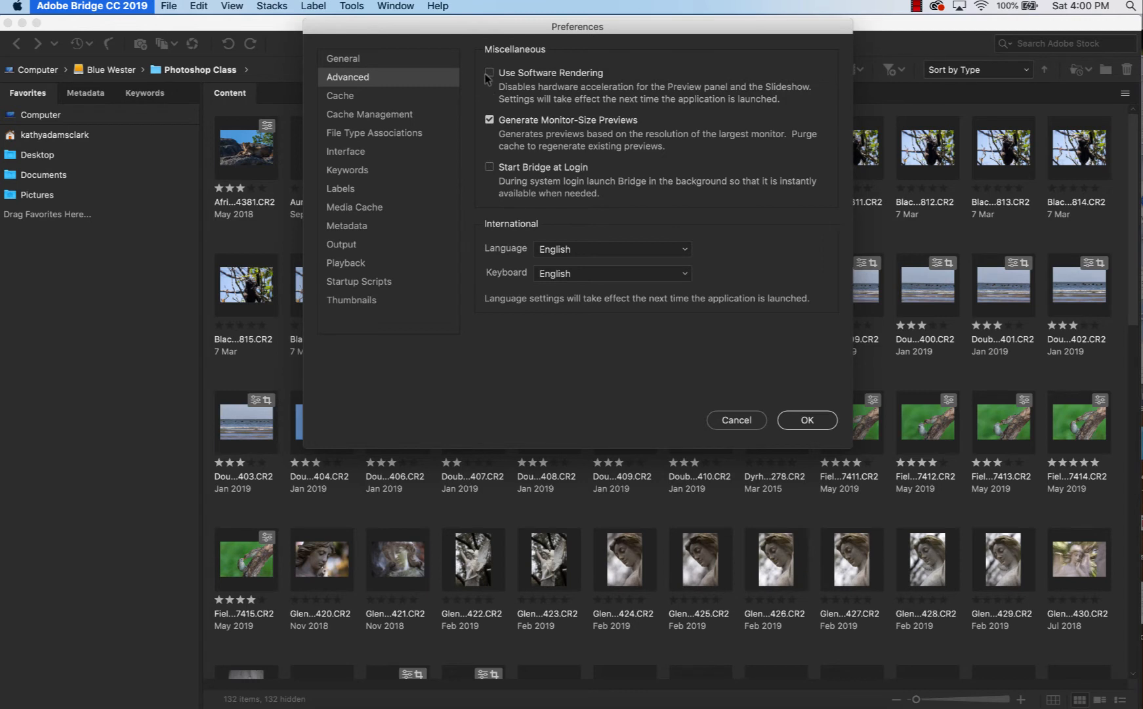
pyautogui.moveTo(325, 153)
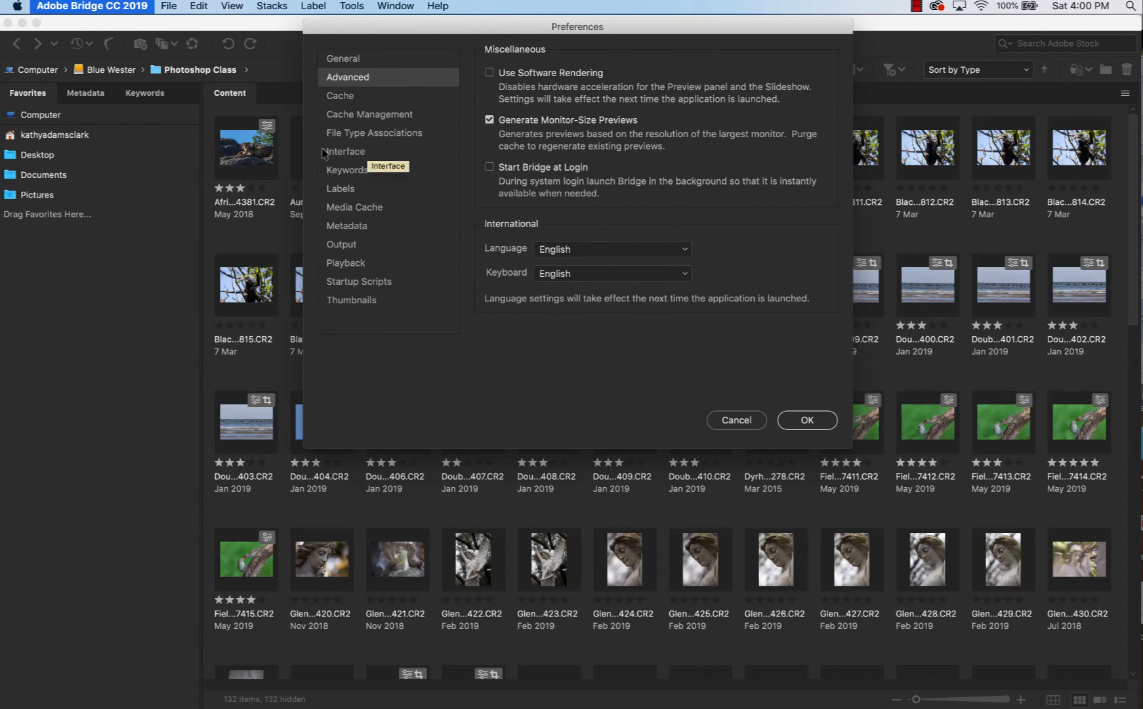
# Switch the Bridge Preferences from Advanced to the Cache page.
pyautogui.click(344, 95)
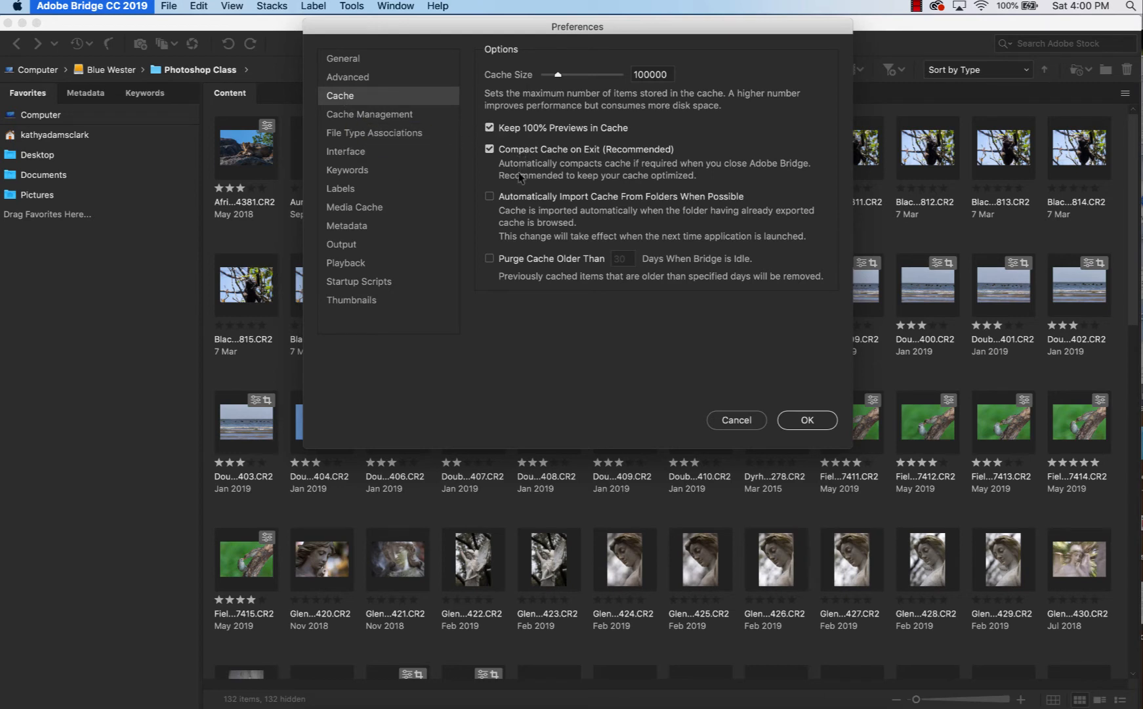
pyautogui.moveTo(597, 160)
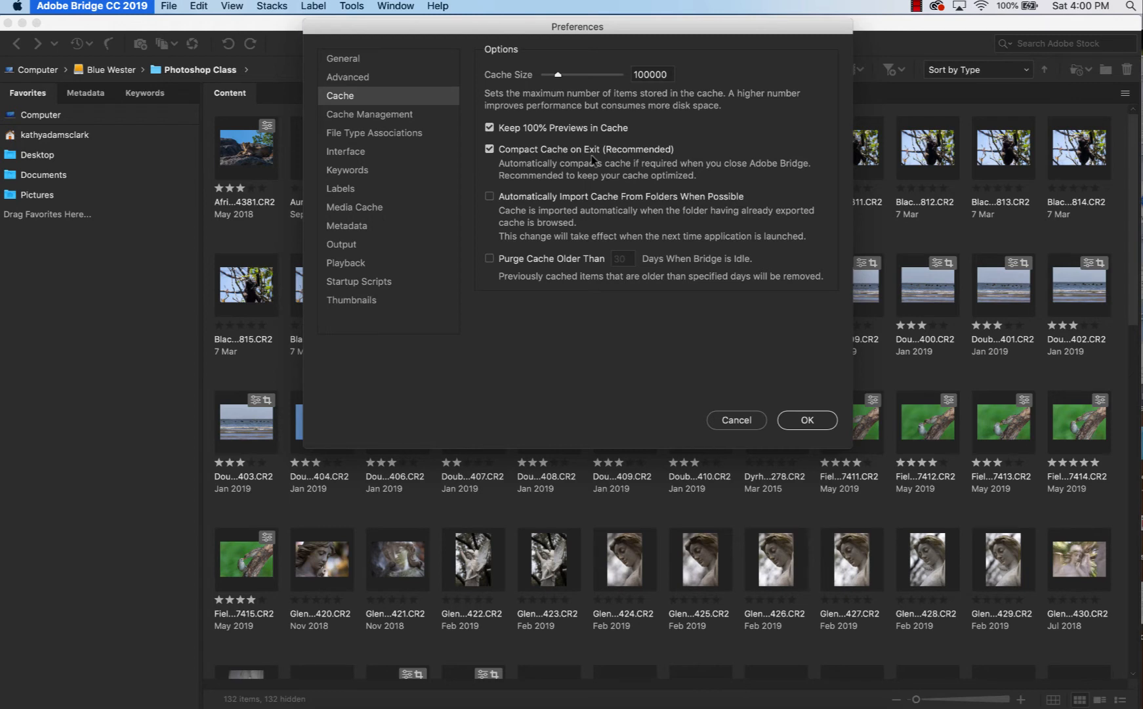
# View the Cache Management options, then show the File Type Associations list.
pyautogui.click(369, 114)
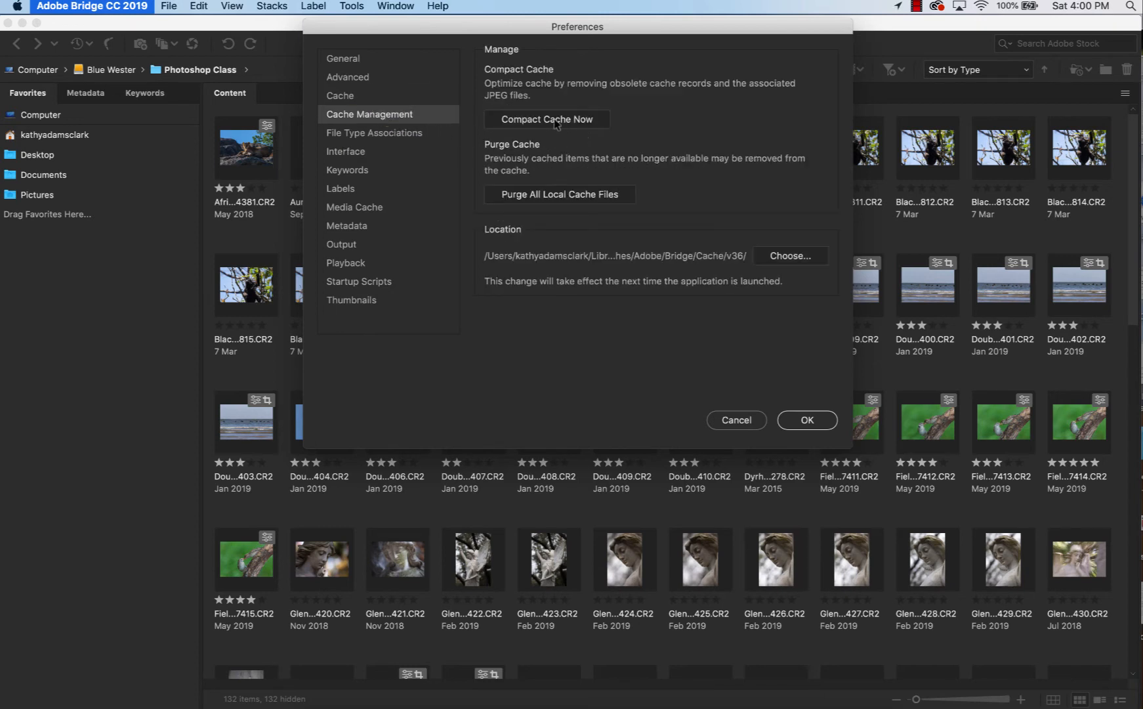
pyautogui.moveTo(576, 196)
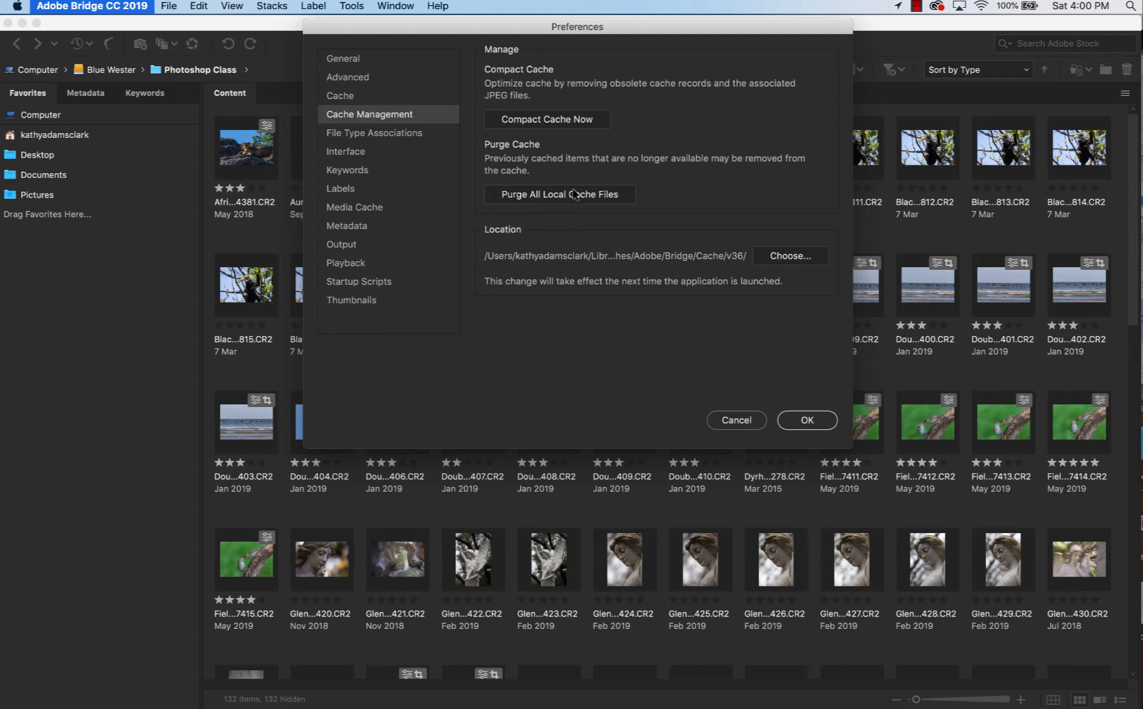
pyautogui.moveTo(645, 207)
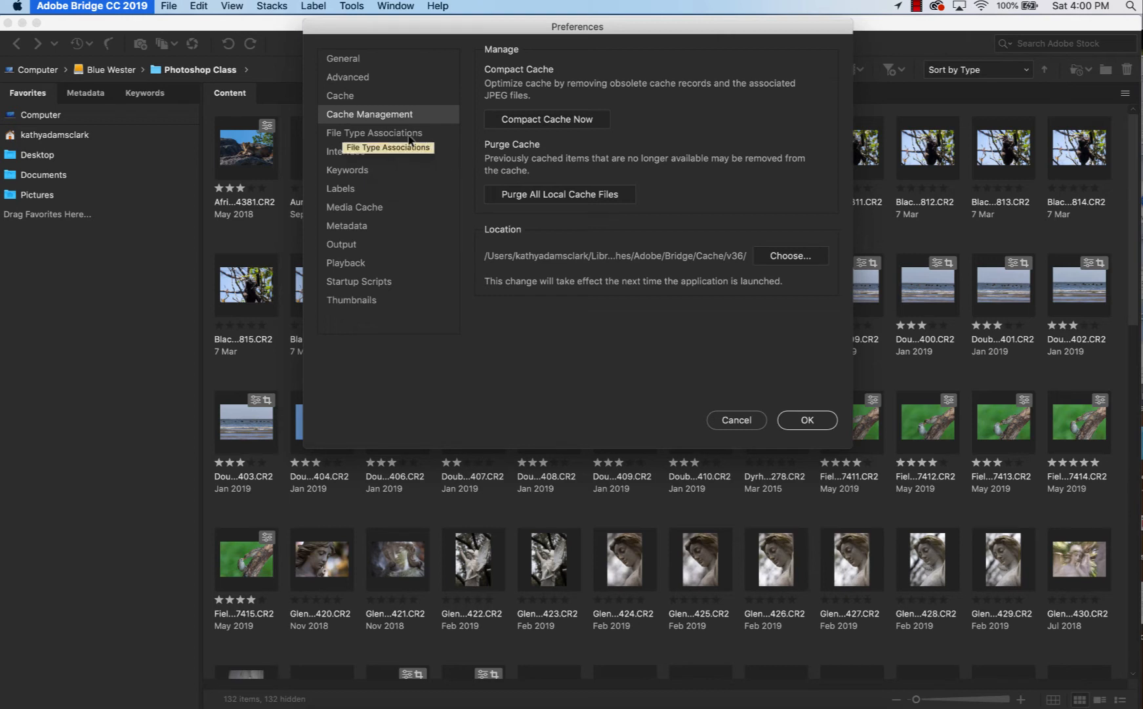
pyautogui.click(373, 133)
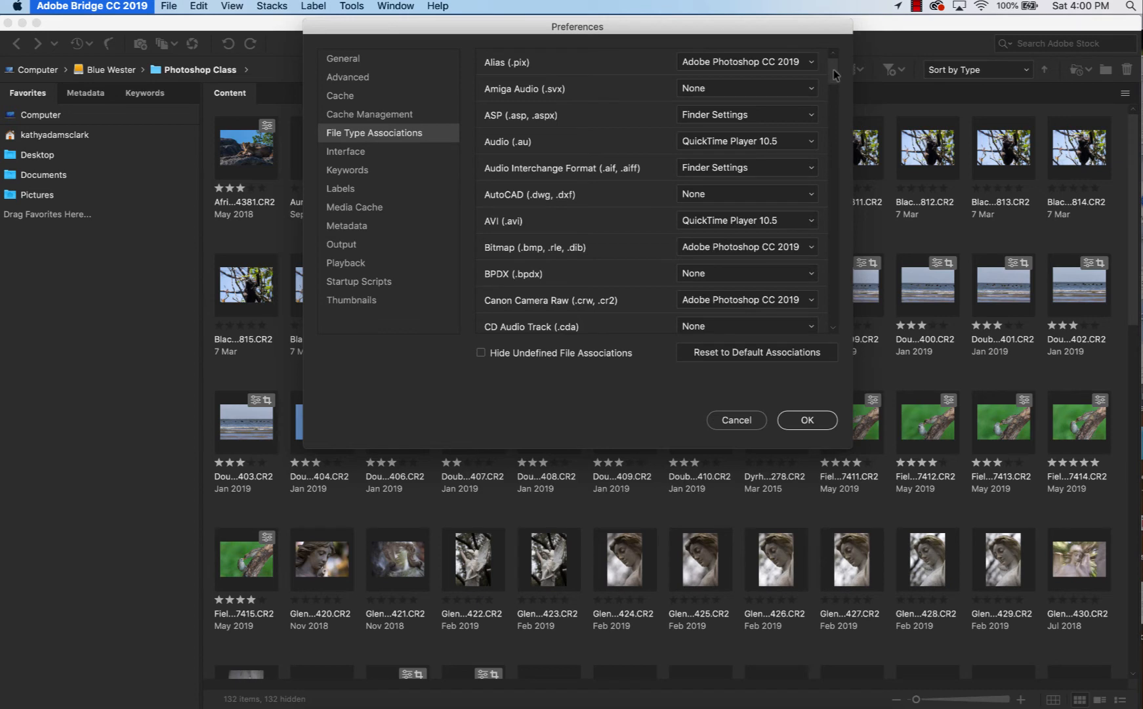
# Scroll through the File Type Associations list of formats and their default applications.
pyautogui.scroll(-3)
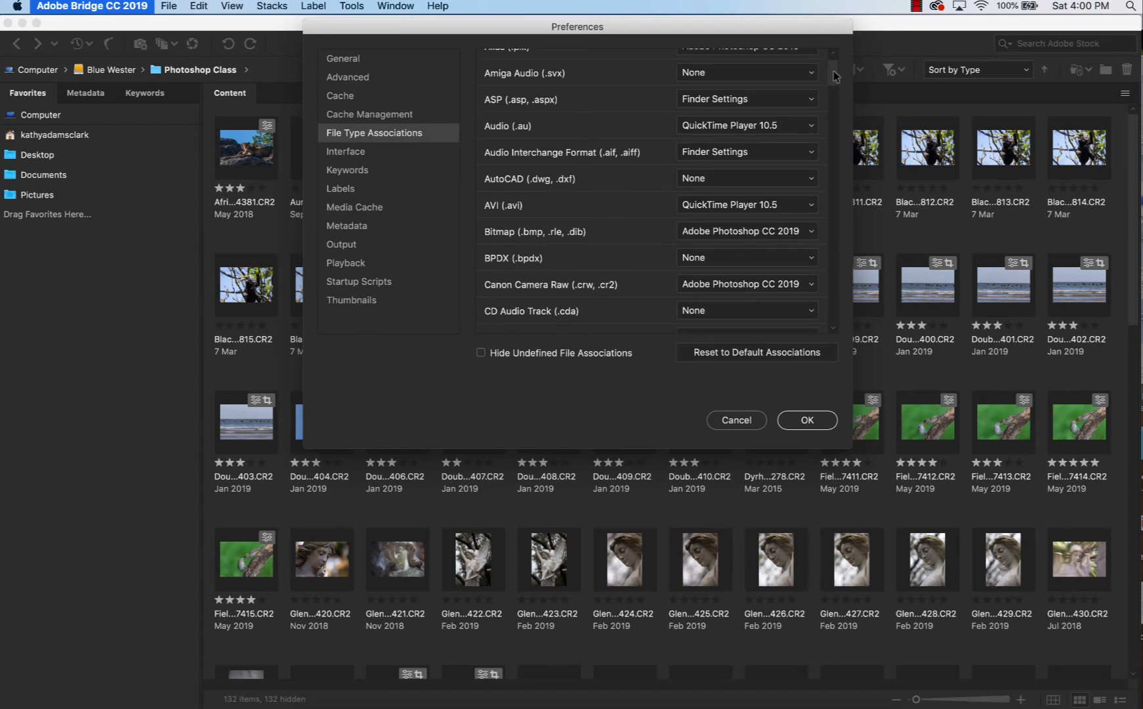
pyautogui.scroll(-3)
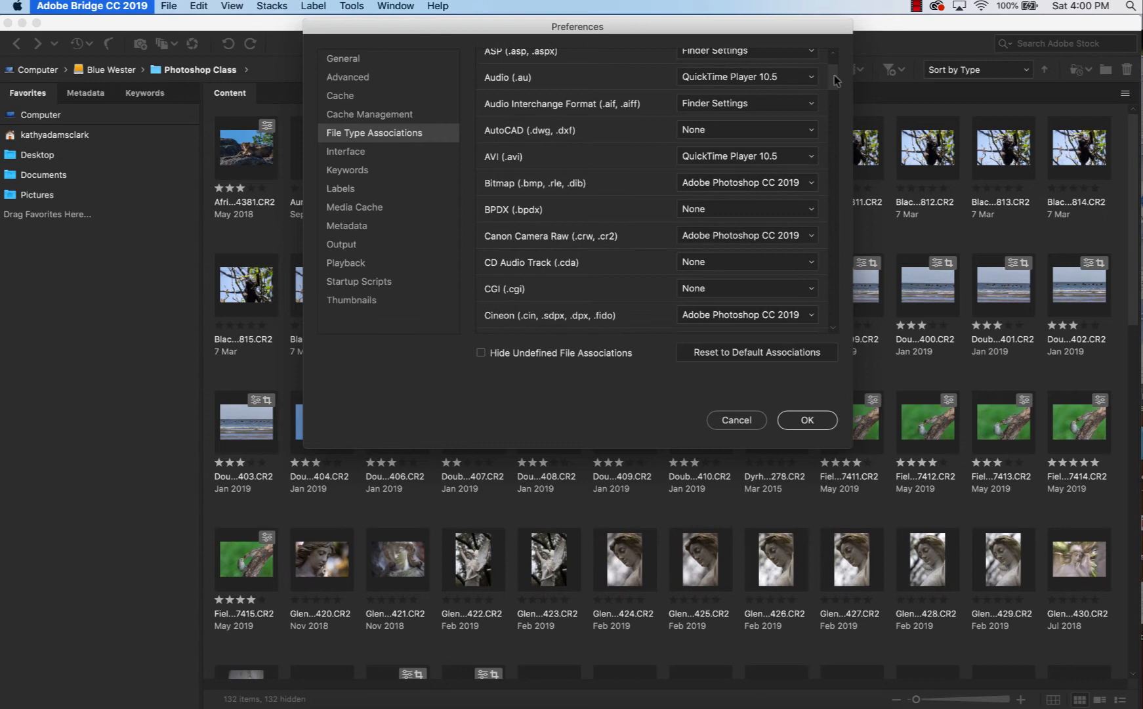
pyautogui.scroll(-3)
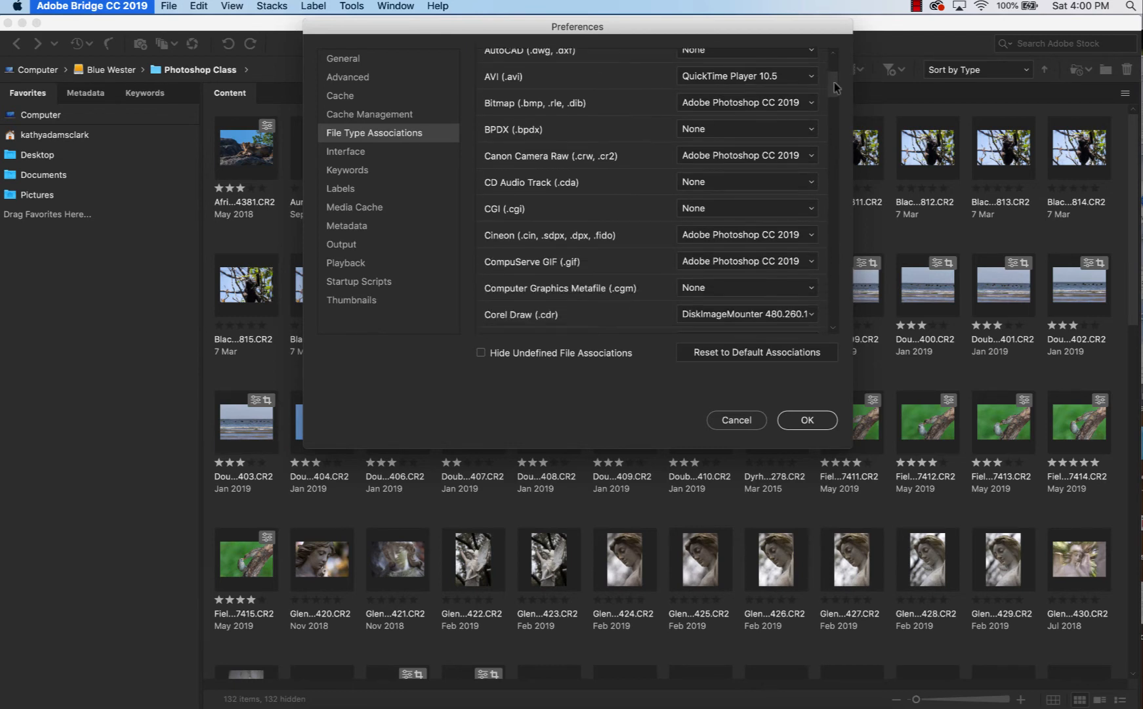
pyautogui.scroll(-3)
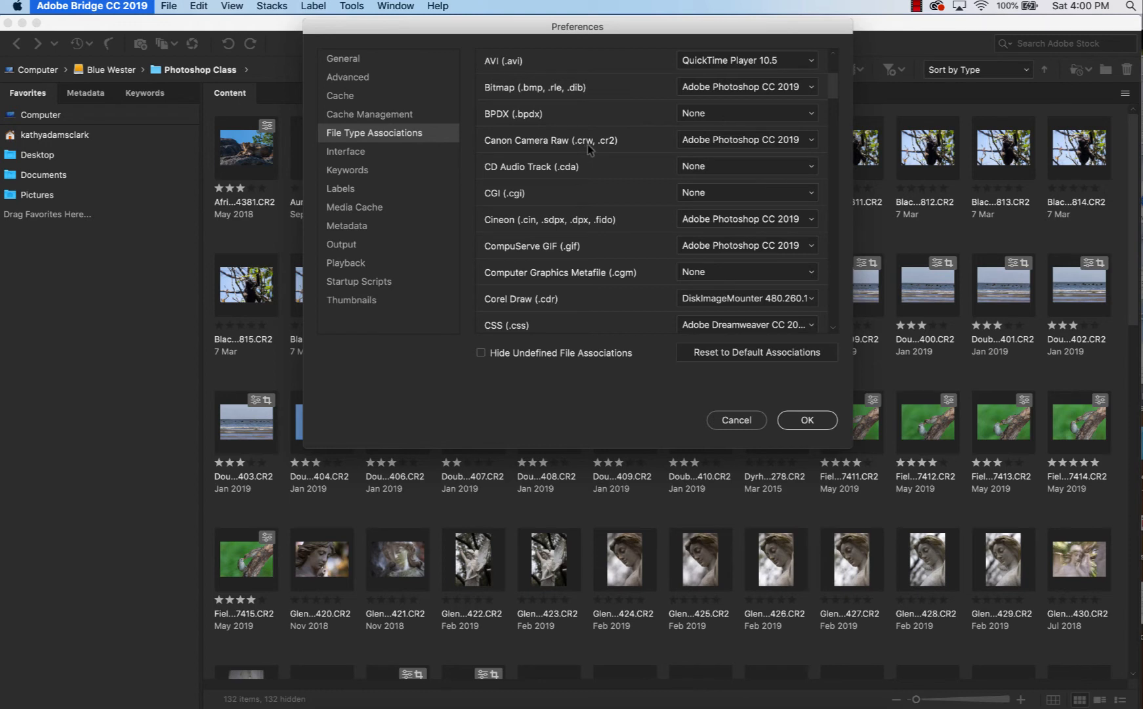
pyautogui.moveTo(609, 149)
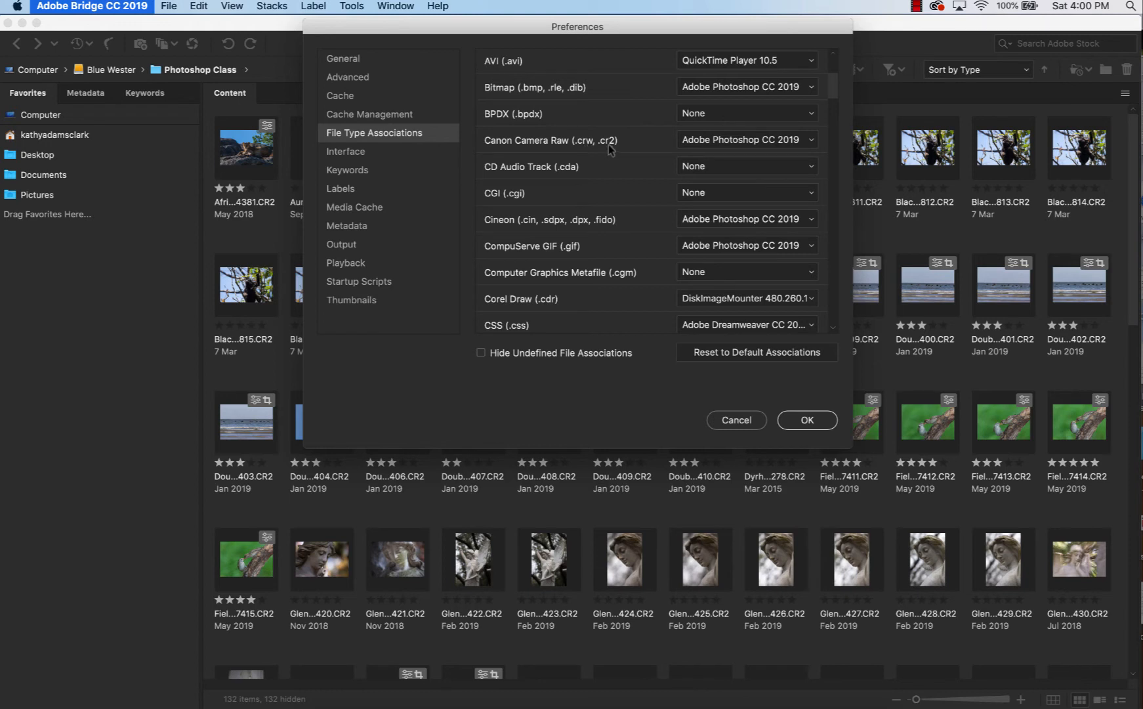
pyautogui.moveTo(618, 158)
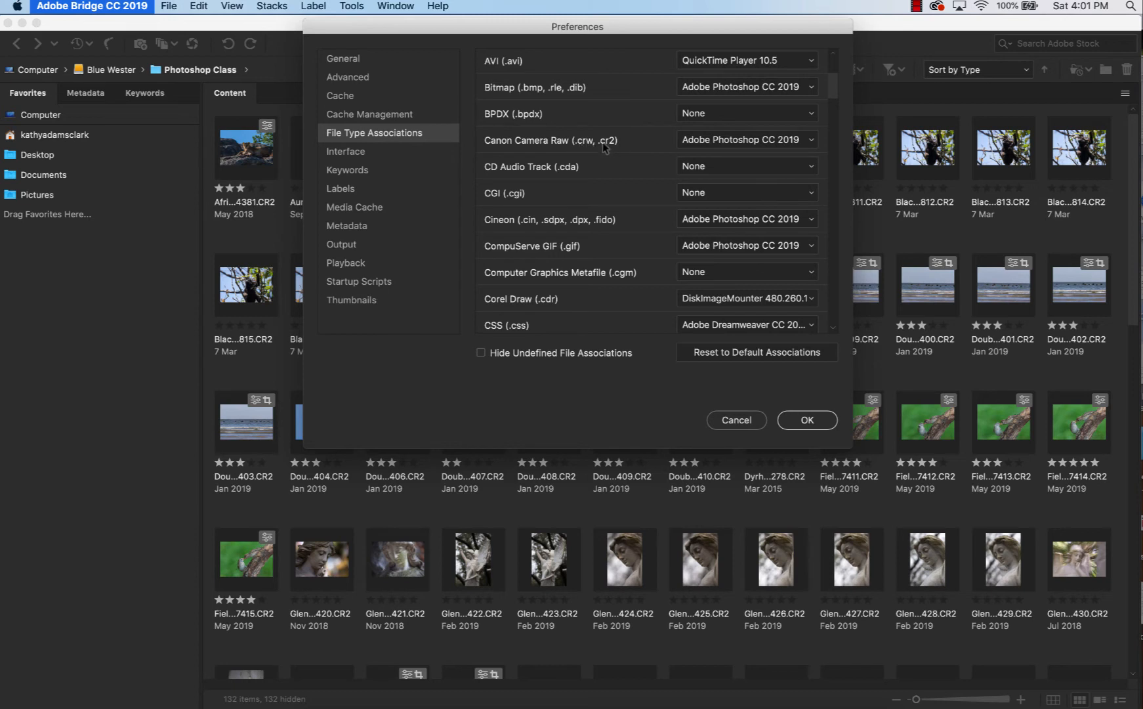
pyautogui.moveTo(610, 147)
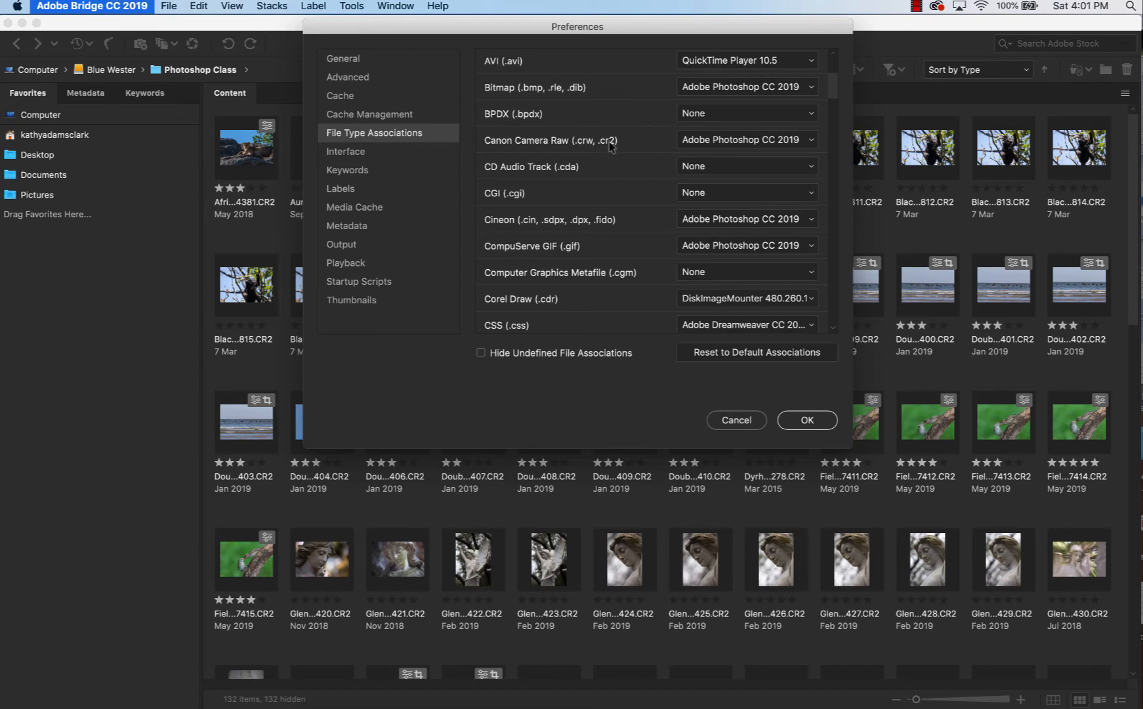
pyautogui.moveTo(796, 144)
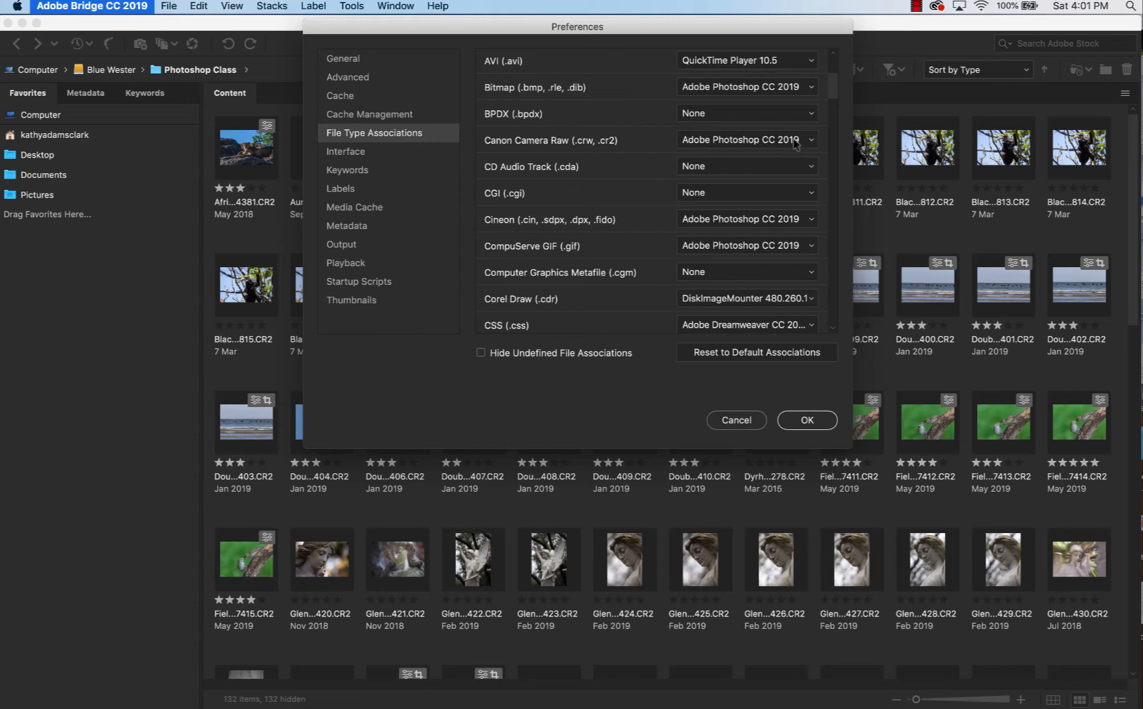
pyautogui.moveTo(775, 141)
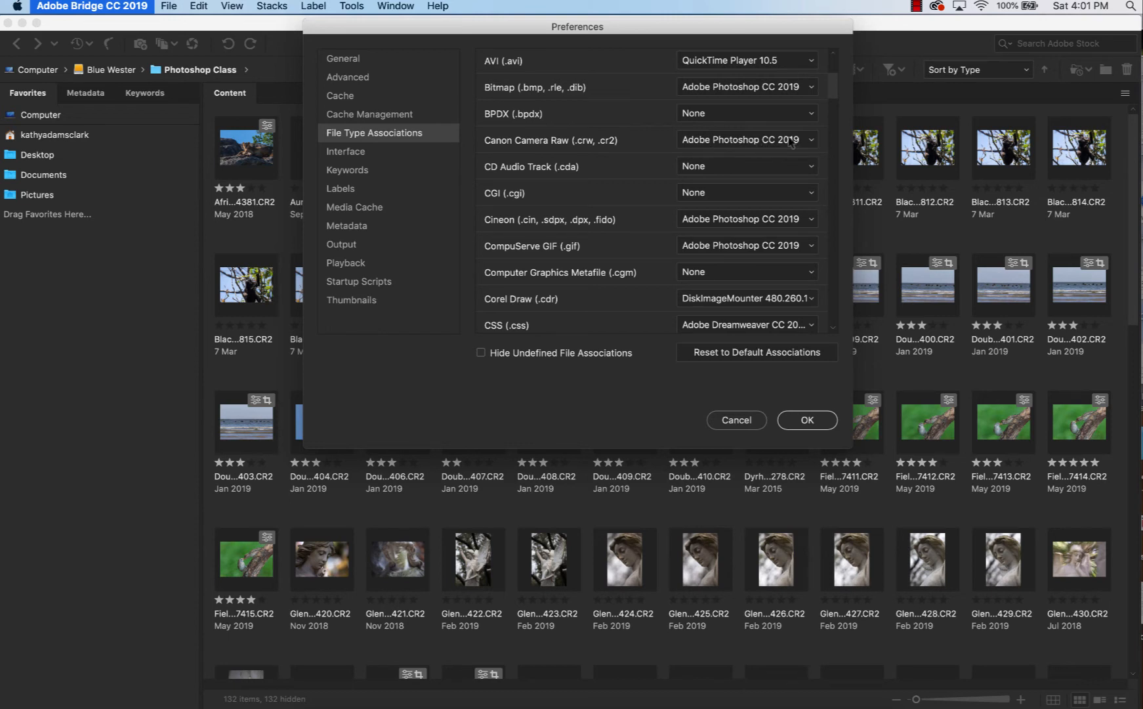
pyautogui.moveTo(660, 217)
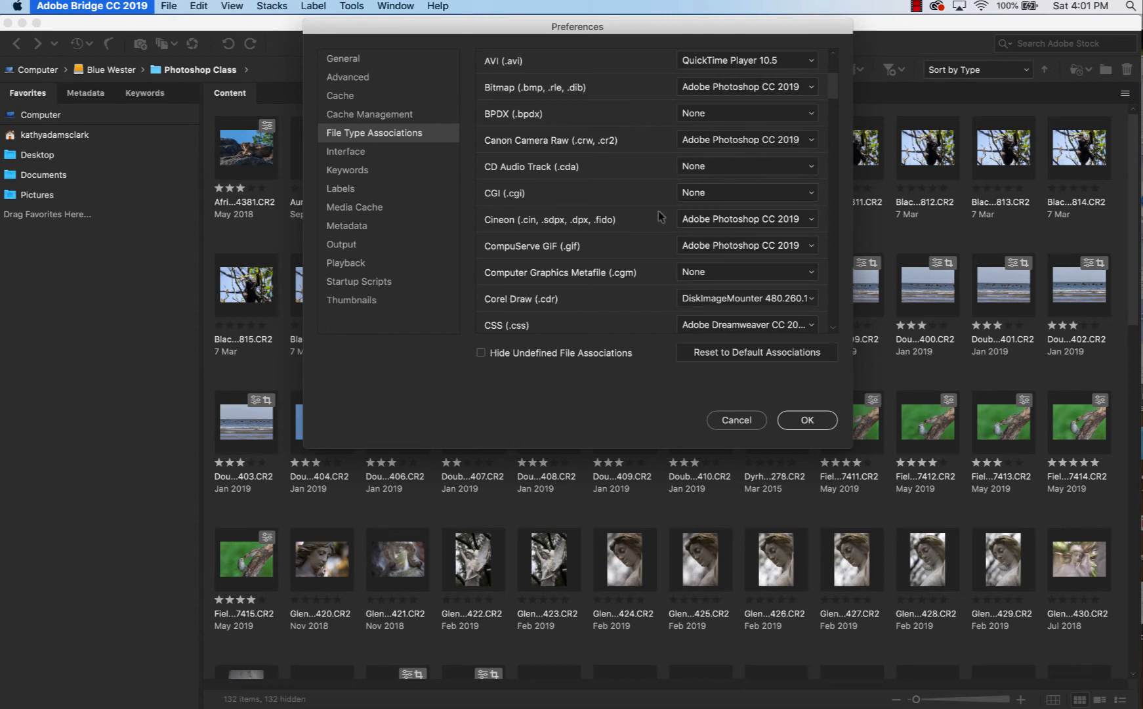
pyautogui.scroll(-3)
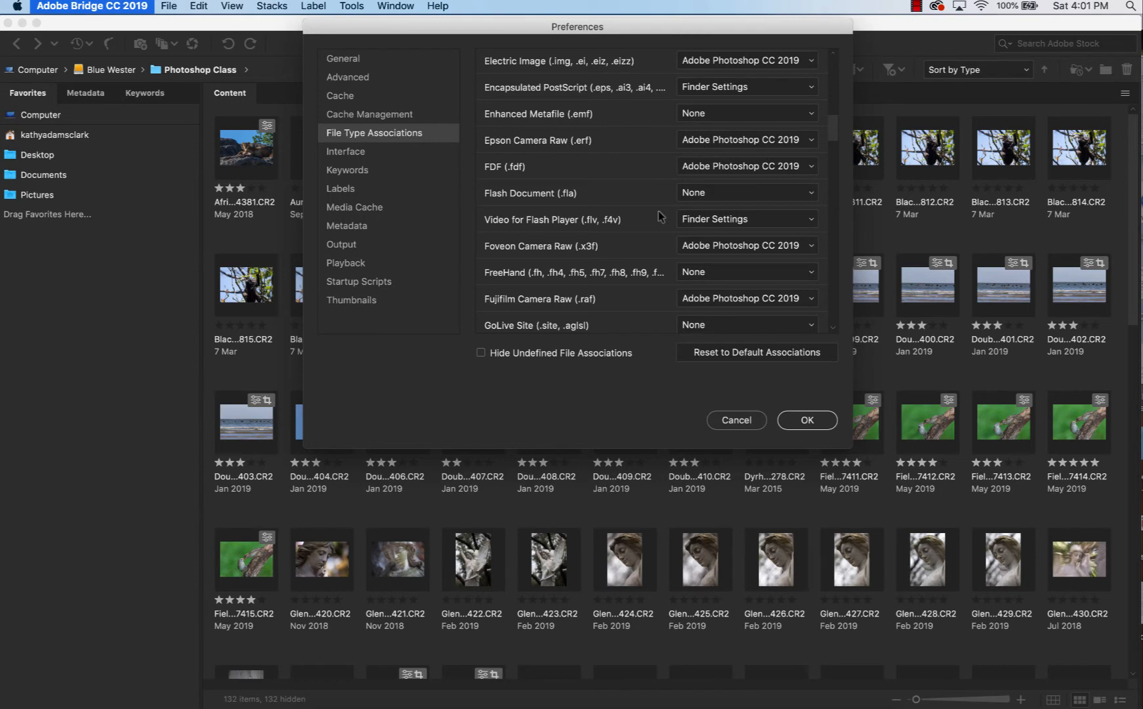
pyautogui.scroll(-3)
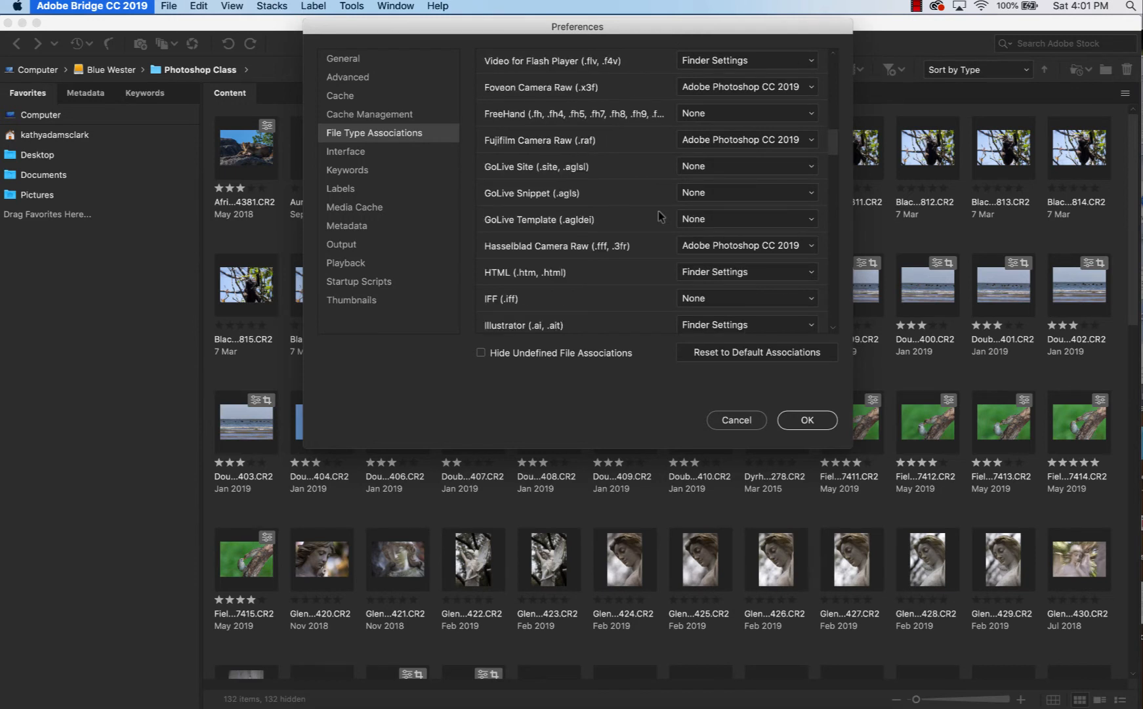
pyautogui.scroll(-3)
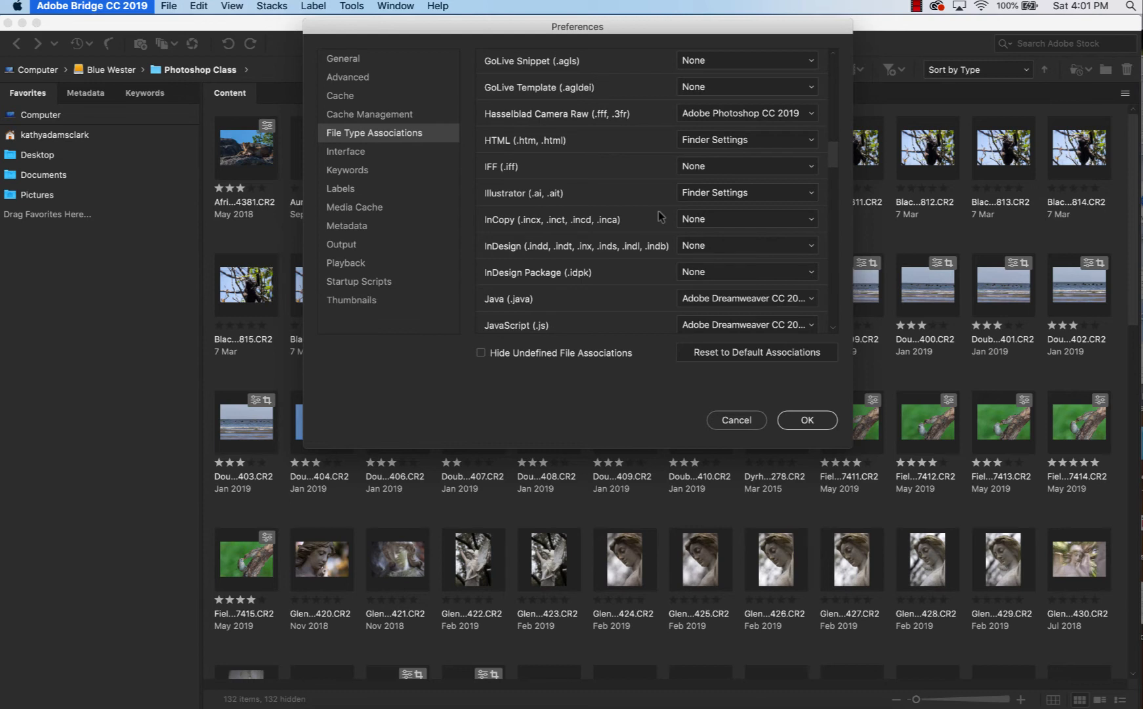
pyautogui.scroll(-3)
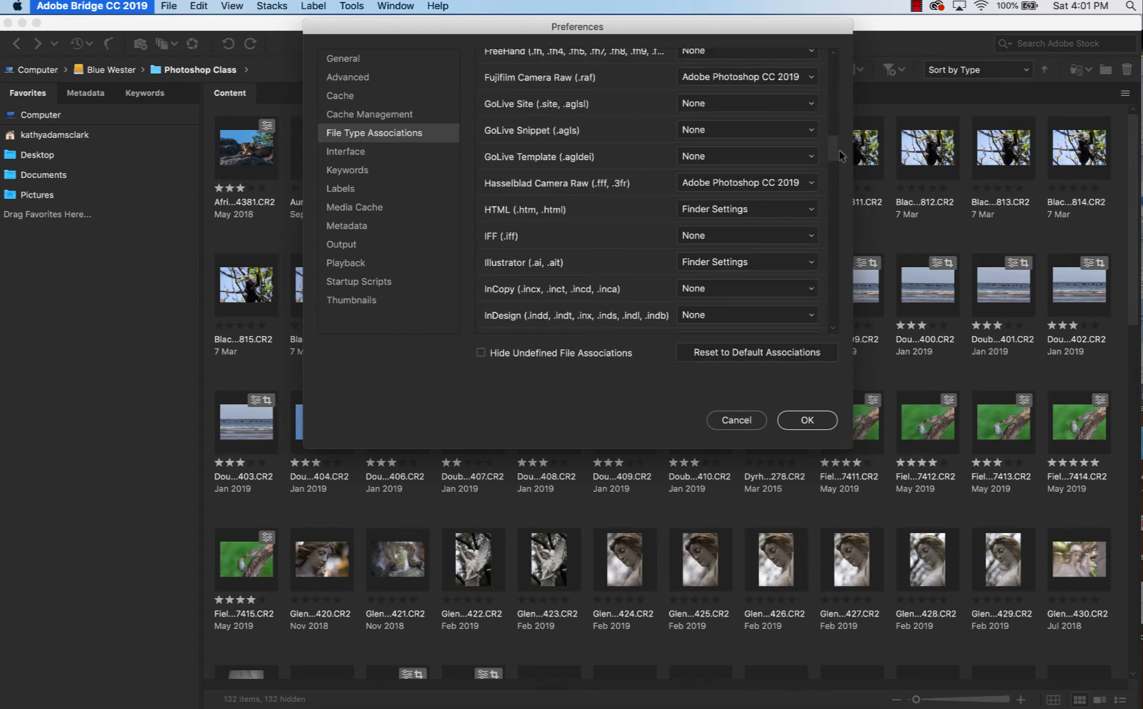
pyautogui.scroll(-3)
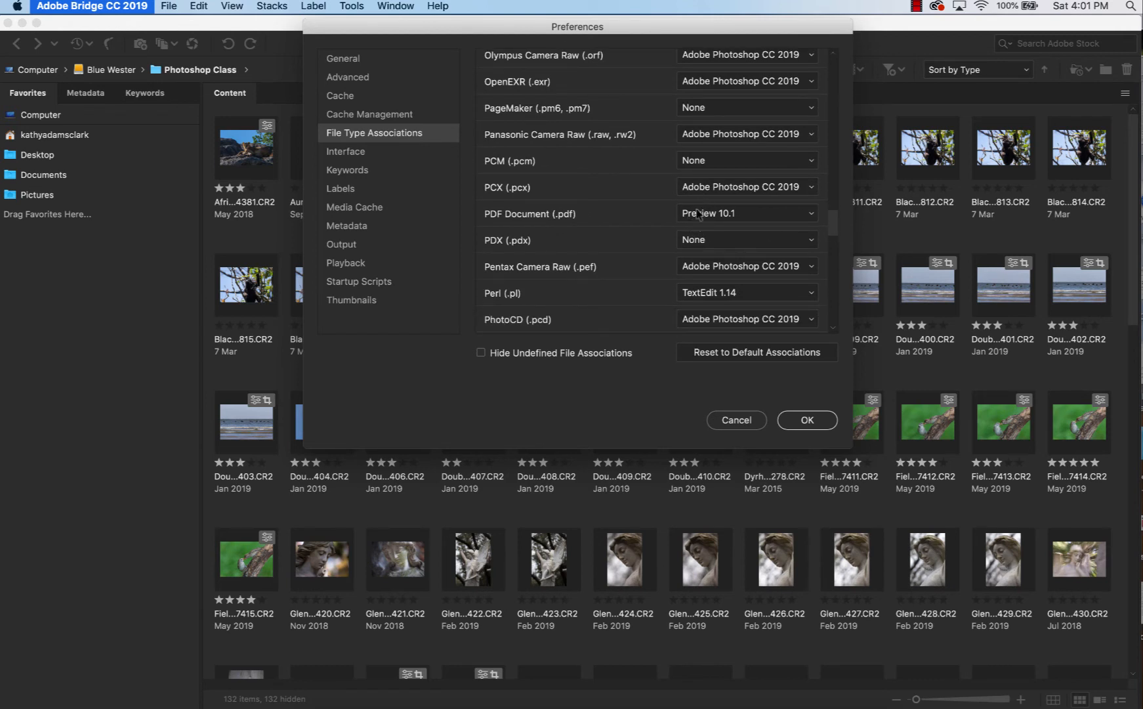
pyautogui.moveTo(713, 208)
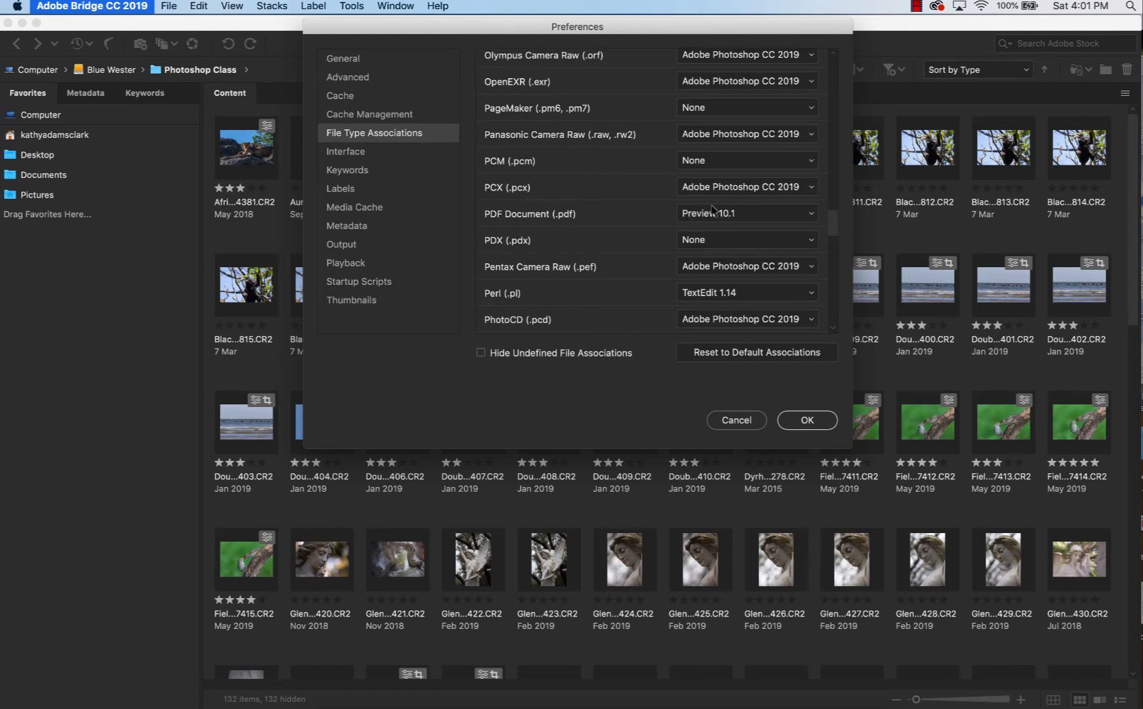
pyautogui.moveTo(742, 225)
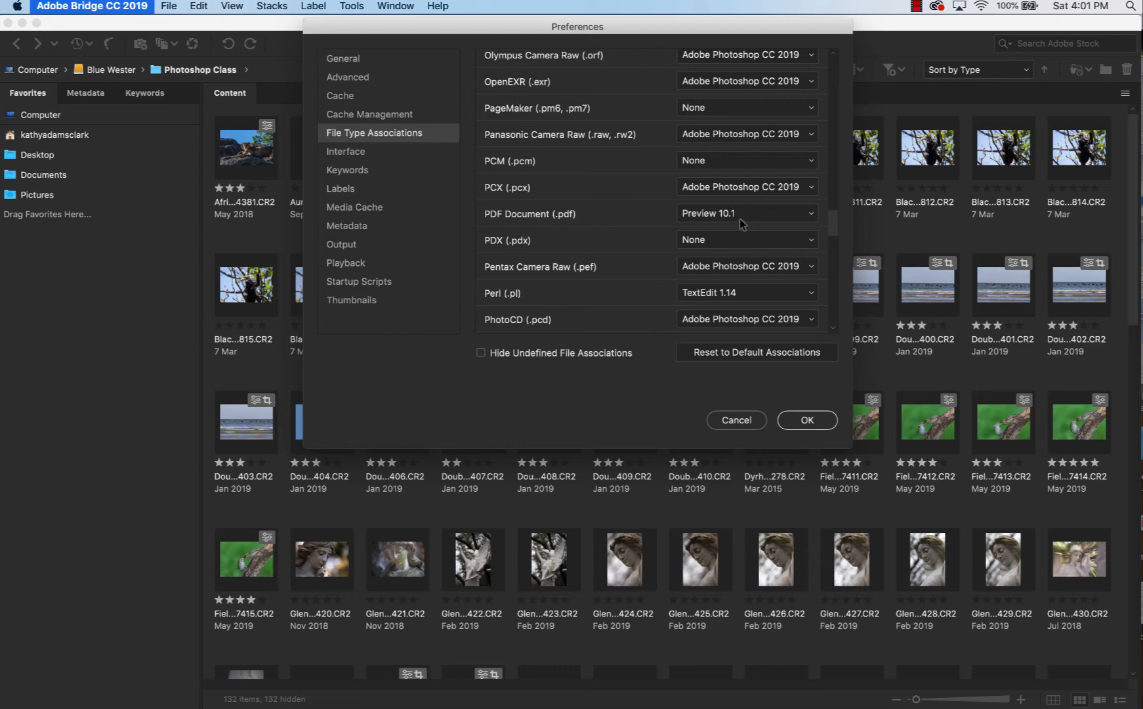
pyautogui.scroll(-3)
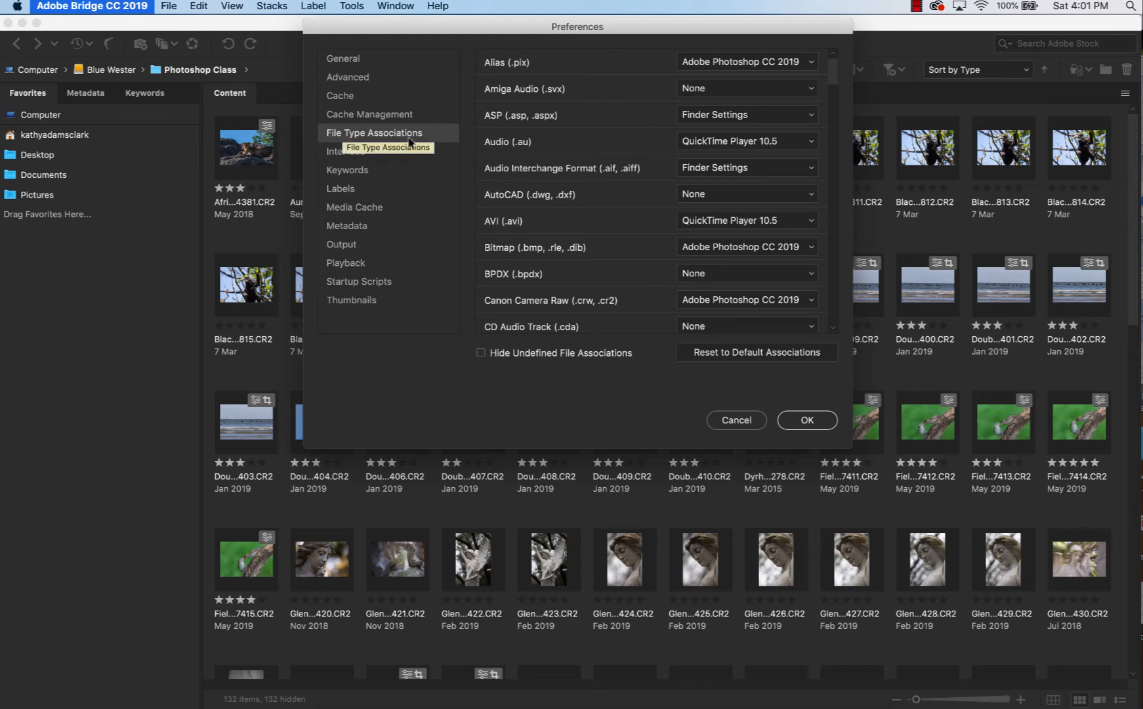
# Preview the medium and light grey Interface colour themes, then keep the darkest theme.
pyautogui.click(344, 152)
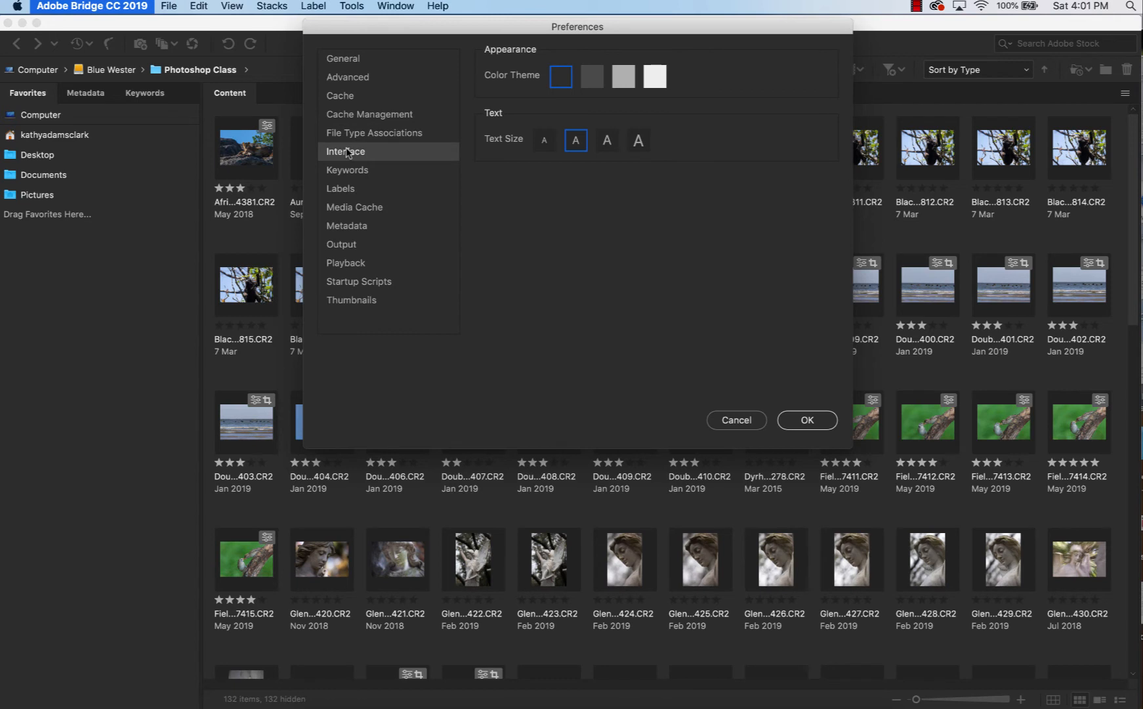
pyautogui.moveTo(592, 76)
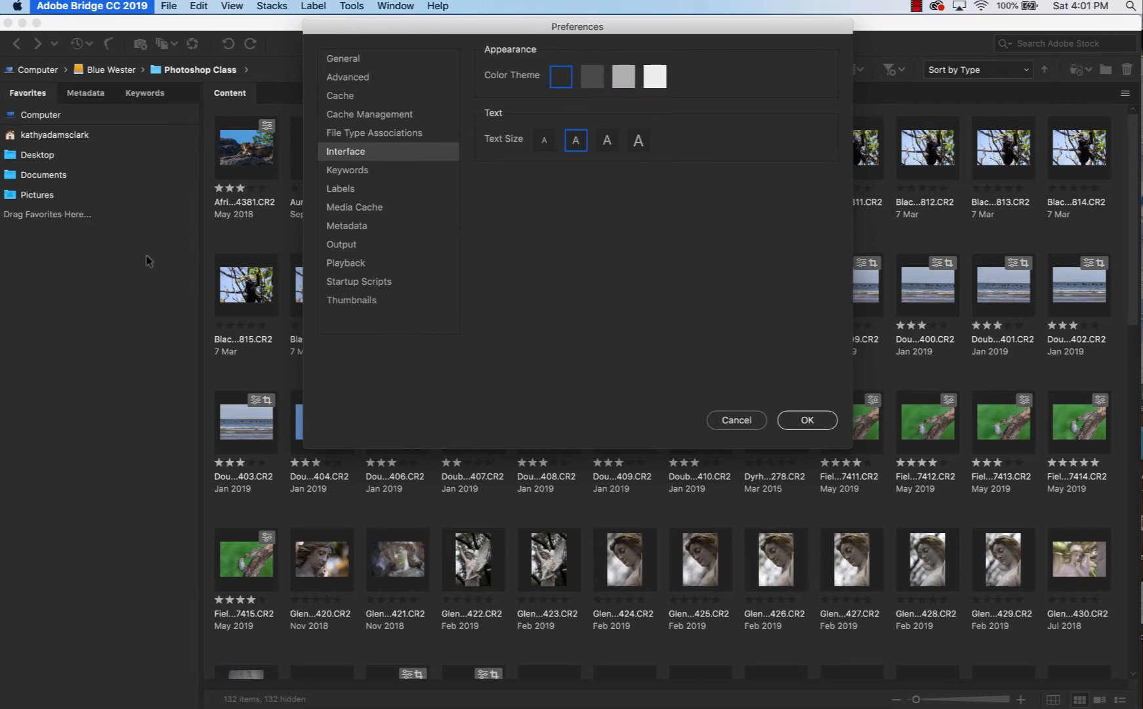
pyautogui.moveTo(591, 78)
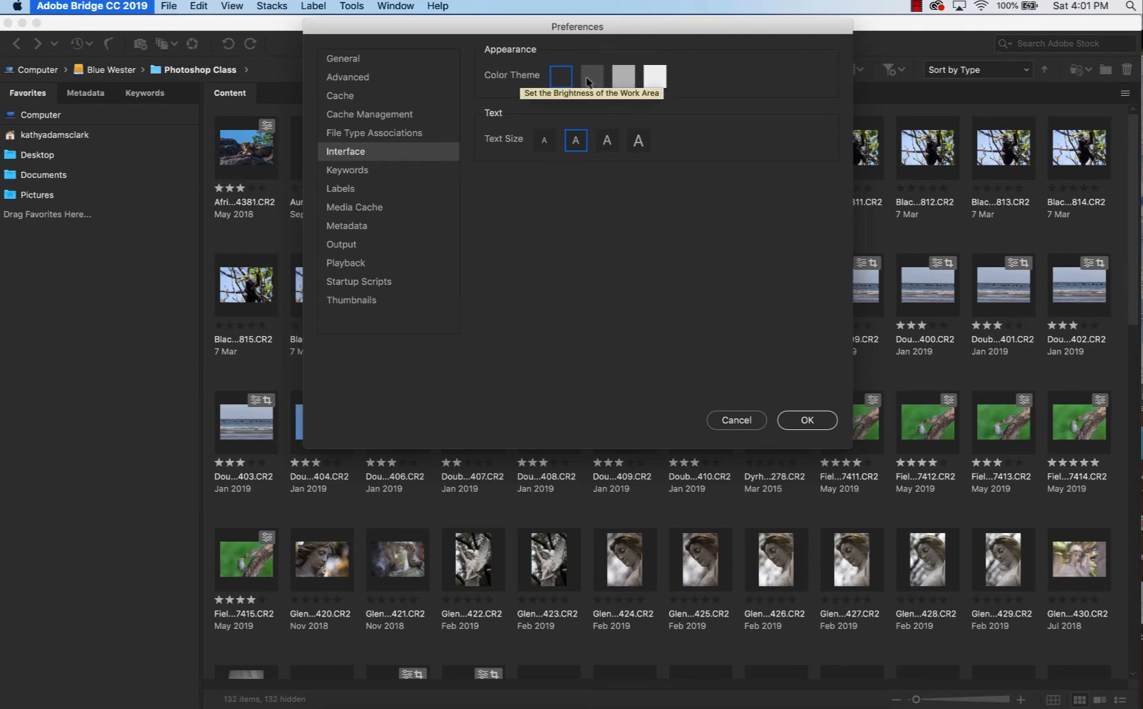
pyautogui.click(592, 76)
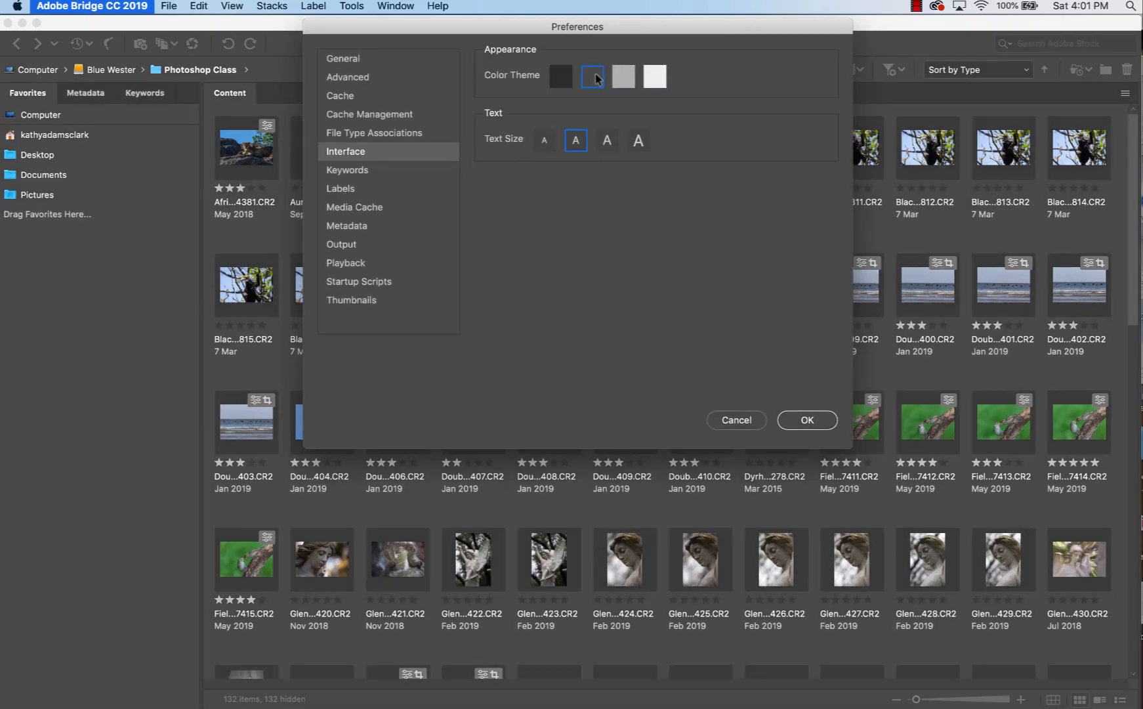
pyautogui.click(622, 77)
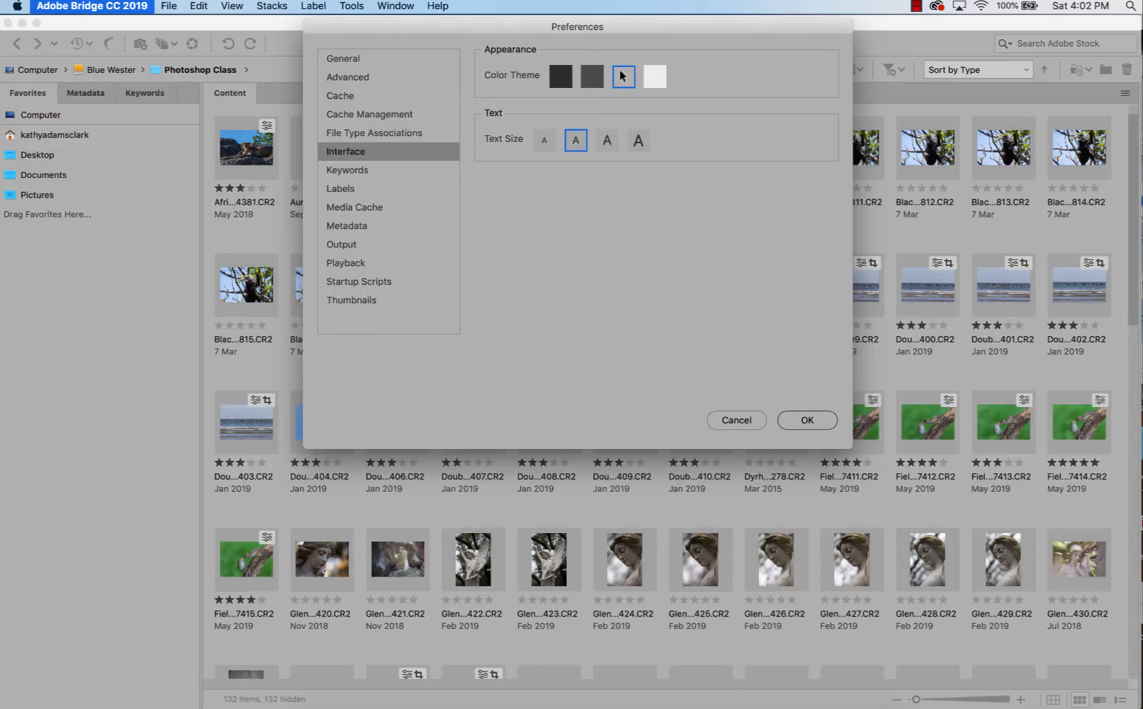
pyautogui.click(654, 76)
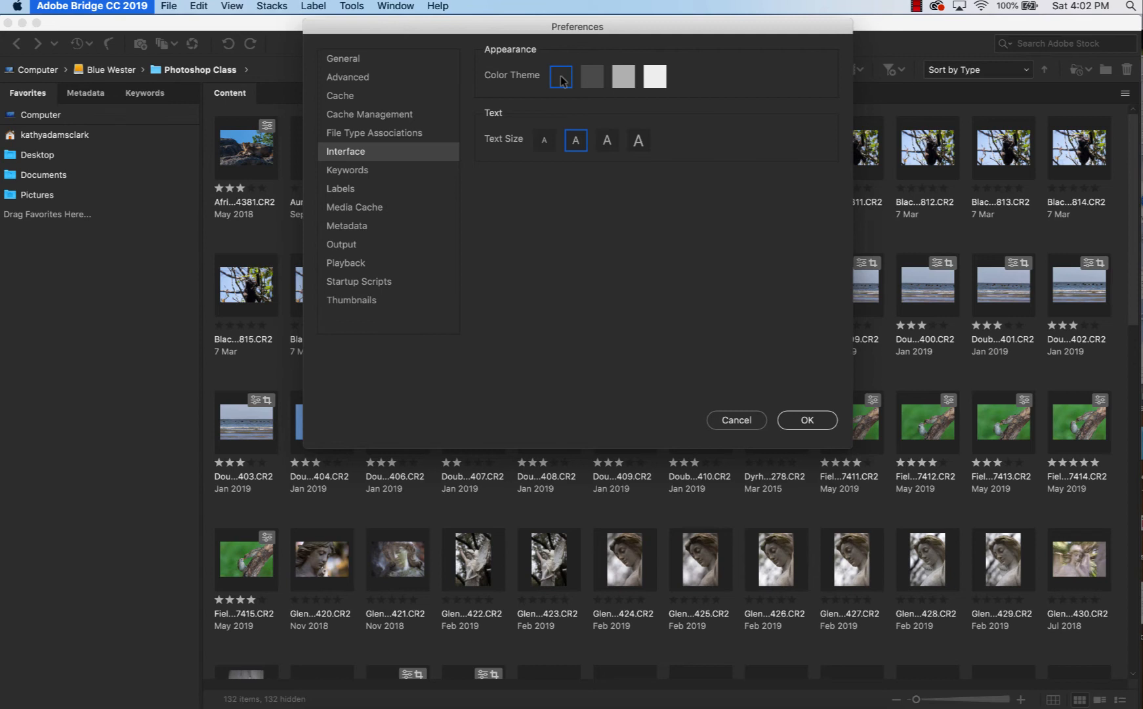
pyautogui.moveTo(609, 142)
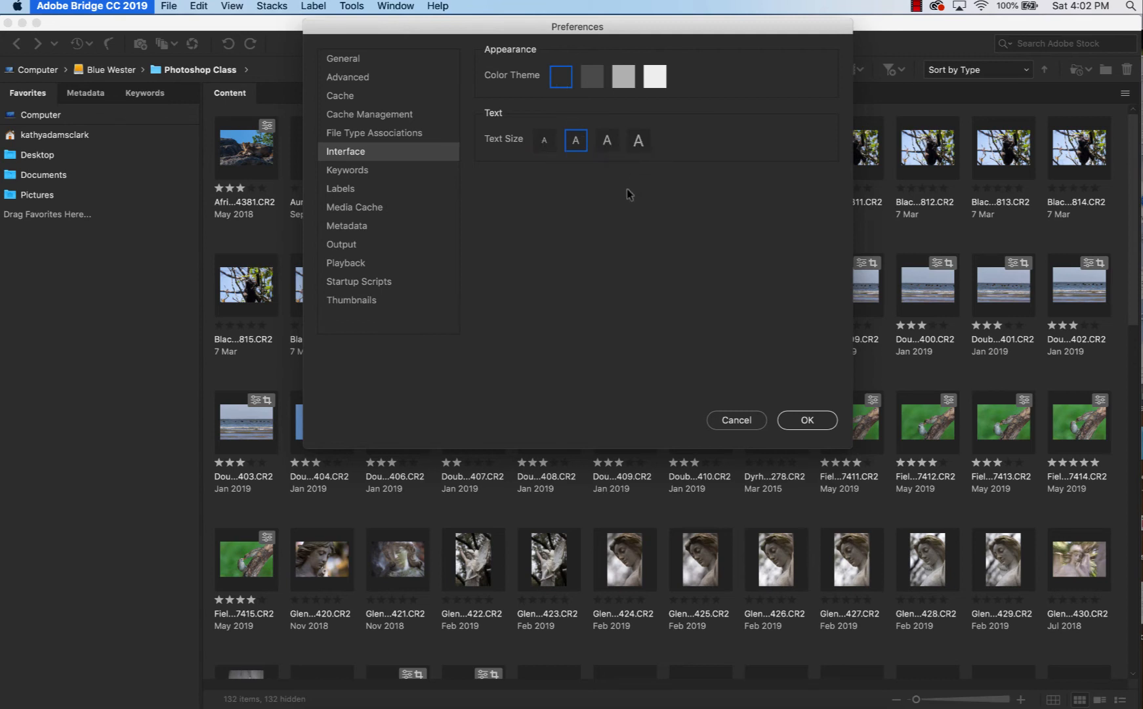
# On the Keywords page, toggle Automatically Apply Parent Keywords off and back on.
pyautogui.click(347, 169)
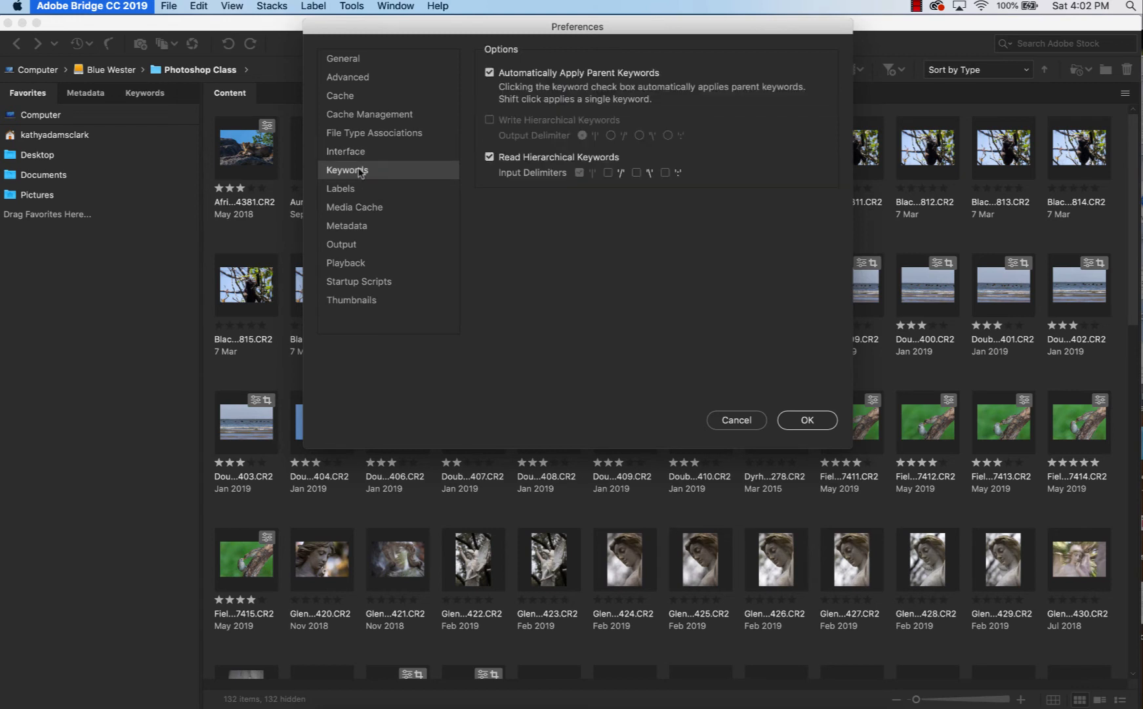
pyautogui.click(489, 72)
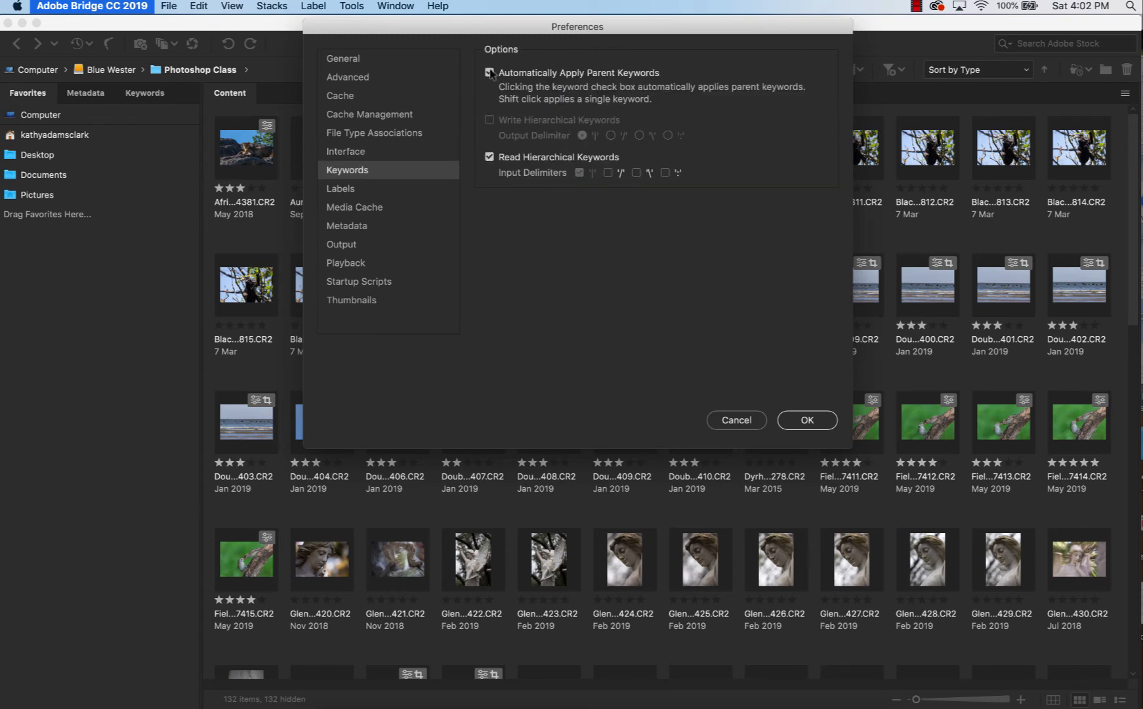
pyautogui.click(488, 72)
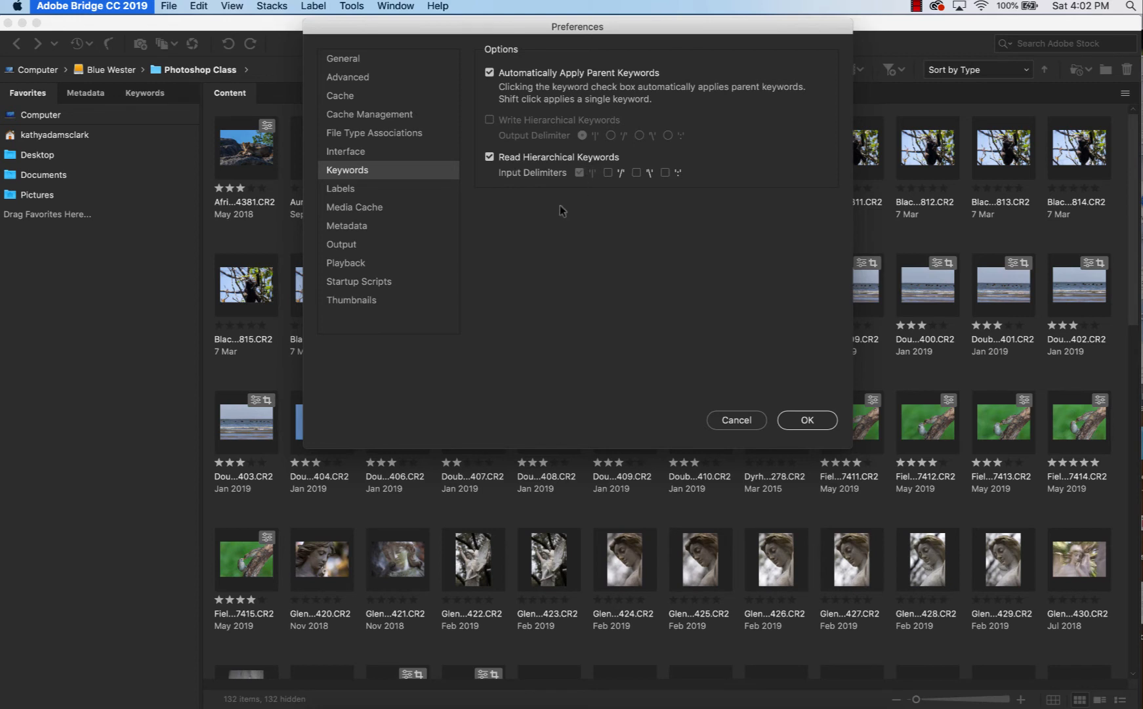
pyautogui.moveTo(353, 192)
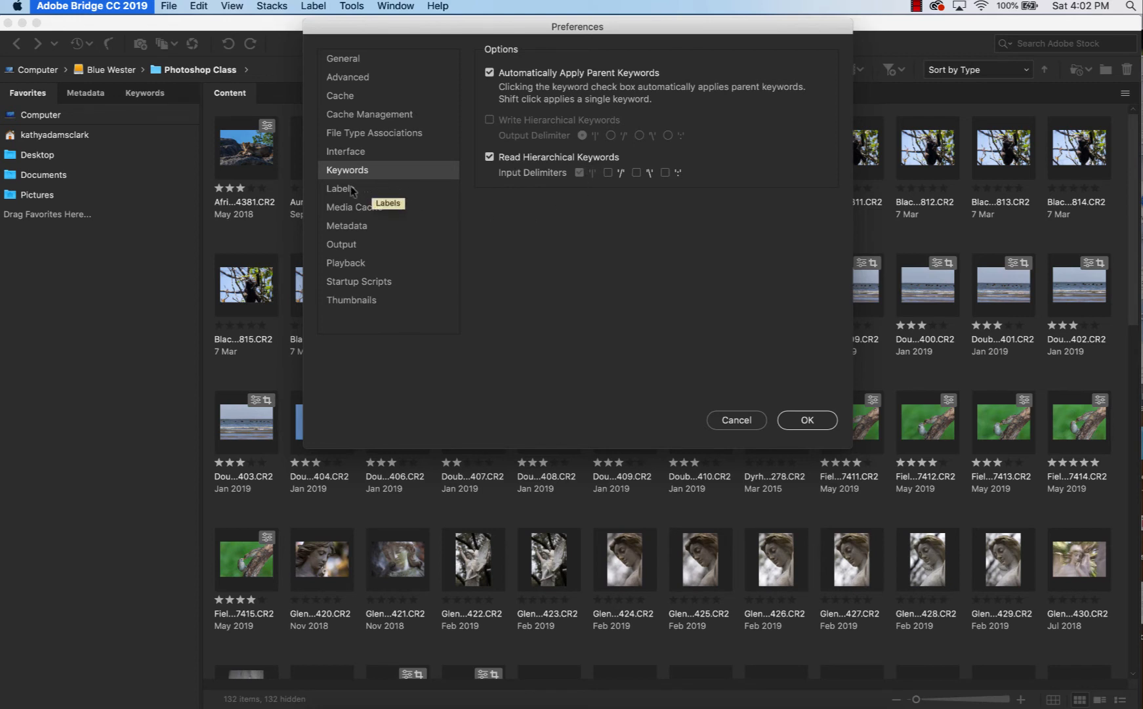
# Show the Labels preferences listing Select, Second, Approved, Review and To Do.
pyautogui.click(340, 189)
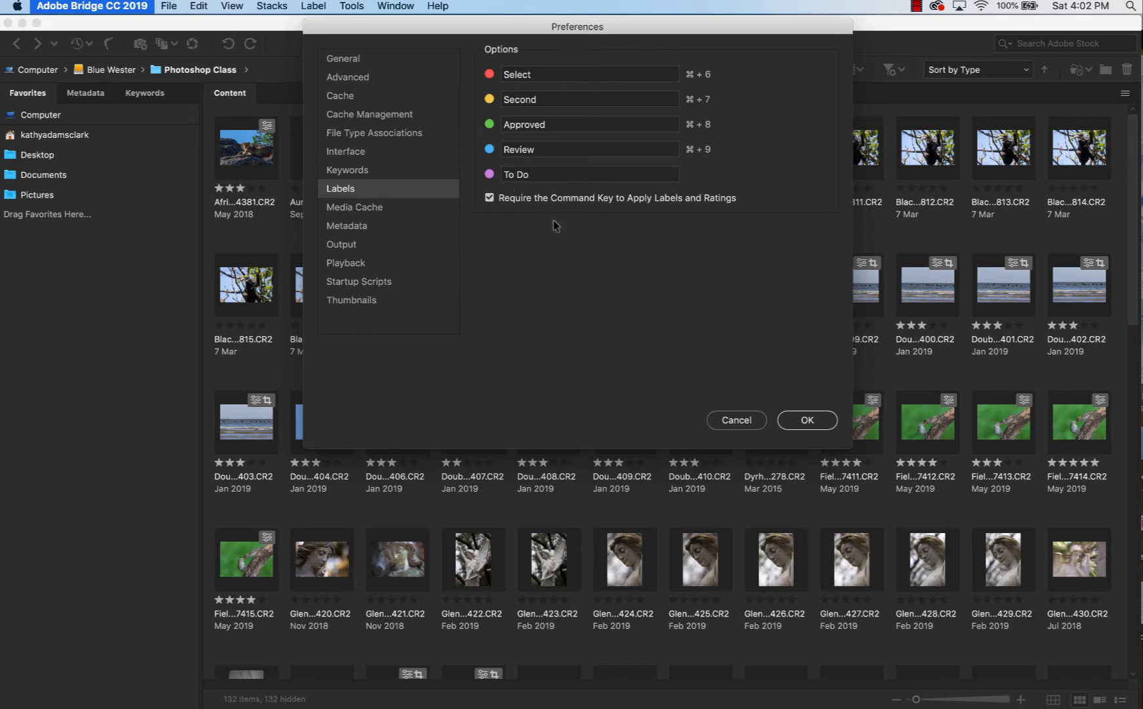
pyautogui.moveTo(542, 220)
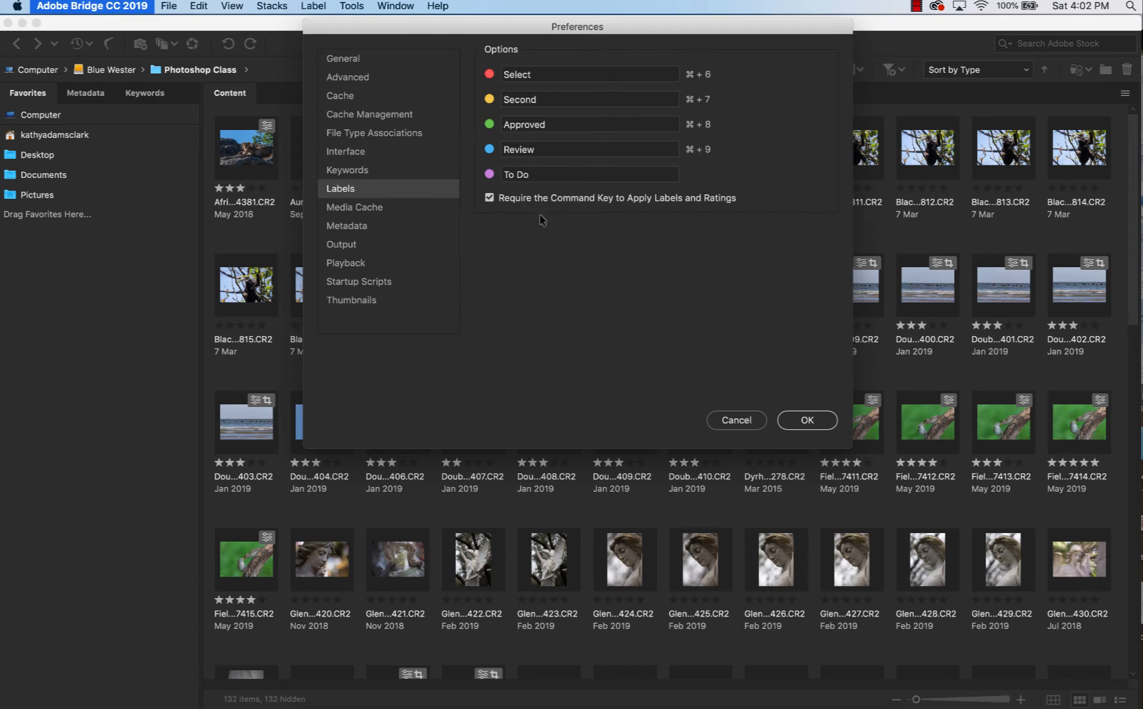
pyautogui.moveTo(512, 225)
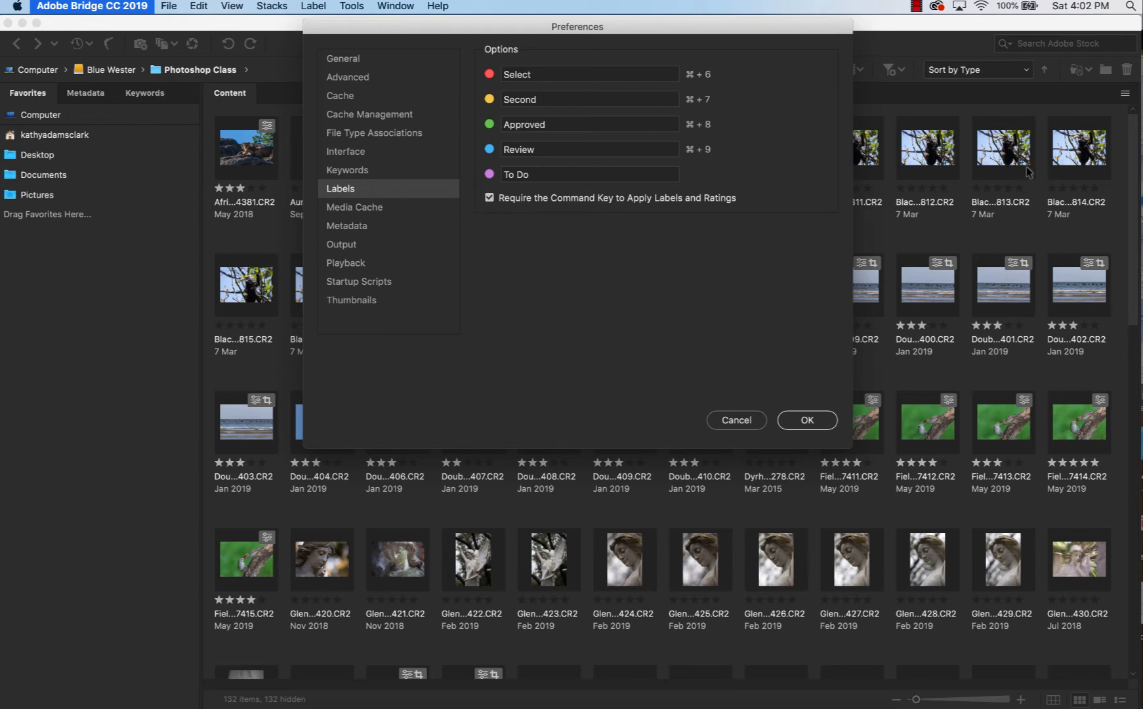
pyautogui.moveTo(355, 207)
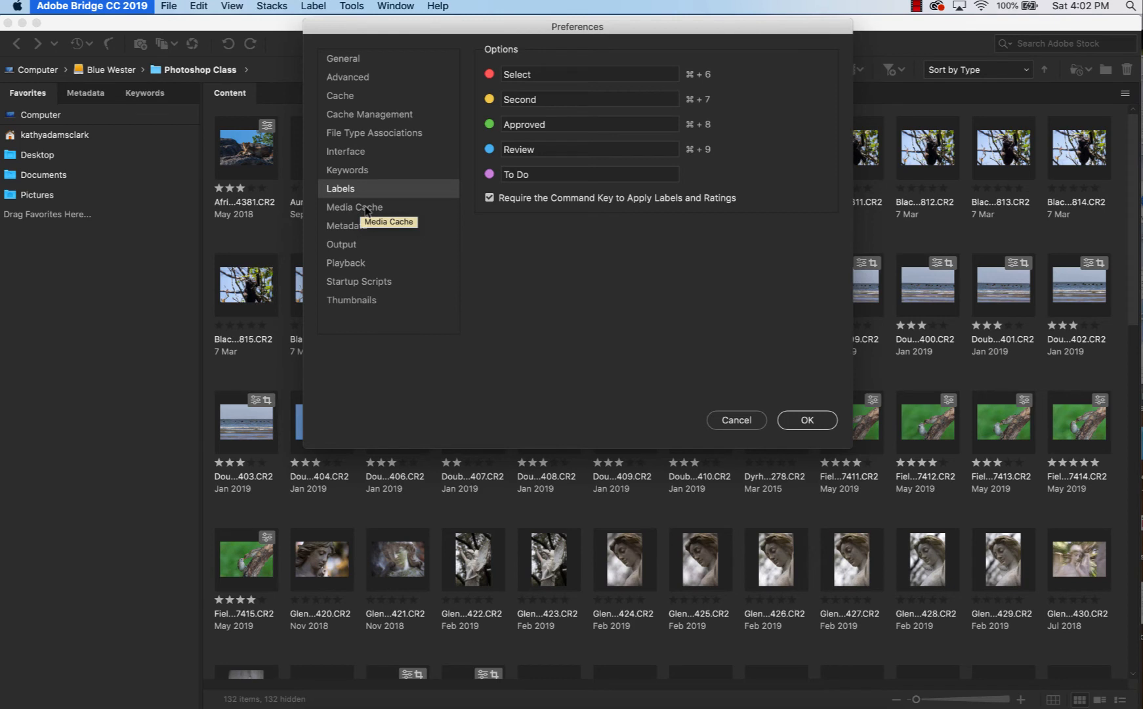
# Visit Media Cache settings, then switch to the Metadata preferences listing File Properties.
pyautogui.click(354, 207)
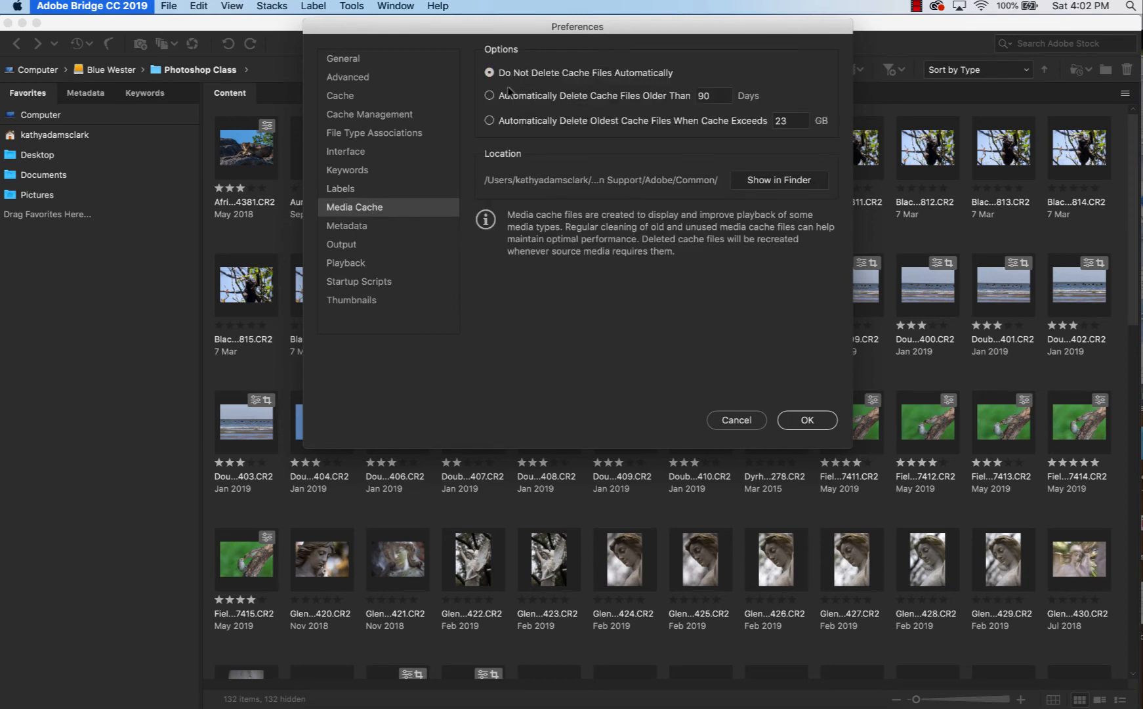
pyautogui.moveTo(634, 88)
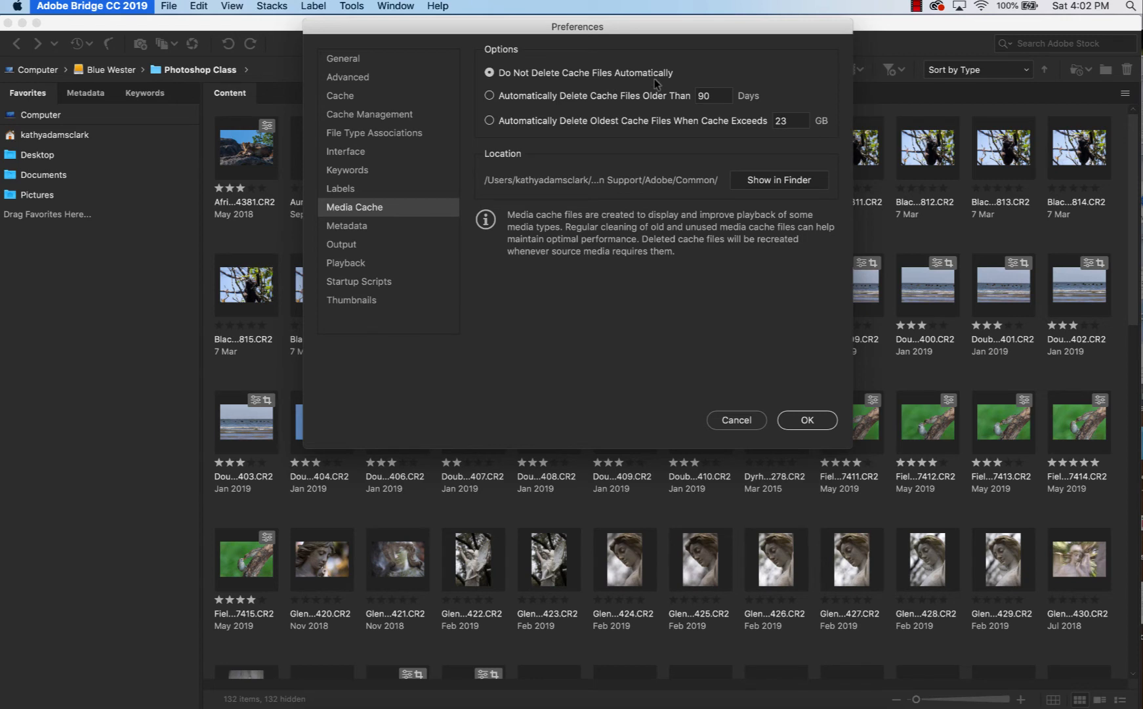
pyautogui.moveTo(383, 210)
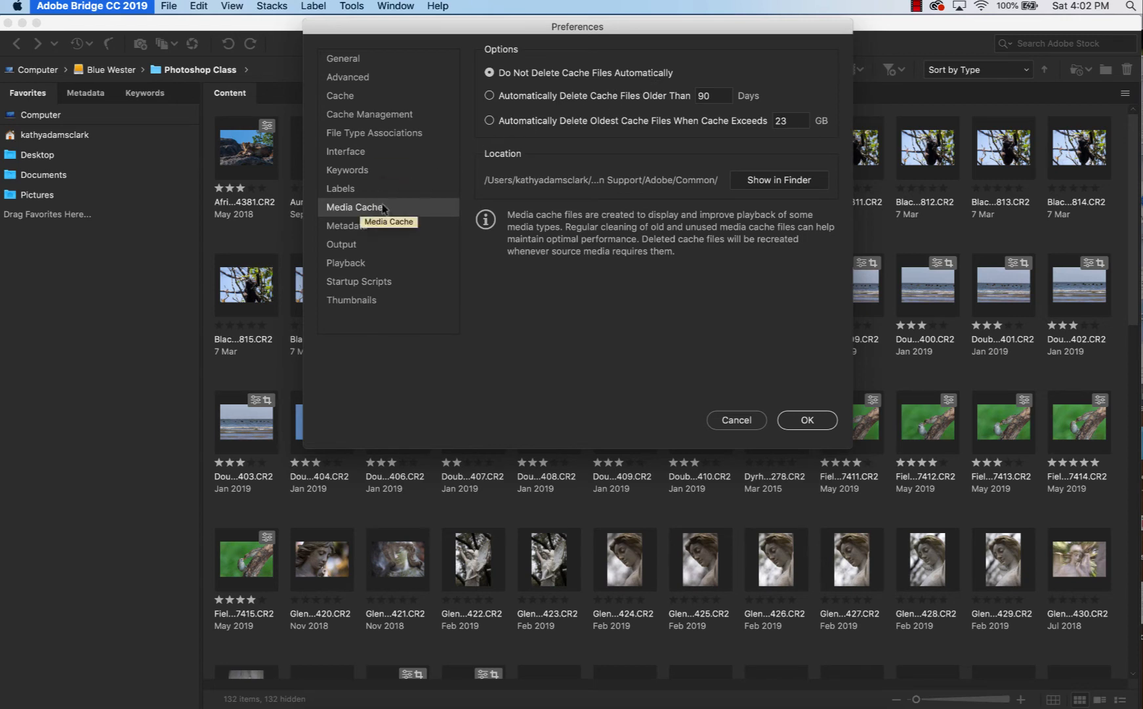
pyautogui.click(345, 226)
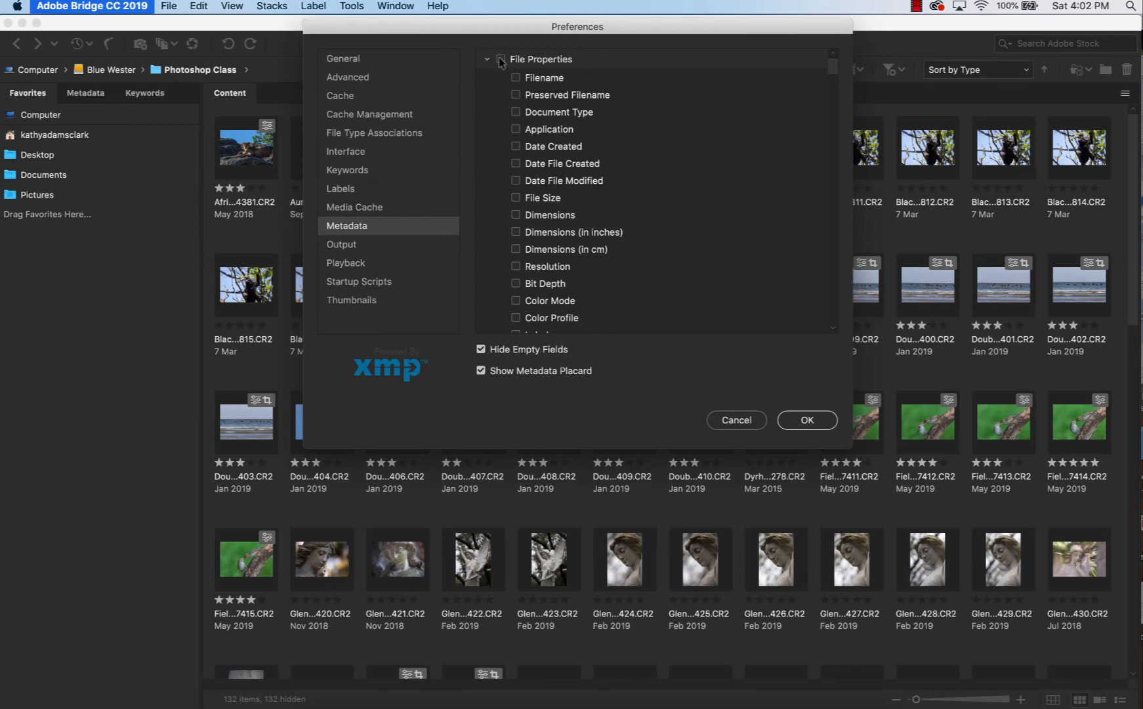
# Toggle File Properties on and off, then collapse File Properties and IPTC (IIM, legacy) groups.
pyautogui.click(501, 60)
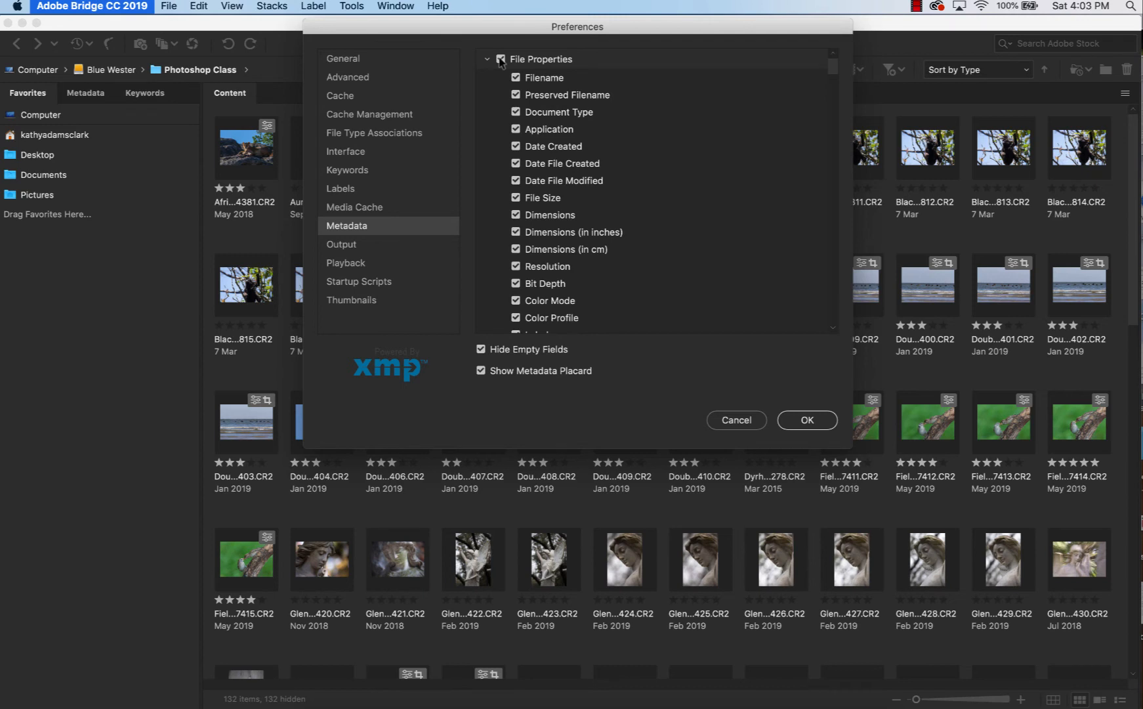
pyautogui.click(501, 59)
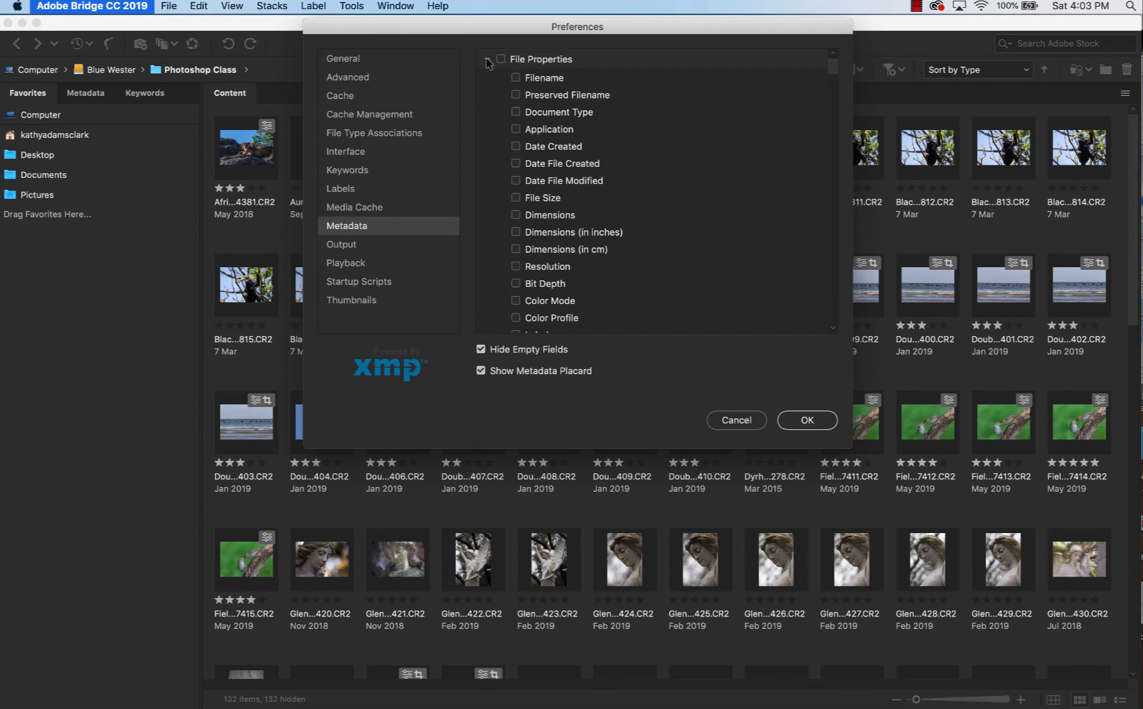
pyautogui.click(485, 59)
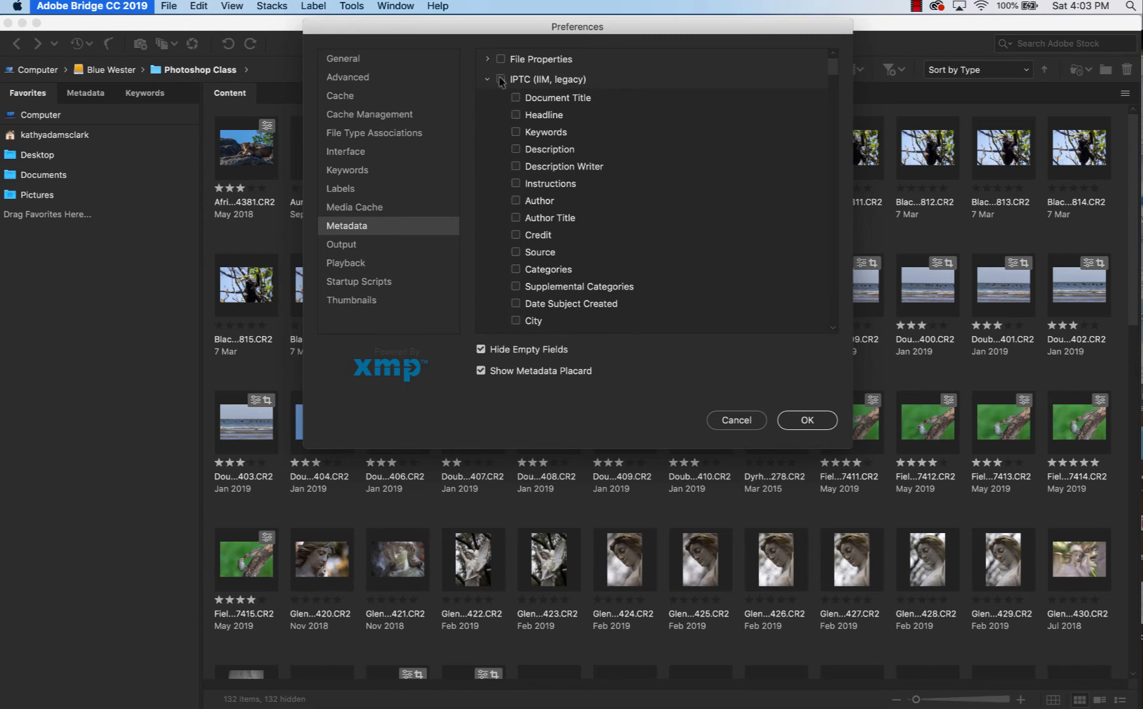
pyautogui.click(489, 78)
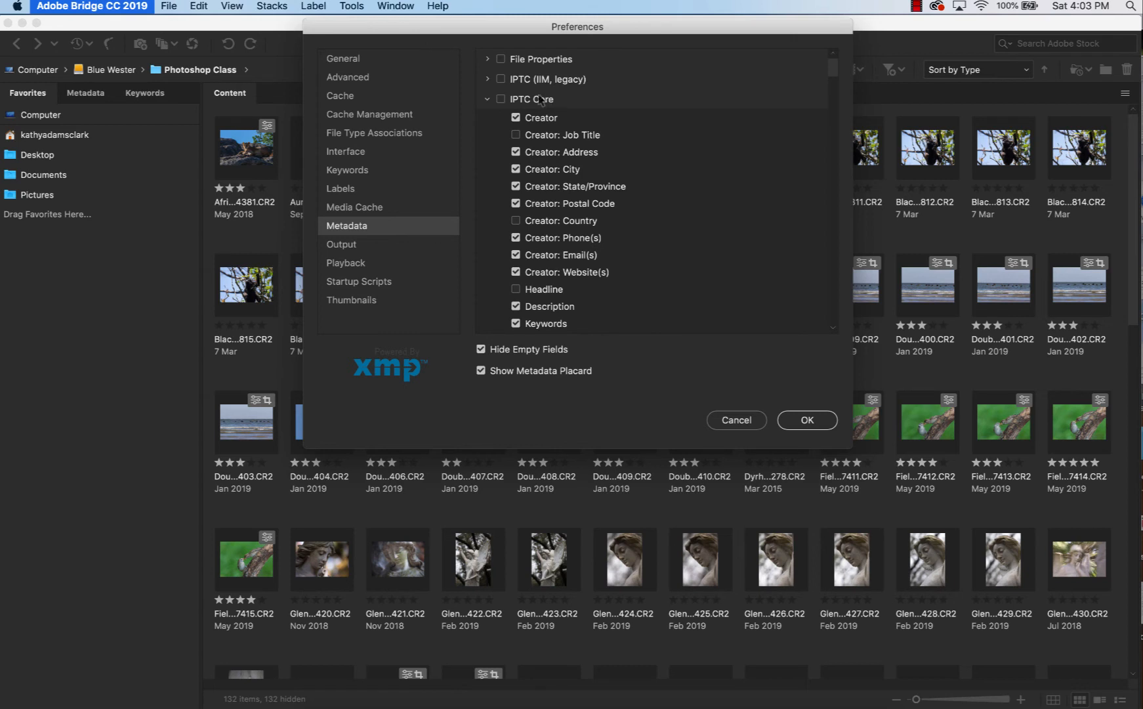
pyautogui.moveTo(572, 114)
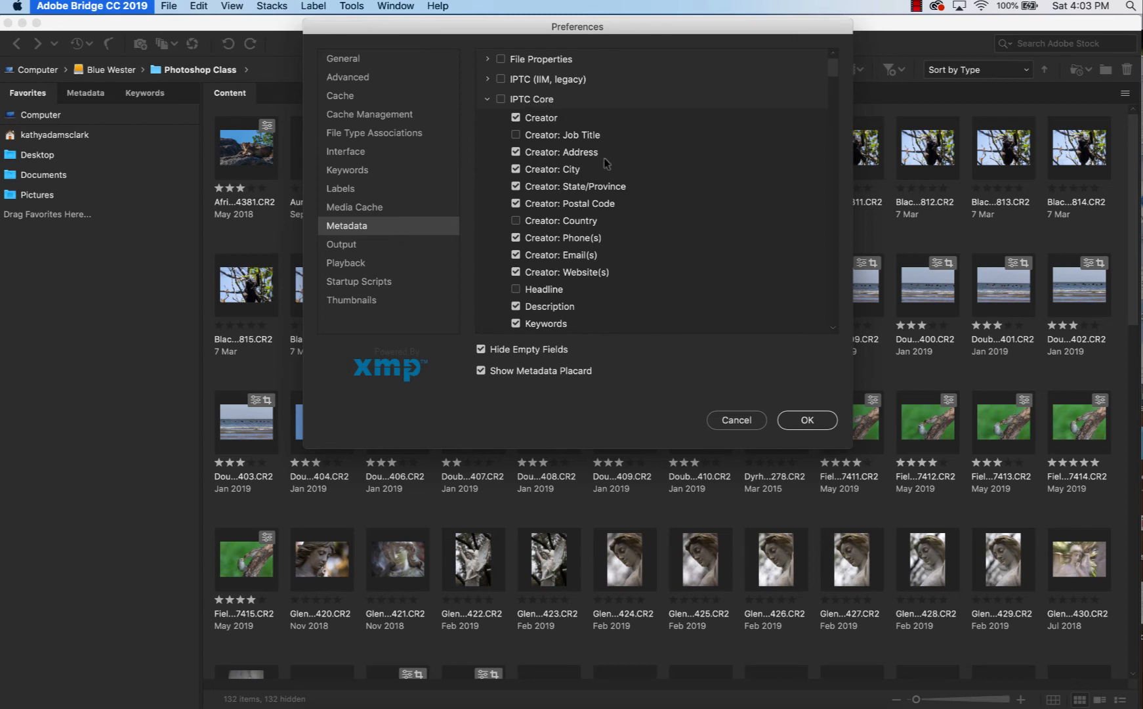
pyautogui.moveTo(662, 177)
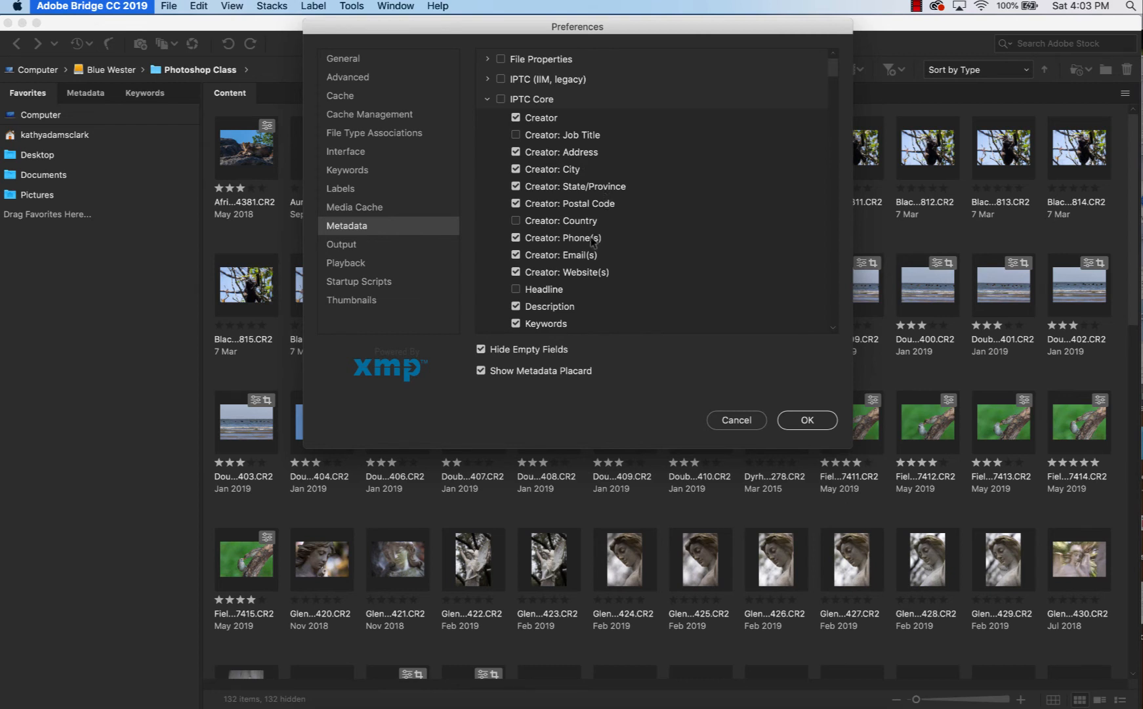
pyautogui.moveTo(630, 260)
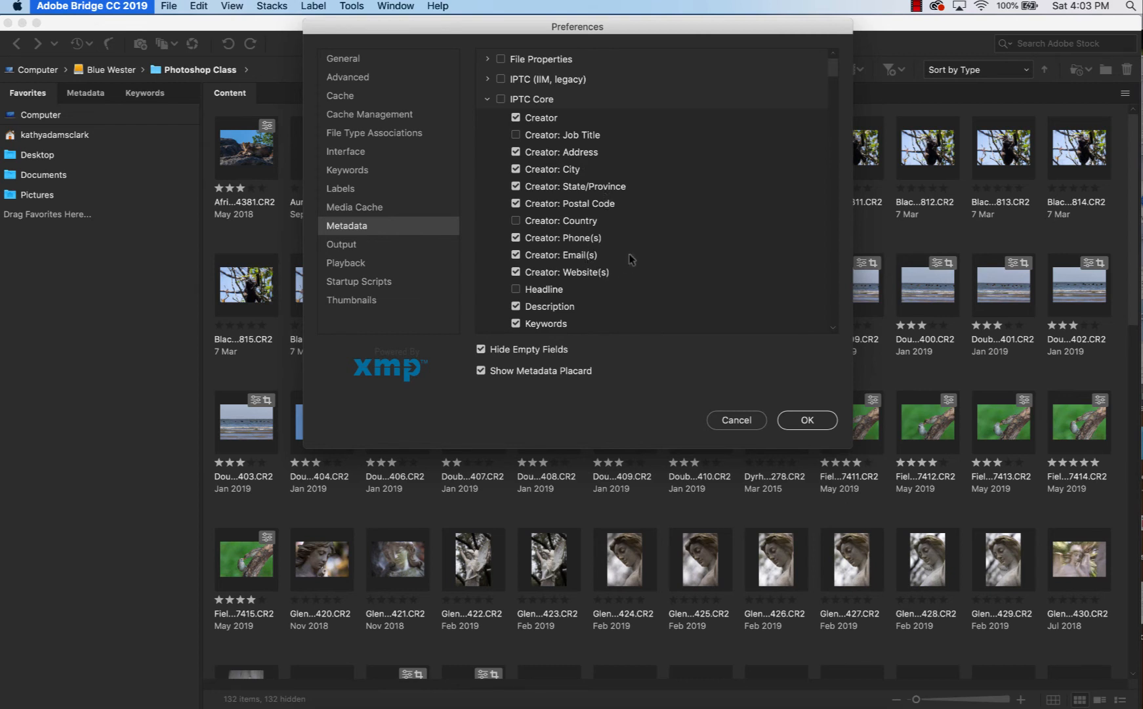
pyautogui.scroll(-3)
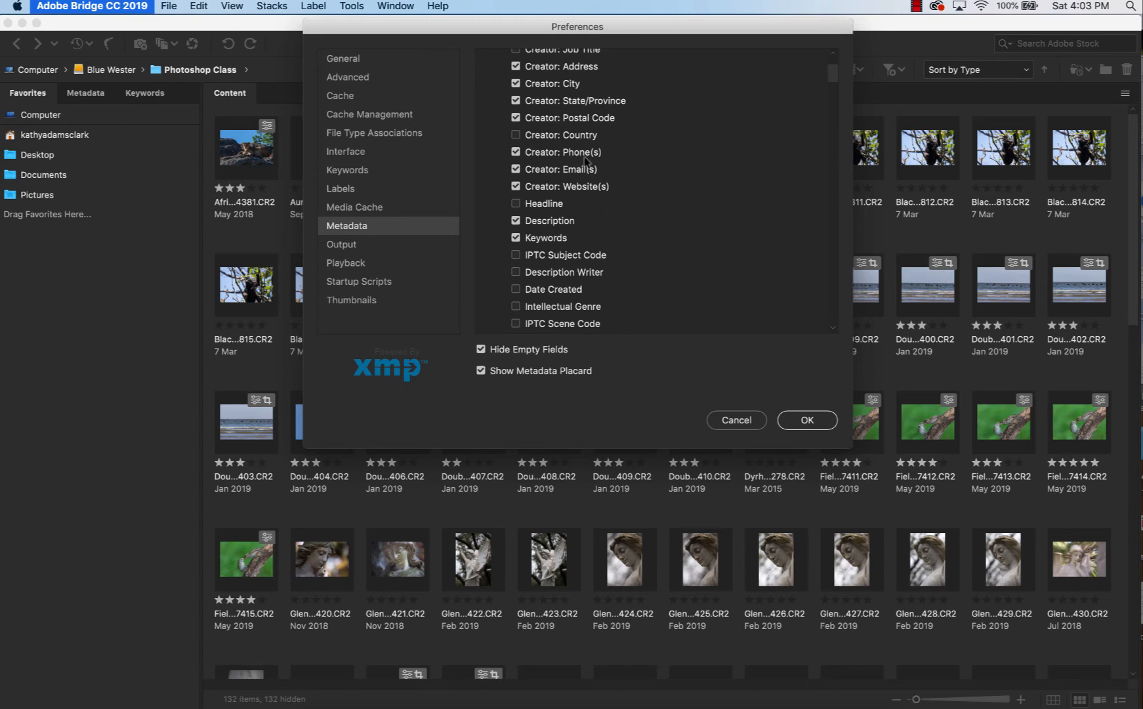
pyautogui.moveTo(556, 239)
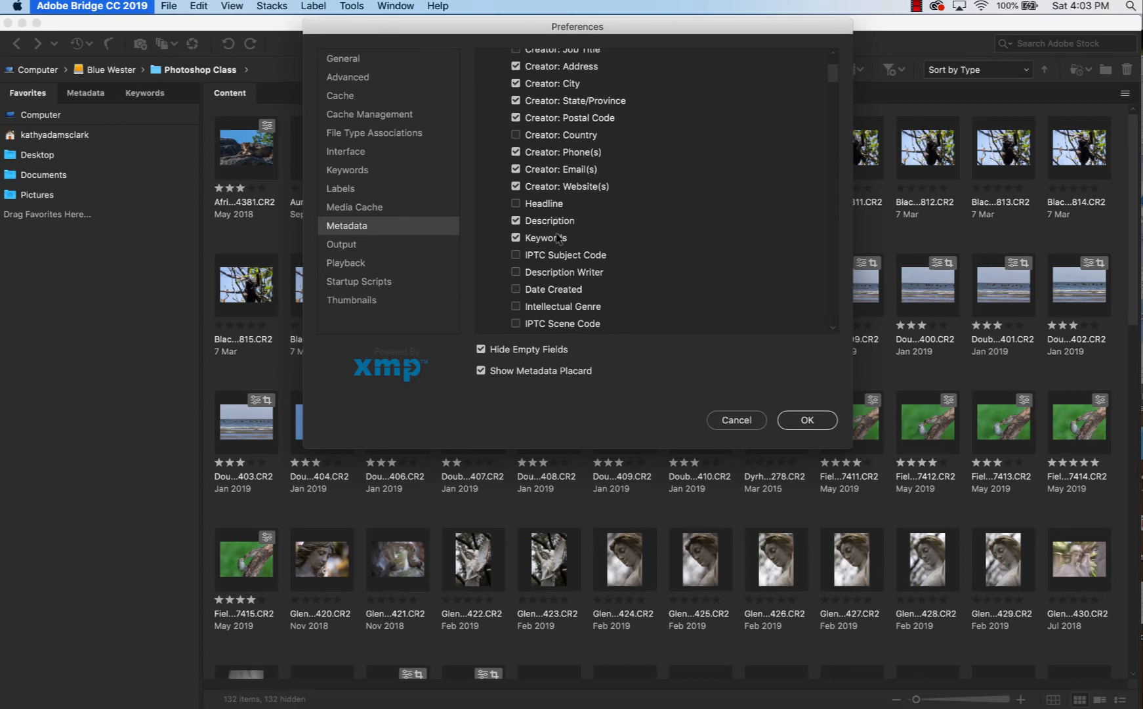
pyautogui.scroll(-3)
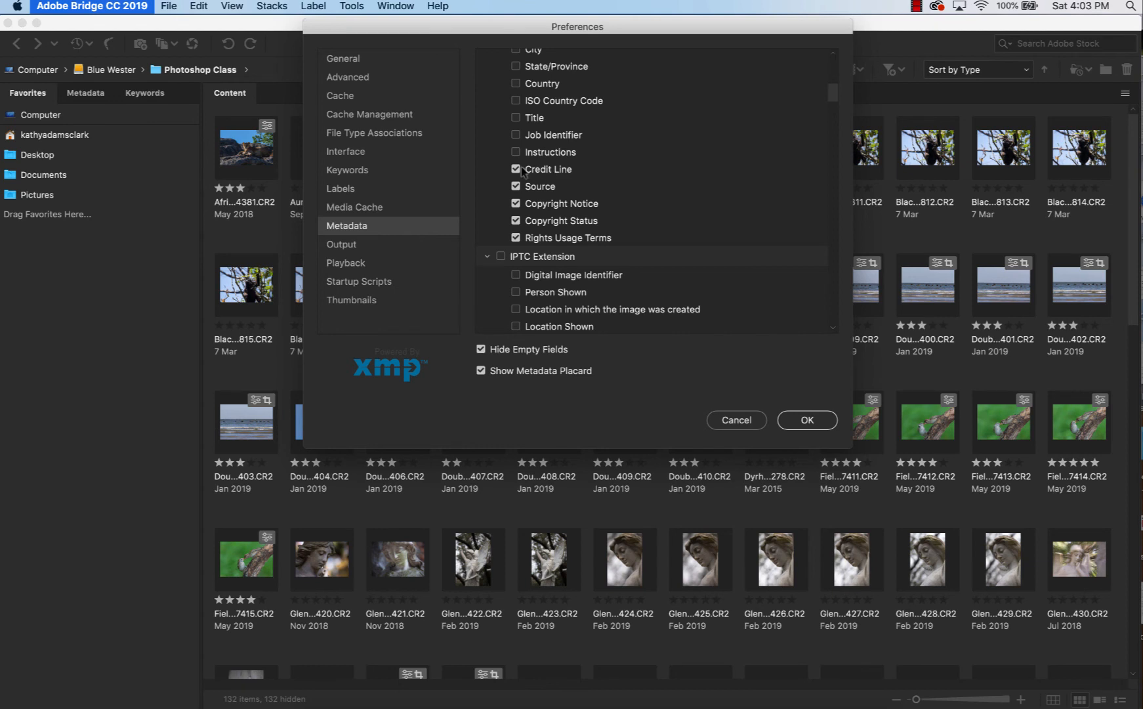
pyautogui.moveTo(613, 198)
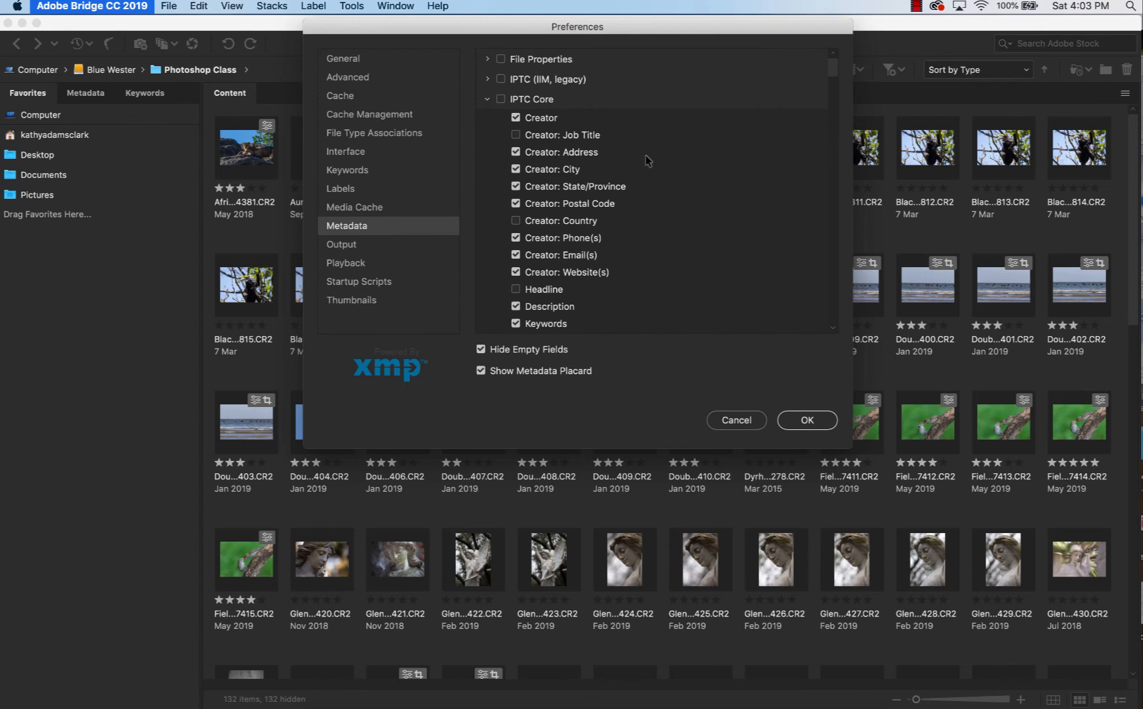
pyautogui.moveTo(640, 226)
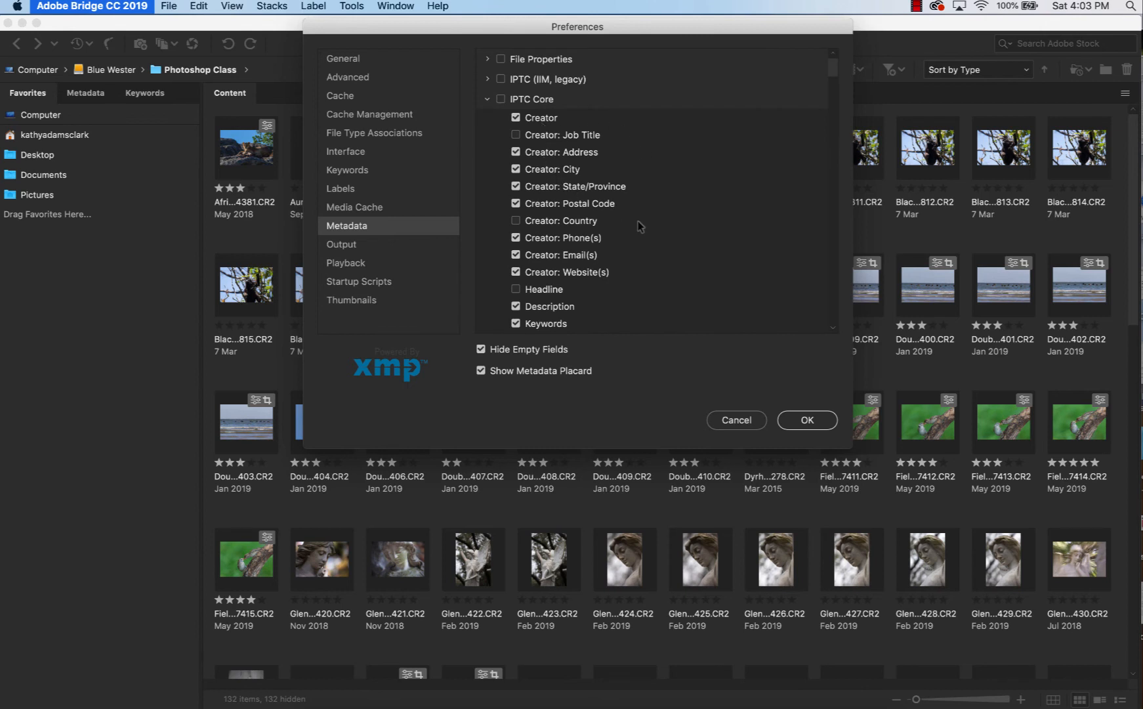
pyautogui.scroll(-3)
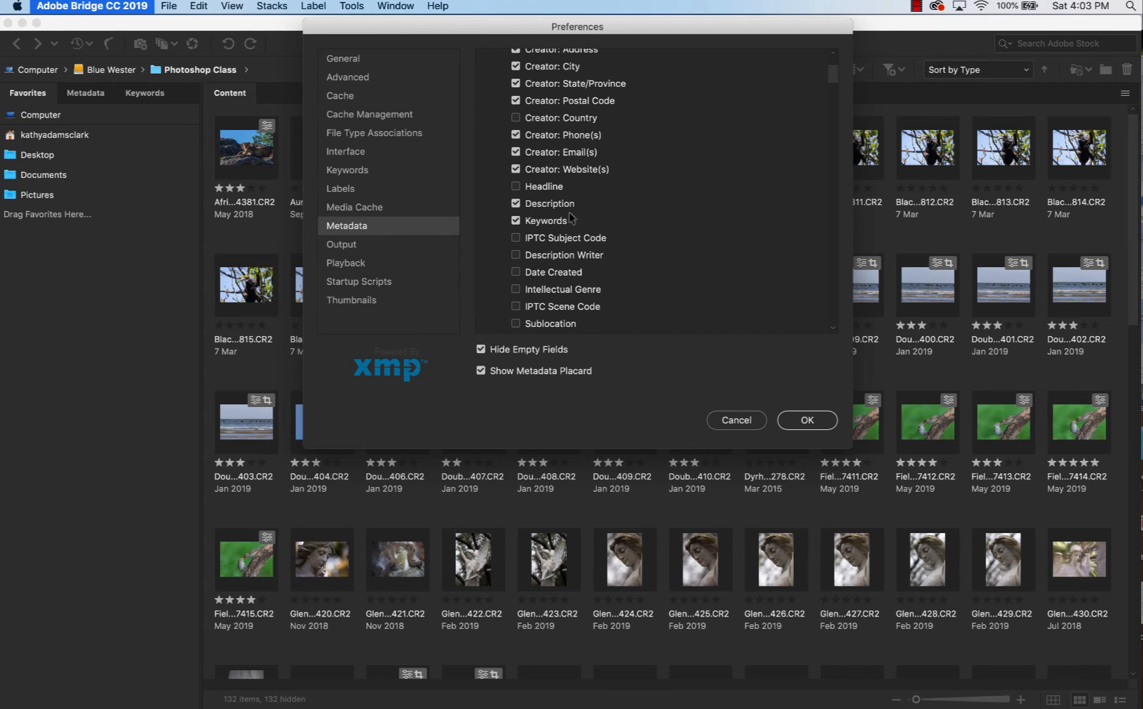
pyautogui.scroll(-3)
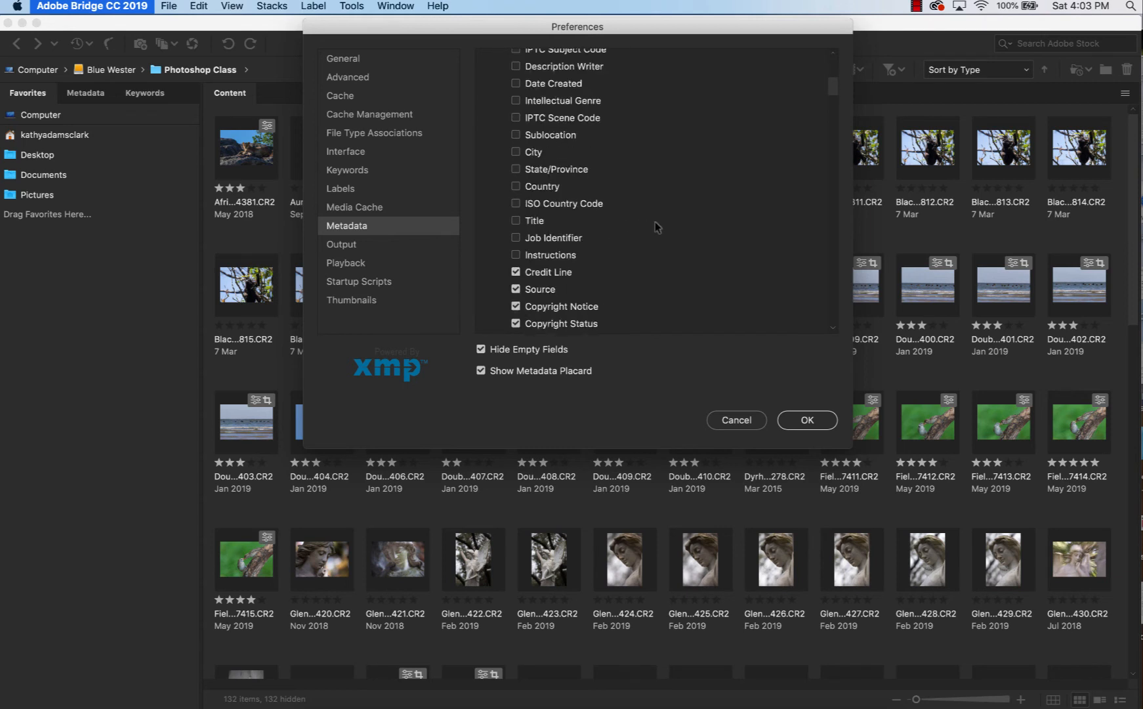
pyautogui.scroll(-3)
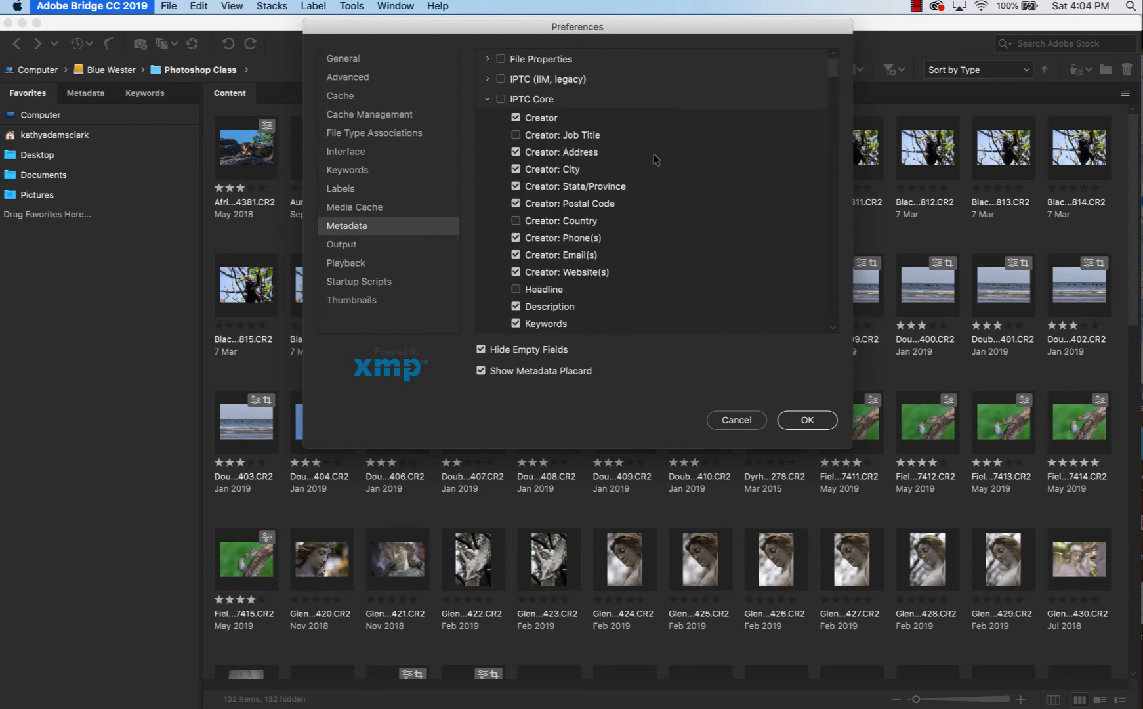
pyautogui.scroll(-3)
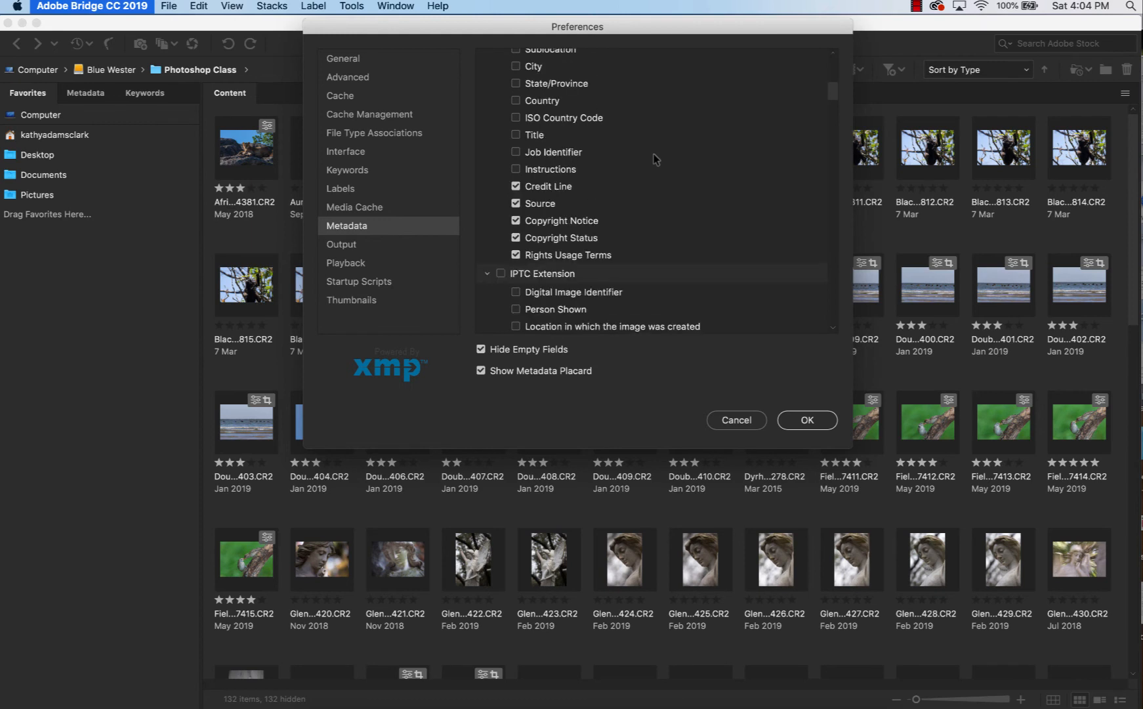
pyautogui.scroll(-3)
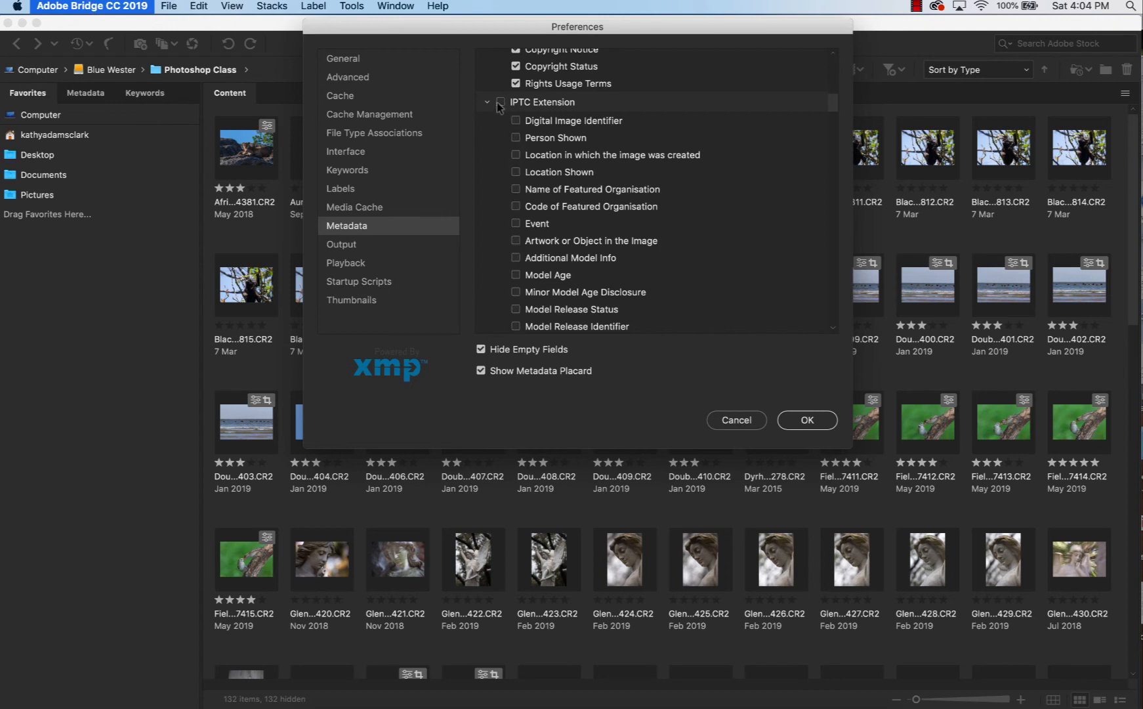
# Collapse IPTC Extension and Camera Data (Exif), leaving Fonts and Exif fields unchecked.
pyautogui.click(488, 102)
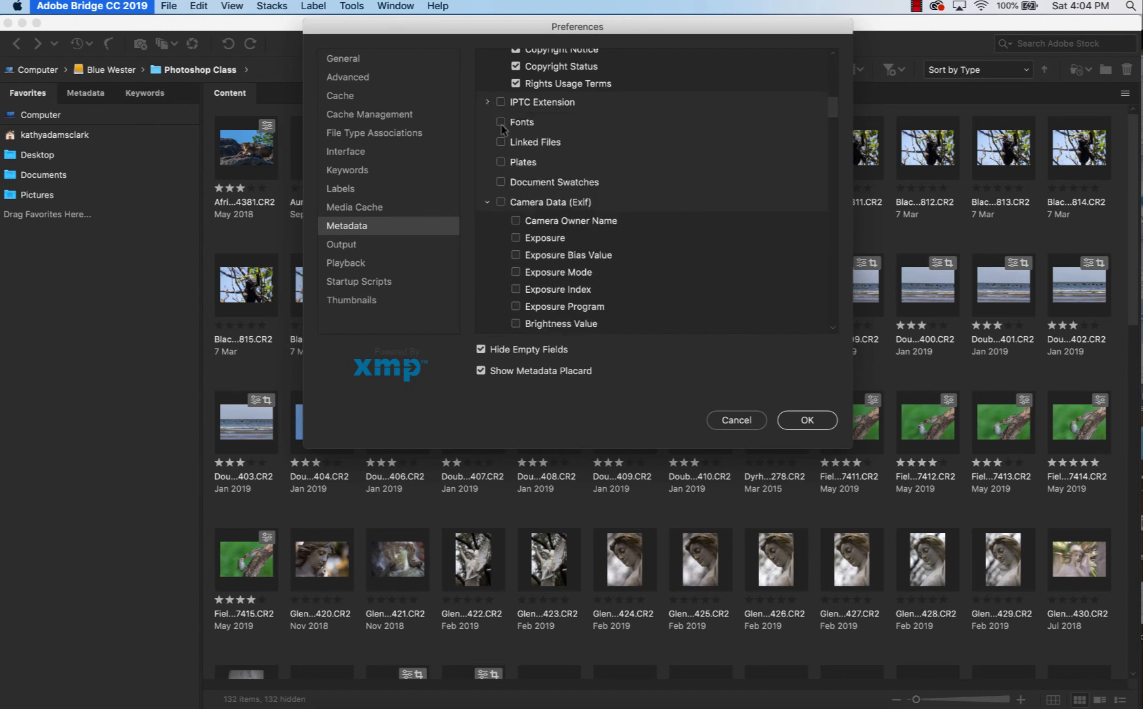
pyautogui.click(501, 122)
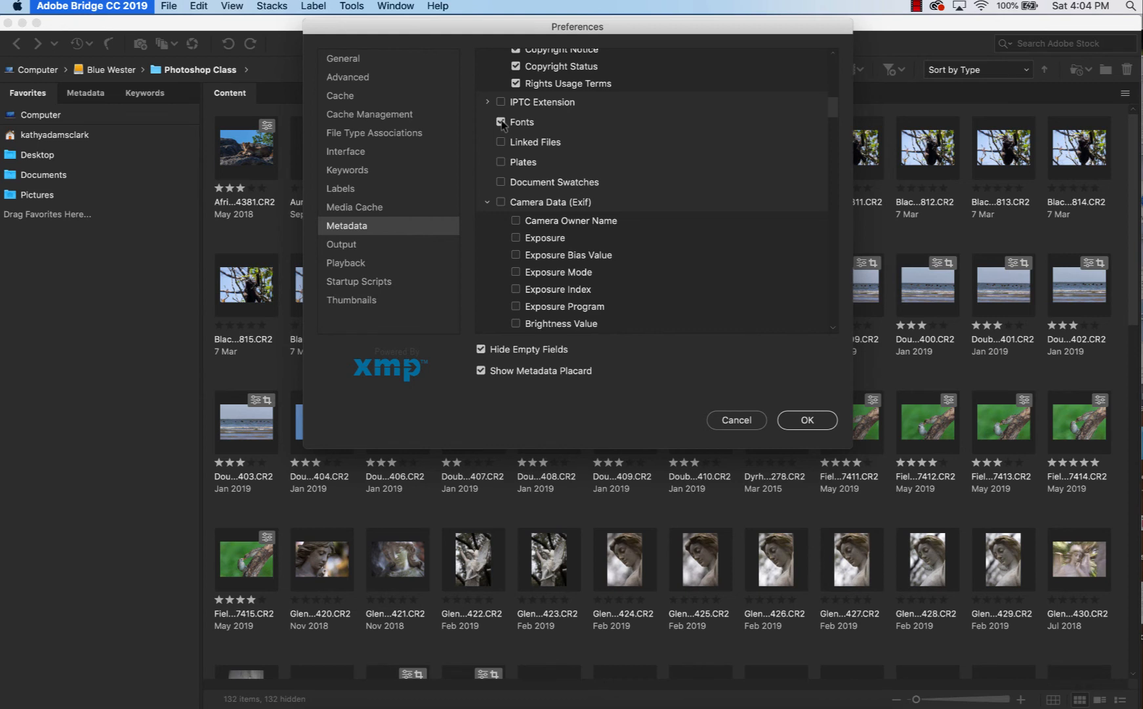
pyautogui.click(502, 122)
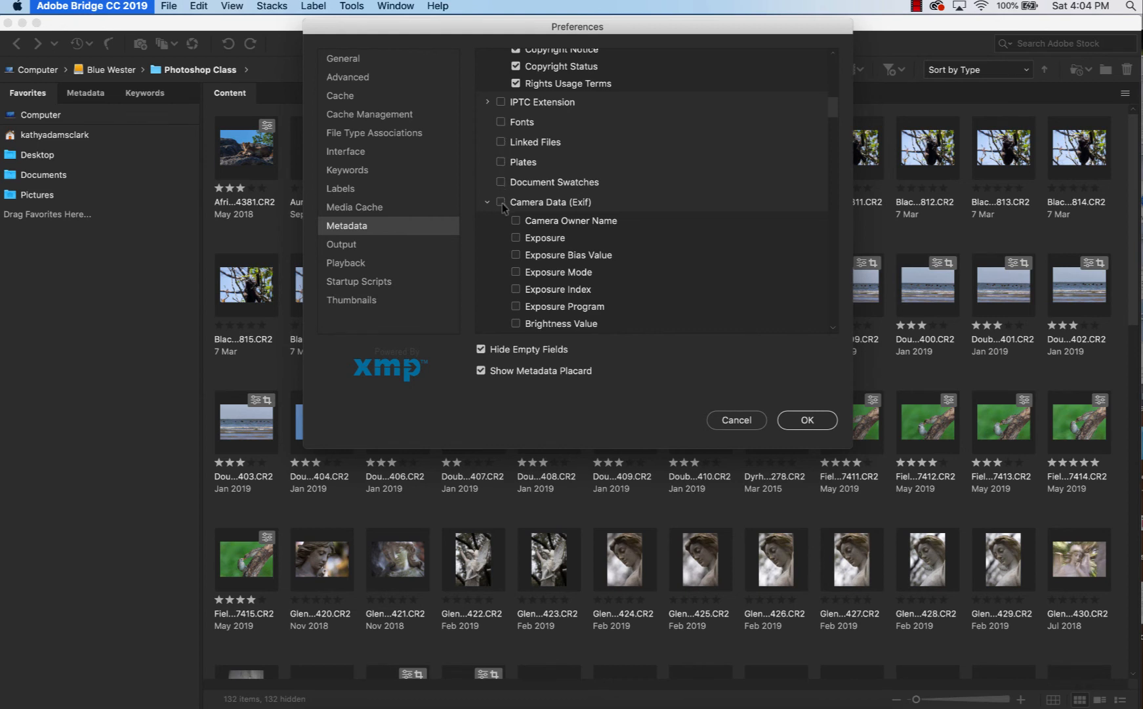
pyautogui.click(501, 202)
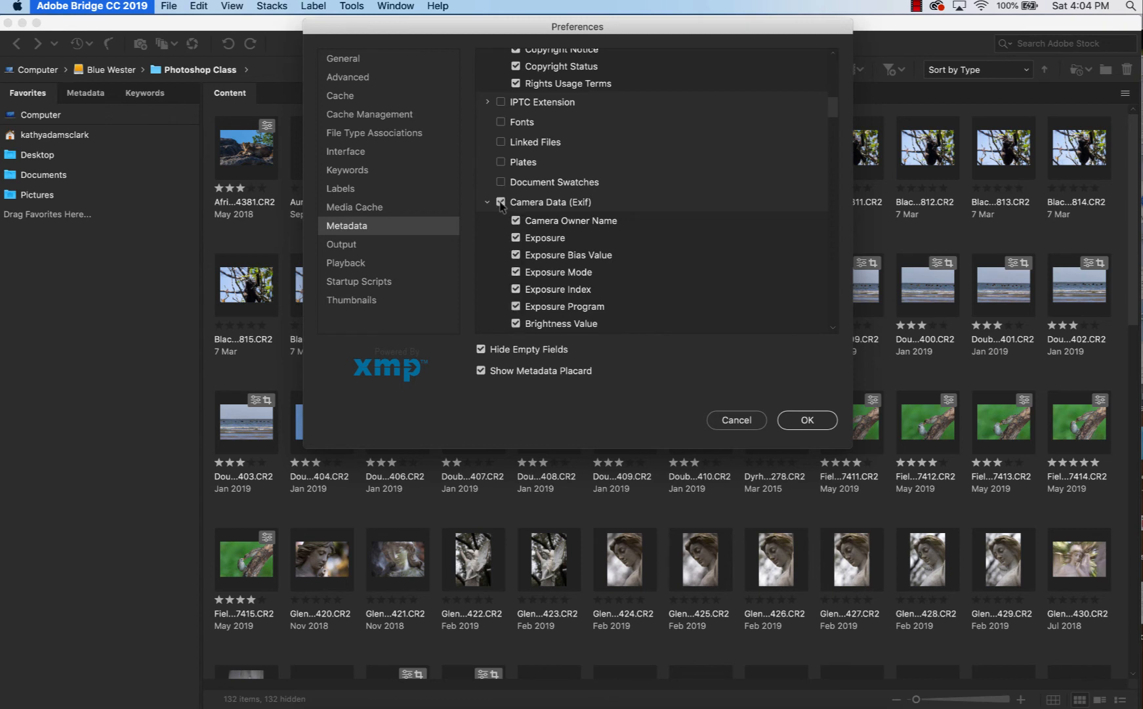
pyautogui.click(501, 202)
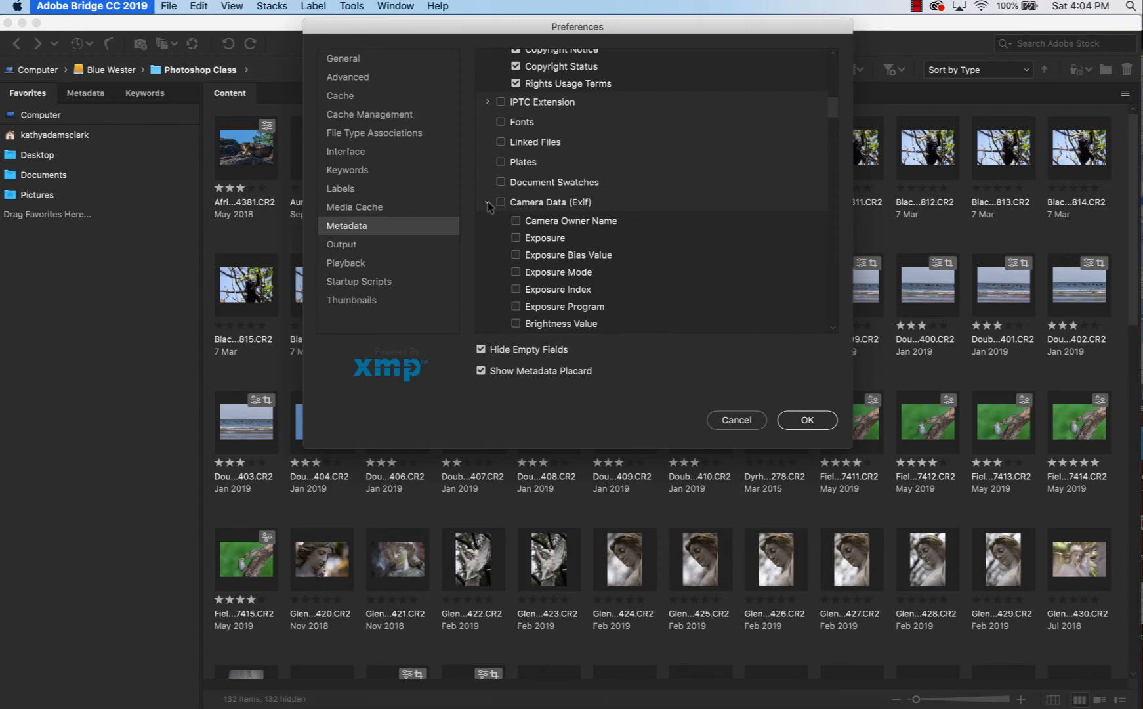
pyautogui.click(488, 202)
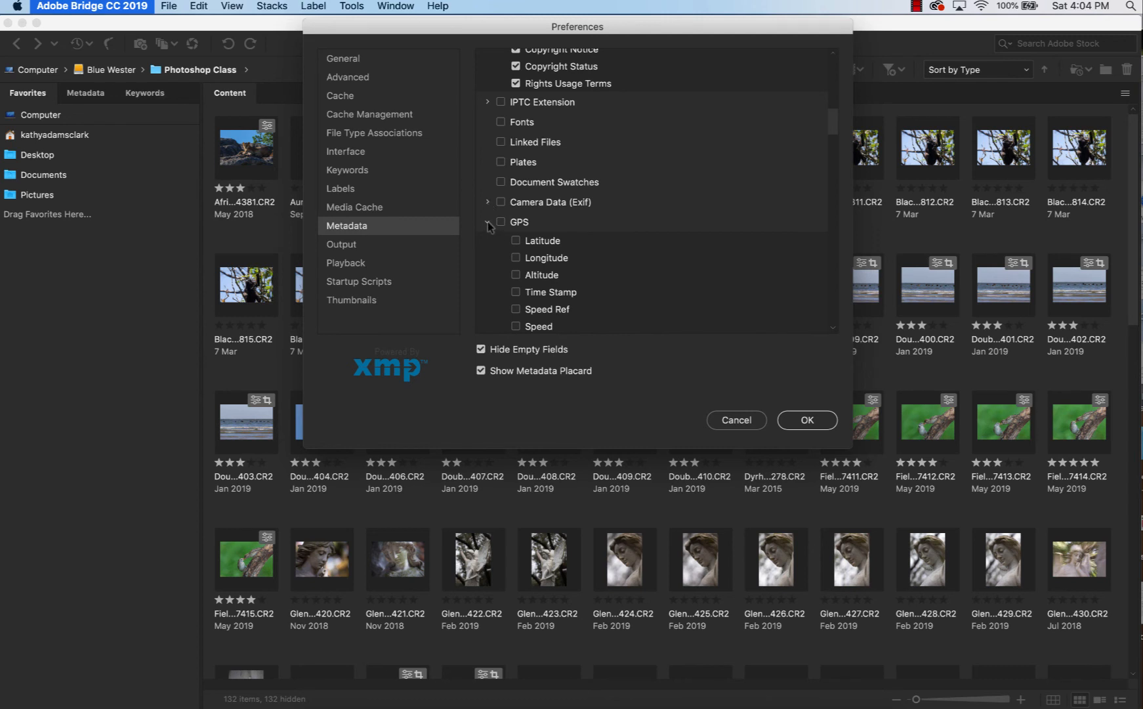
# Collapse GPS, Camera Raw, Audio and Video groups and leave DICOM fields unchecked.
pyautogui.click(502, 221)
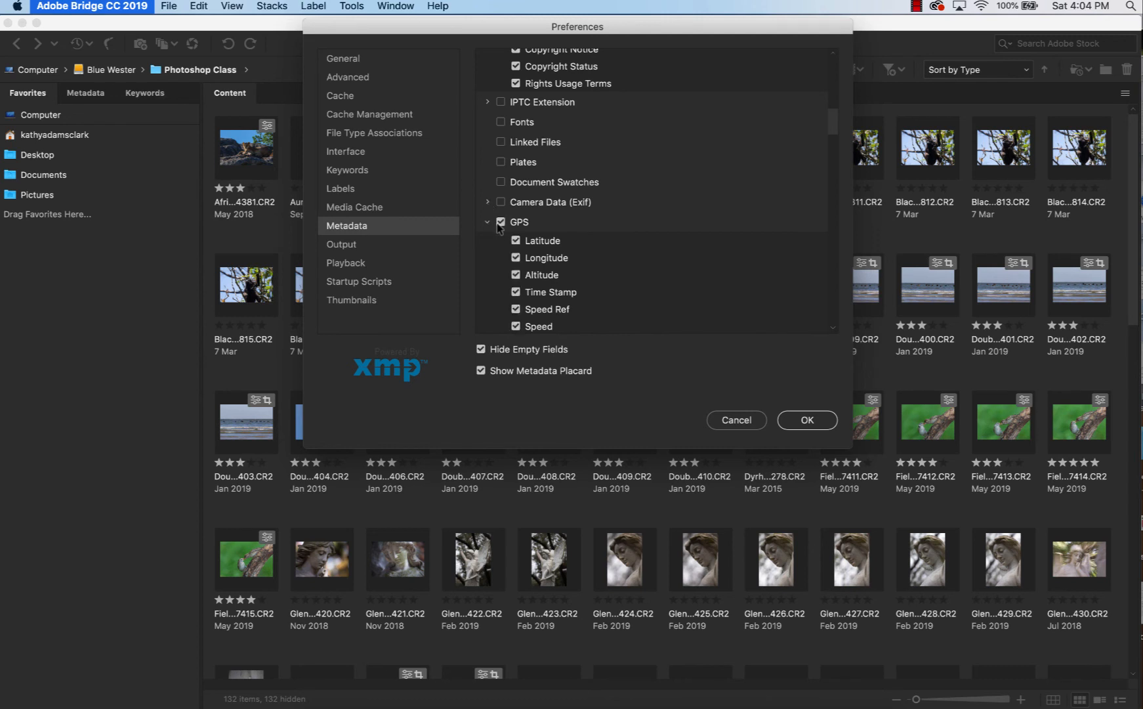
pyautogui.click(501, 221)
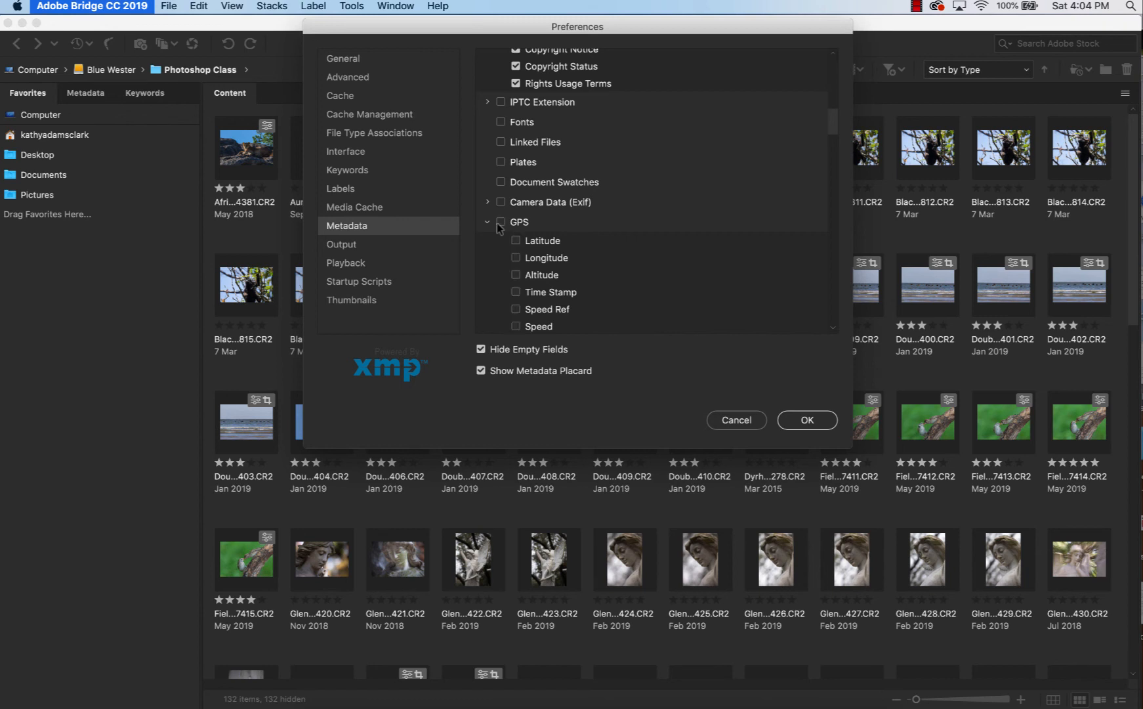
pyautogui.click(488, 222)
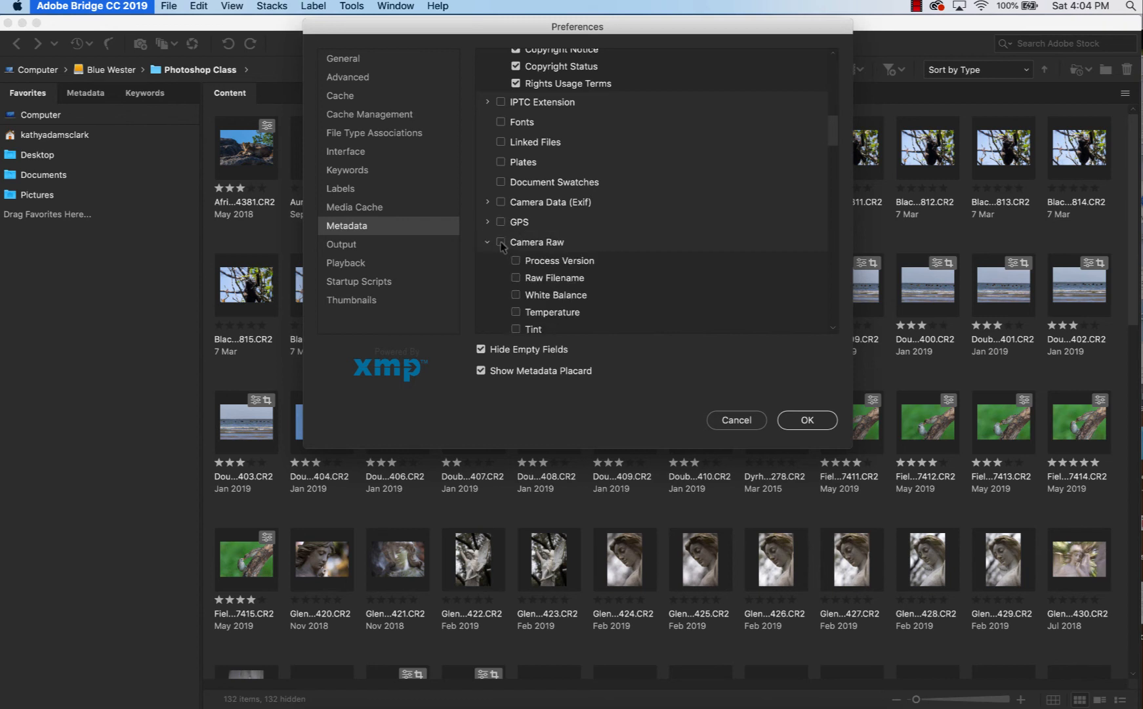
pyautogui.click(489, 242)
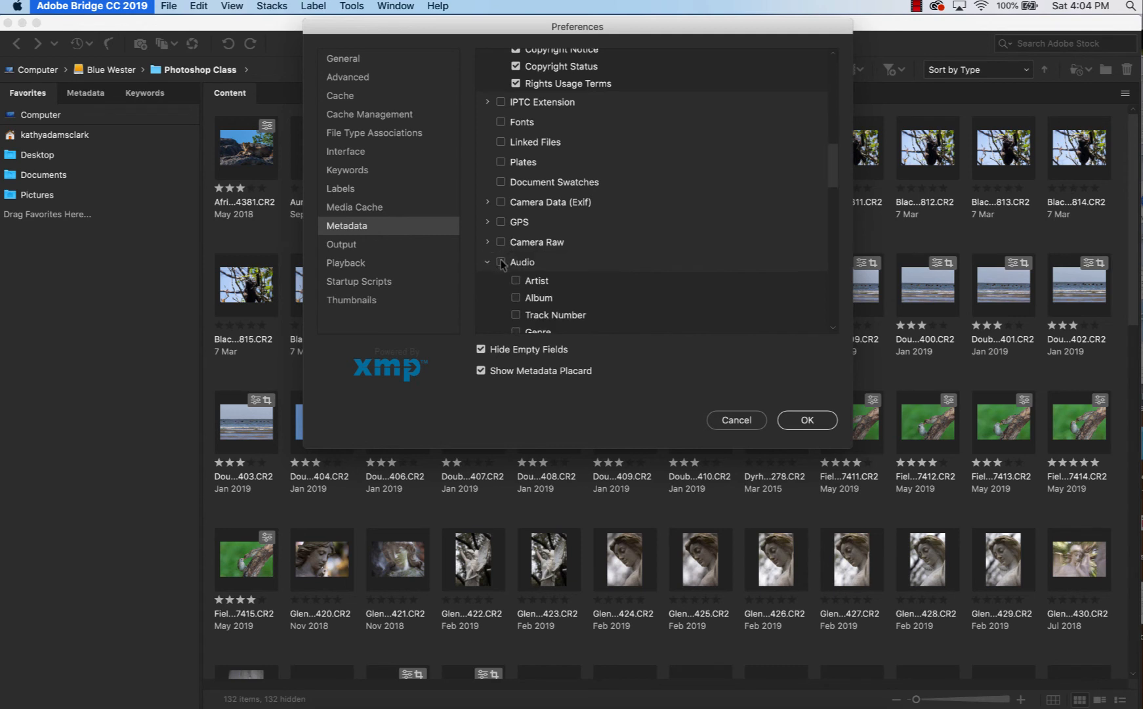
pyautogui.click(488, 262)
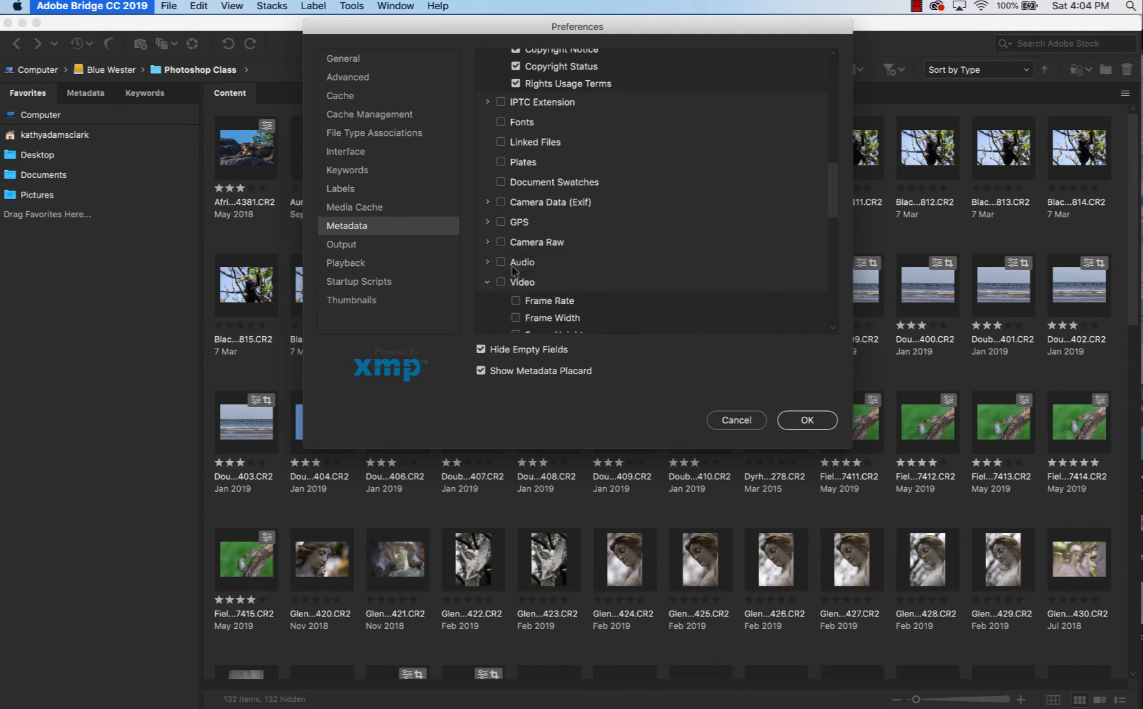
pyautogui.scroll(-3)
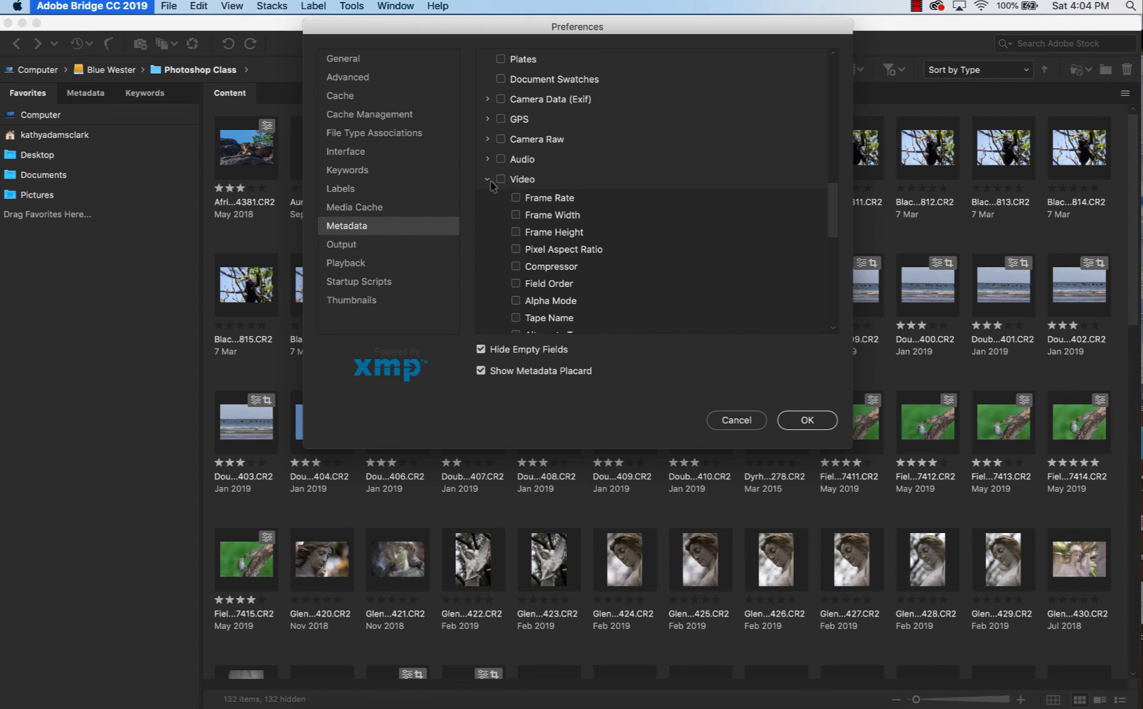
pyautogui.click(488, 179)
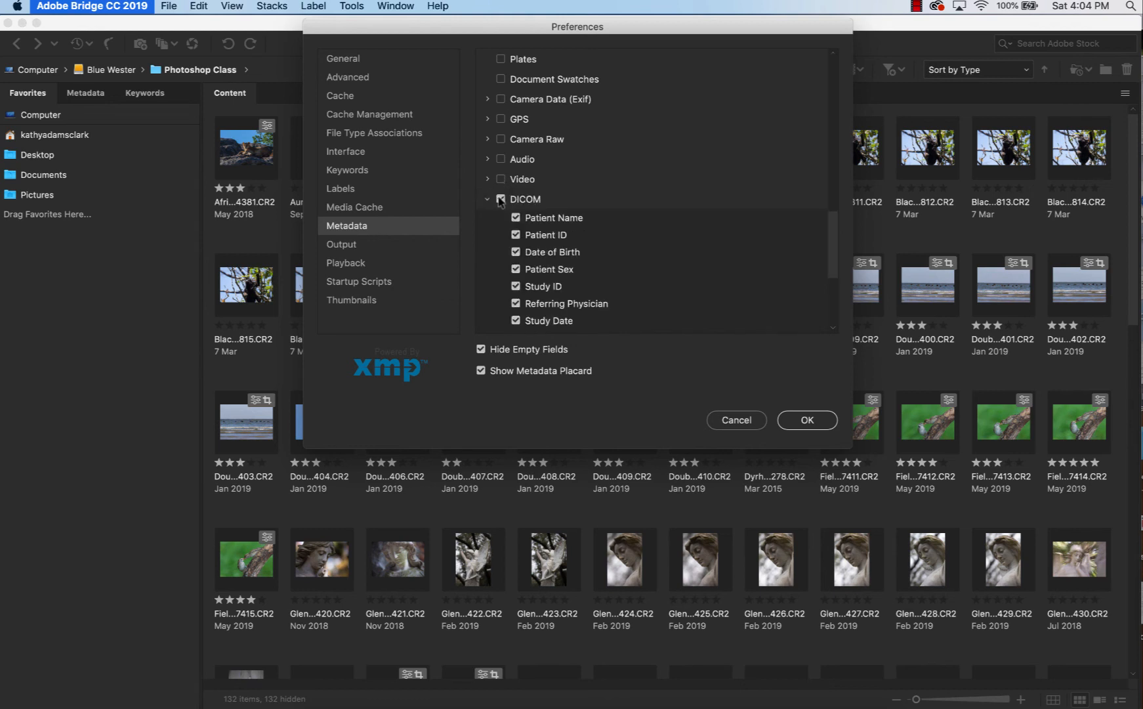
pyautogui.click(501, 200)
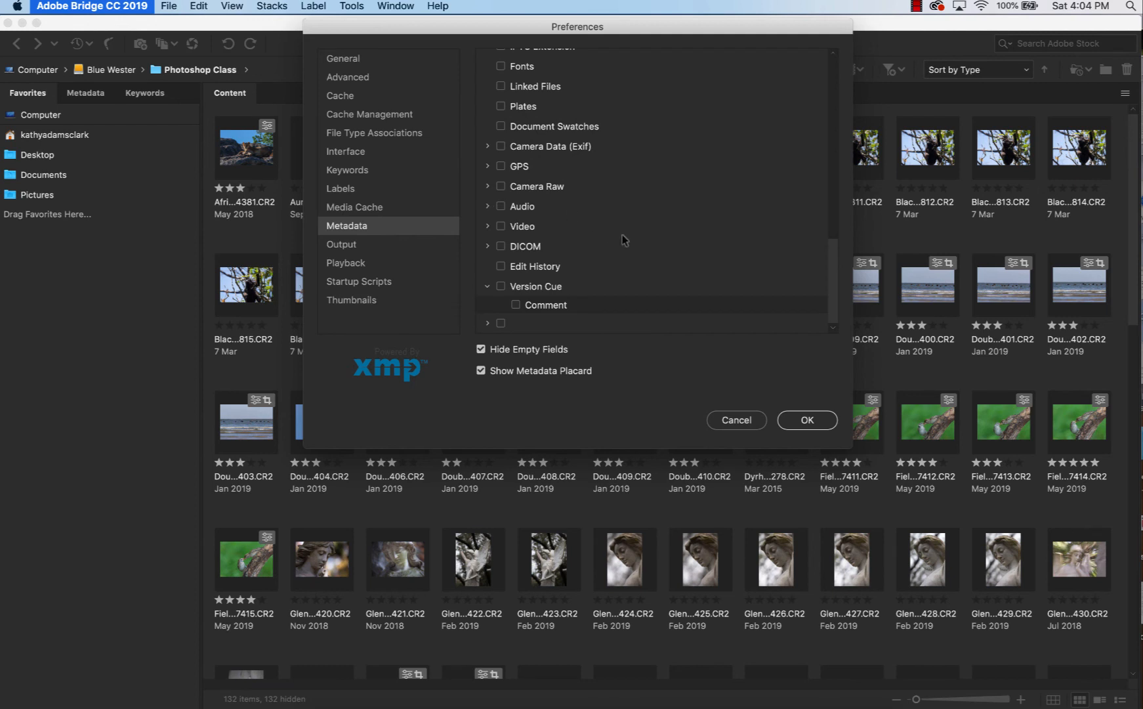
pyautogui.moveTo(628, 186)
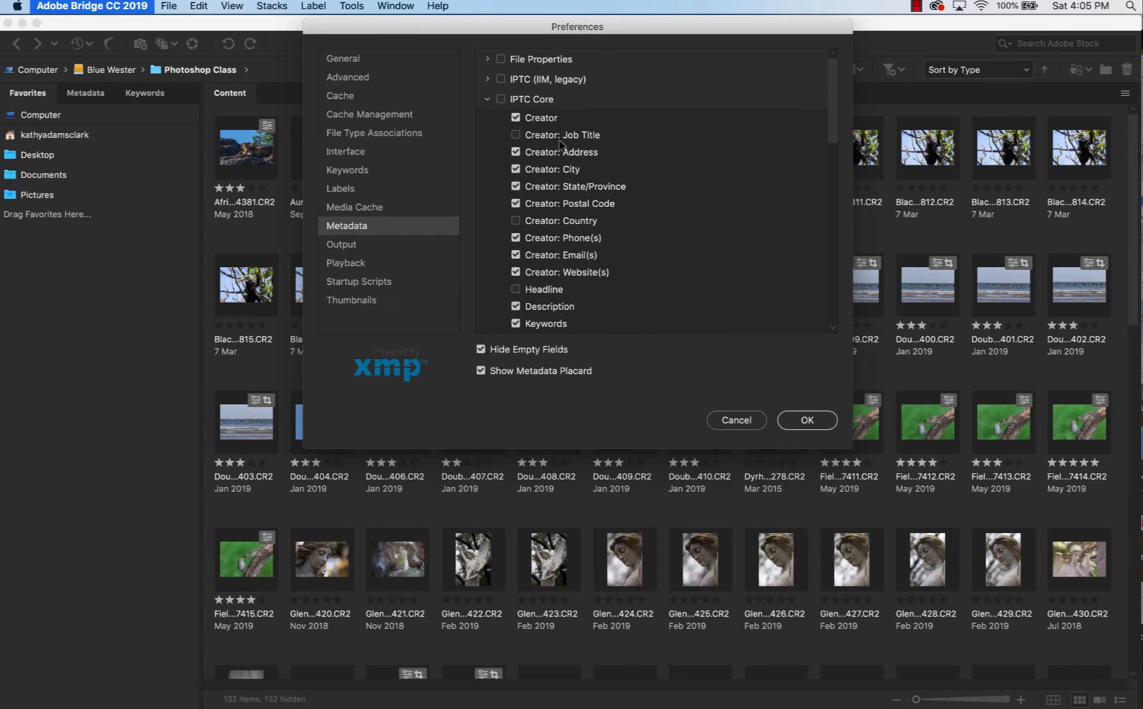
# Enable Use Solo Mode in Output preferences, then review the Playback audio and video settings.
pyautogui.click(341, 244)
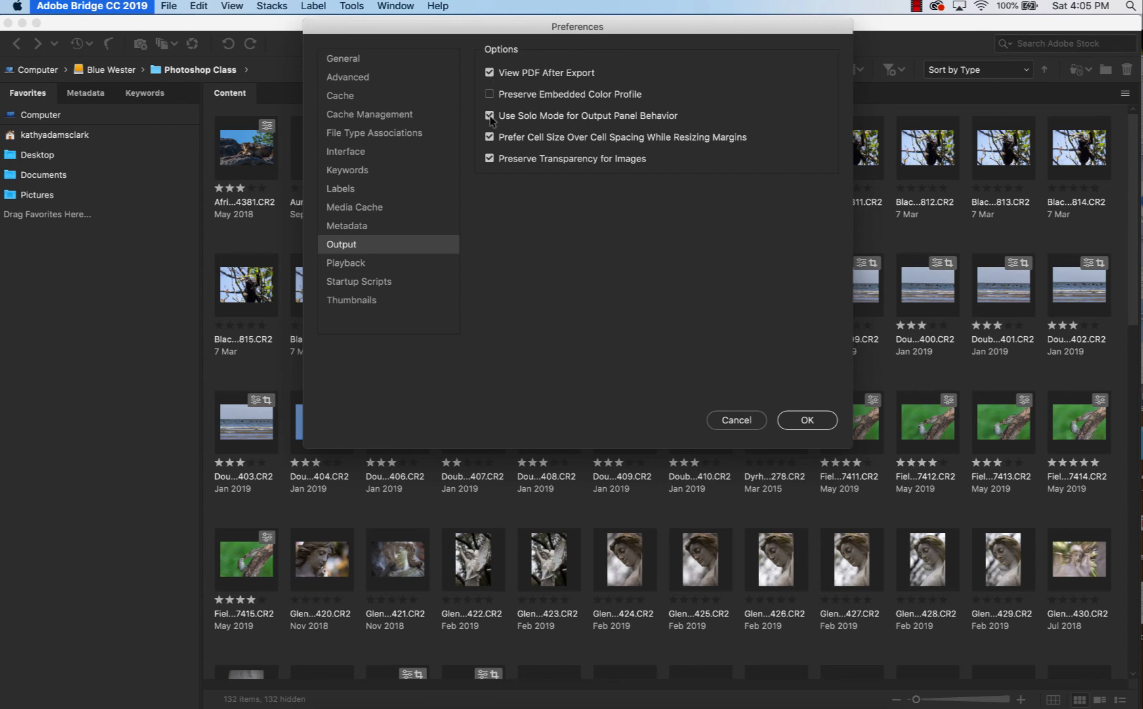
pyautogui.click(489, 159)
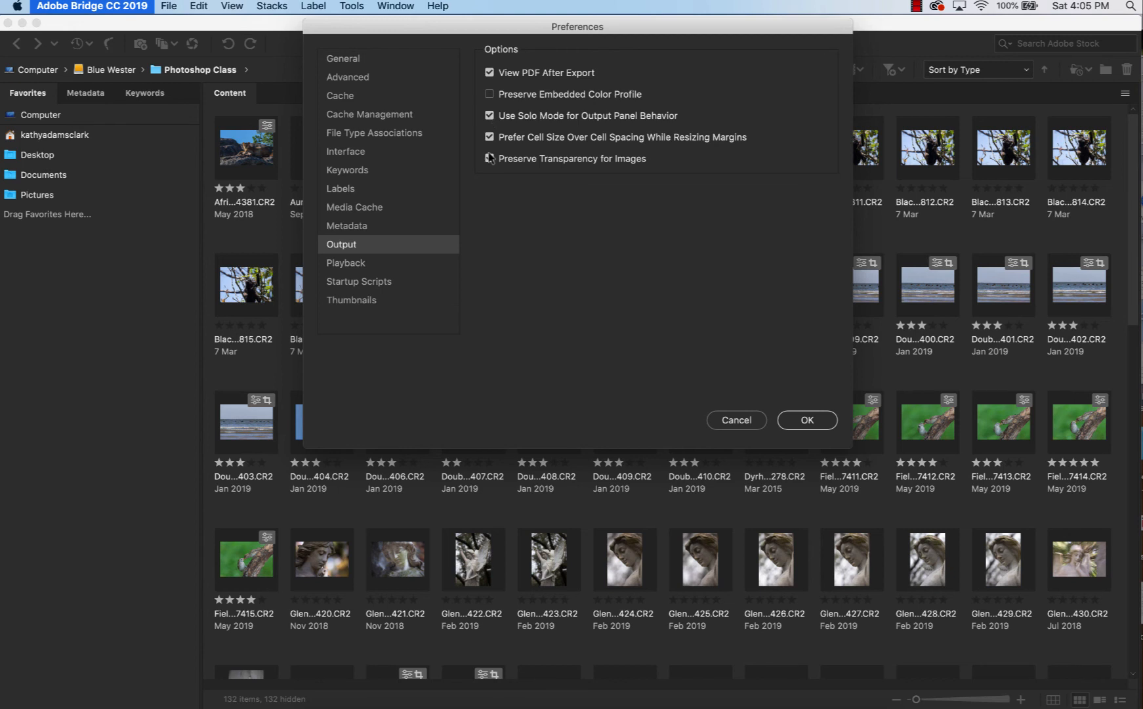
pyautogui.click(345, 262)
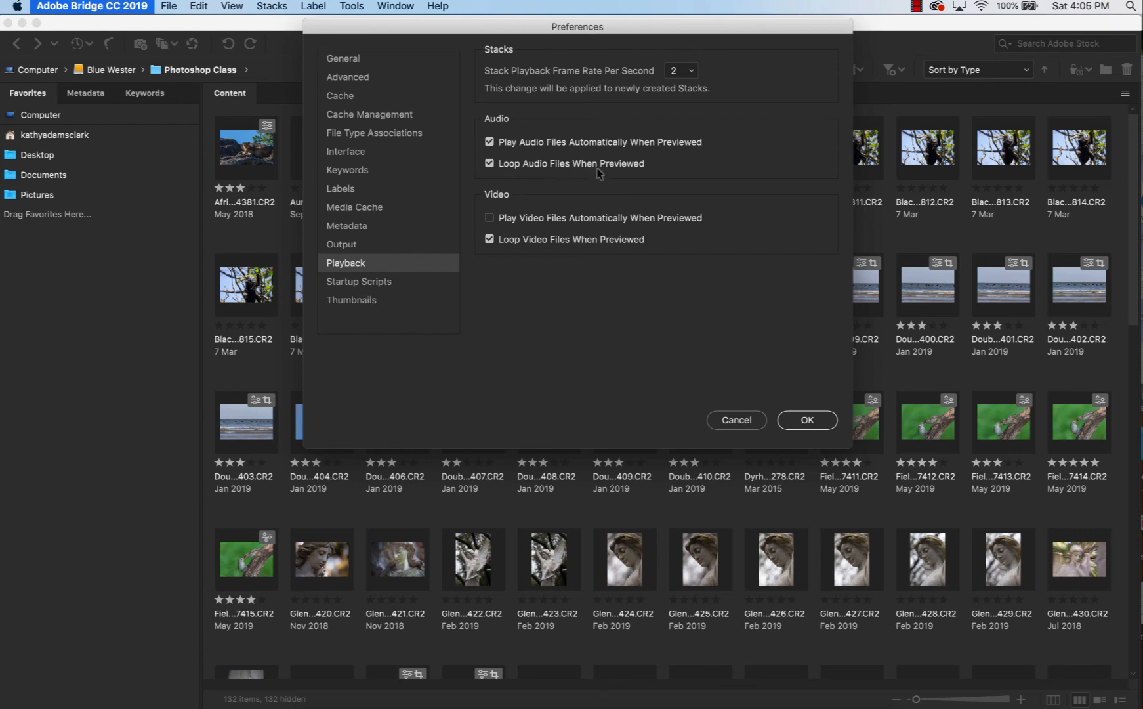
pyautogui.moveTo(602, 248)
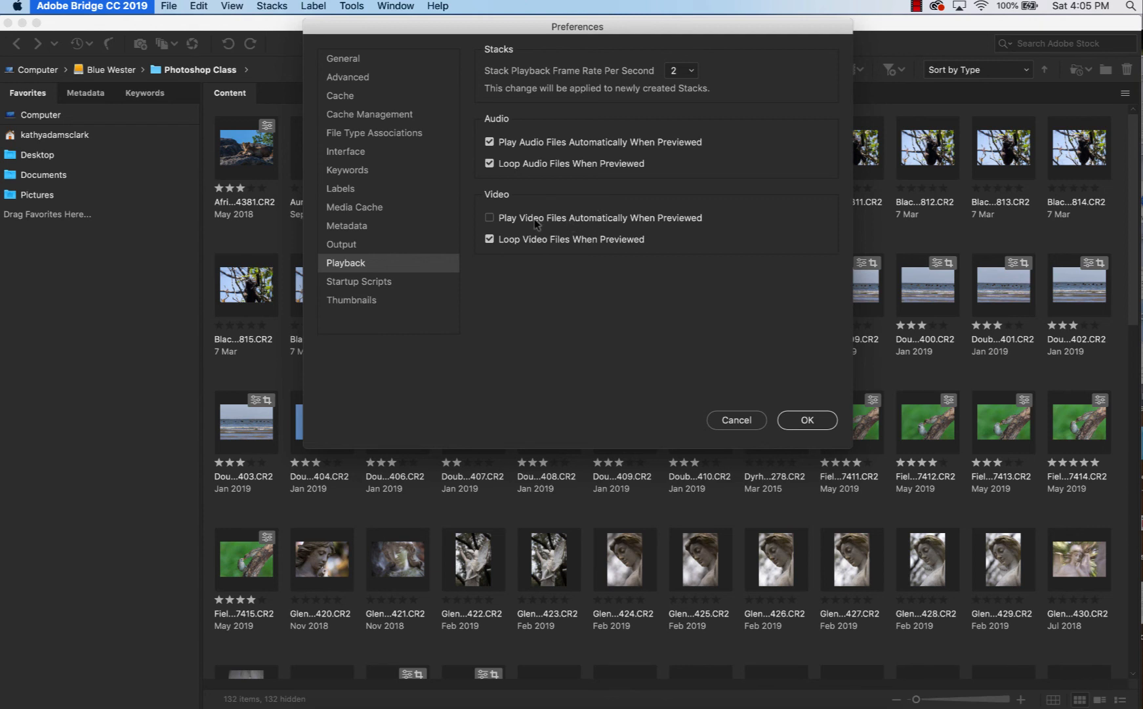
# Show Startup Scripts with only Bridge CC 2019 and Photoshop CC 2019 enabled.
pyautogui.click(360, 281)
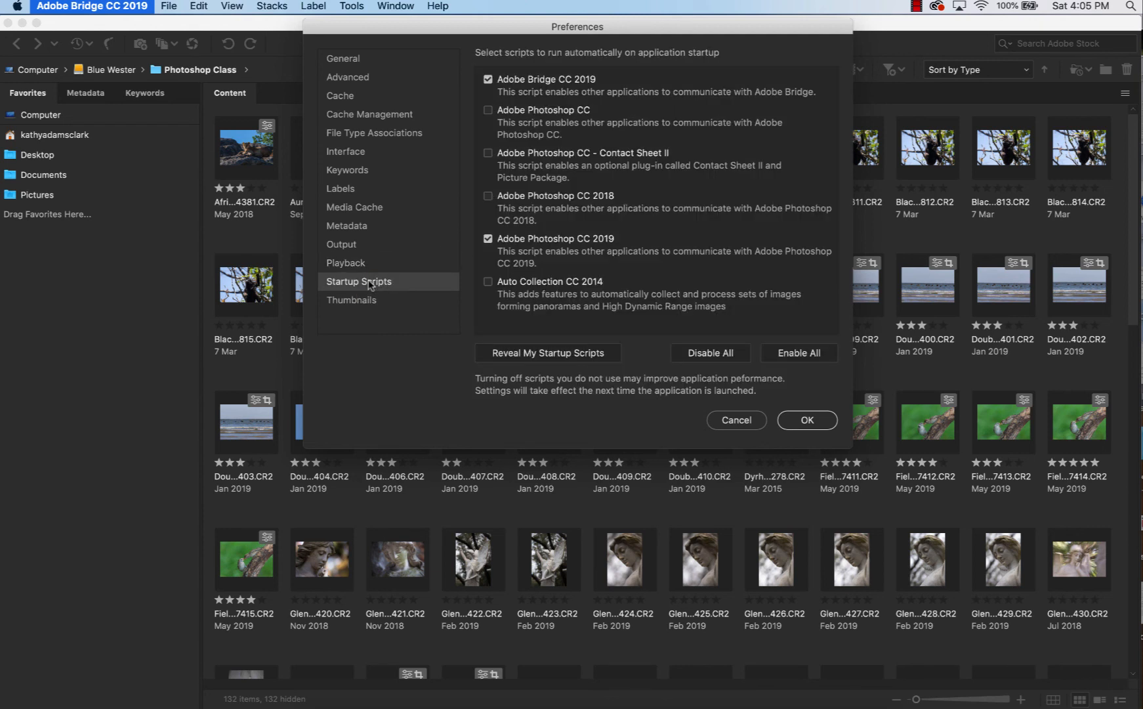
pyautogui.moveTo(612, 78)
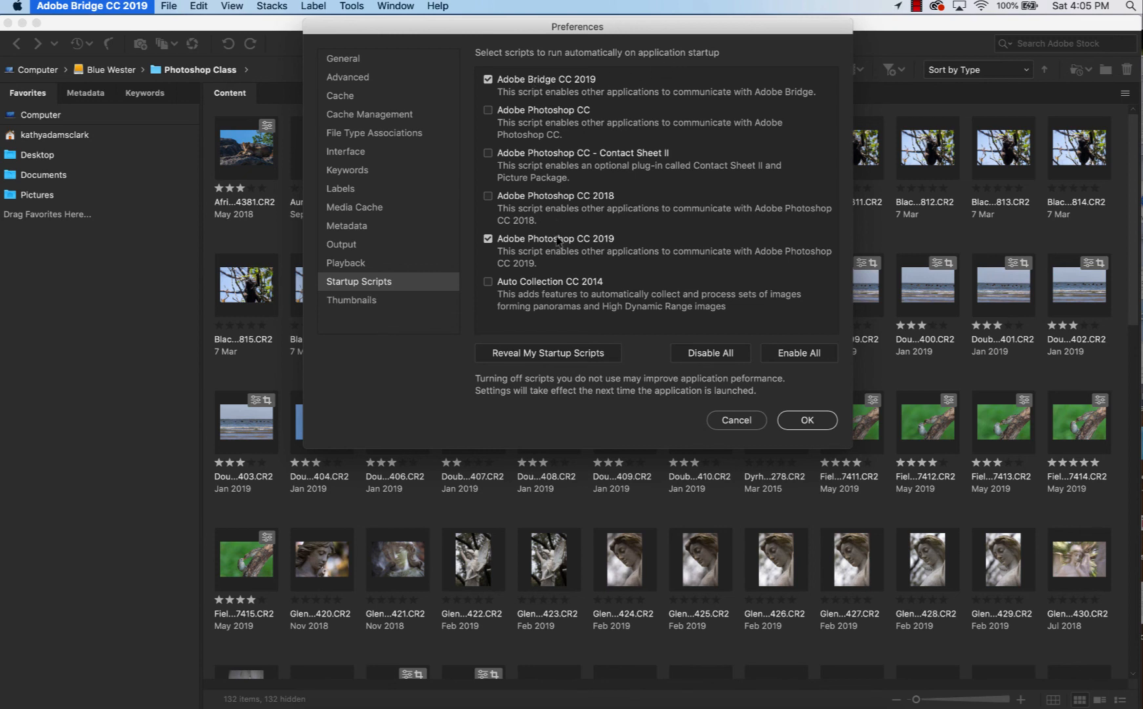
pyautogui.moveTo(616, 216)
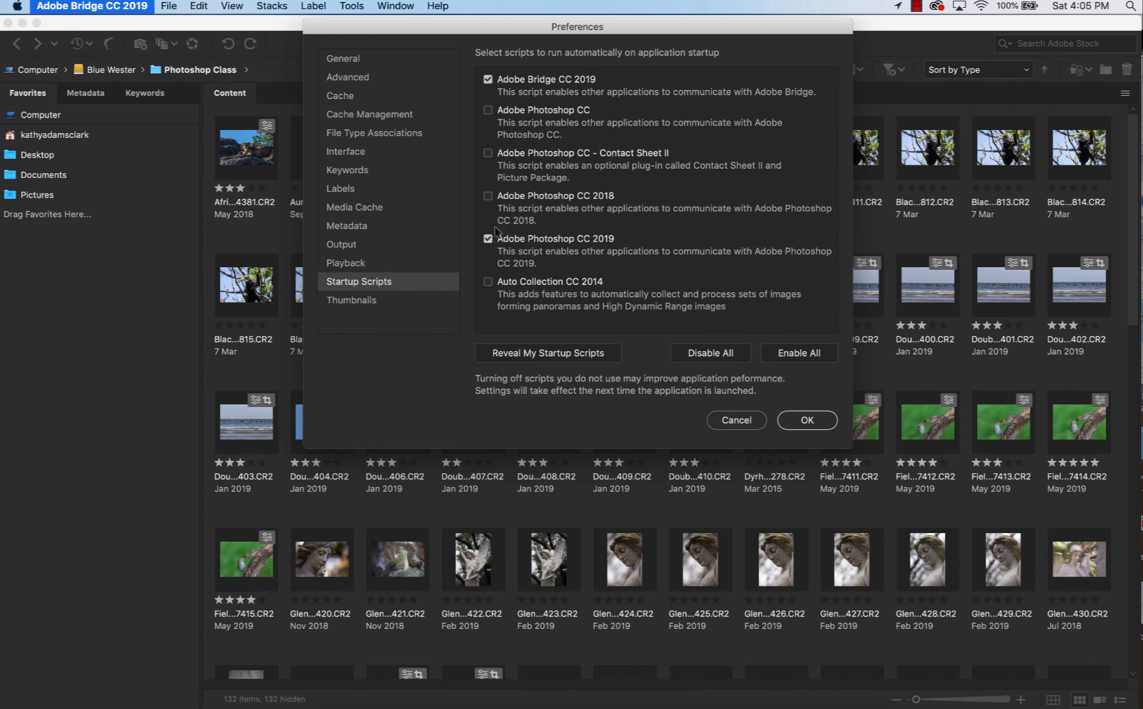
pyautogui.moveTo(352, 303)
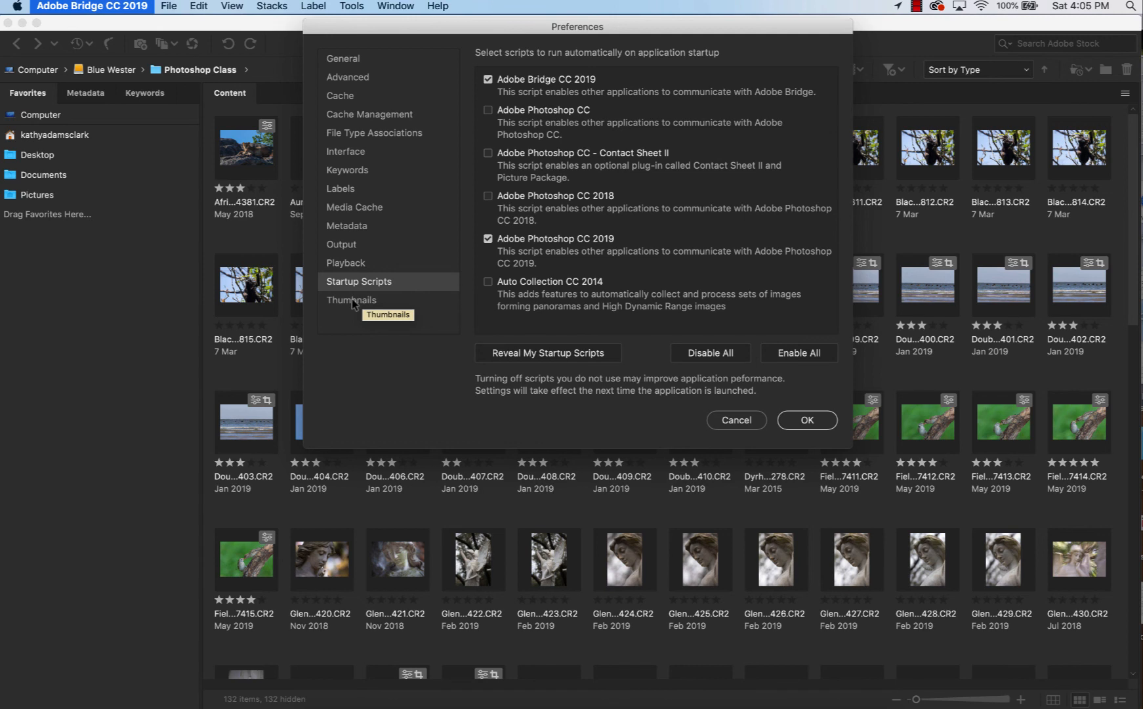
# In Thumbnails preferences keep Date Created and Keywords lines, trying then removing a third line.
pyautogui.click(351, 301)
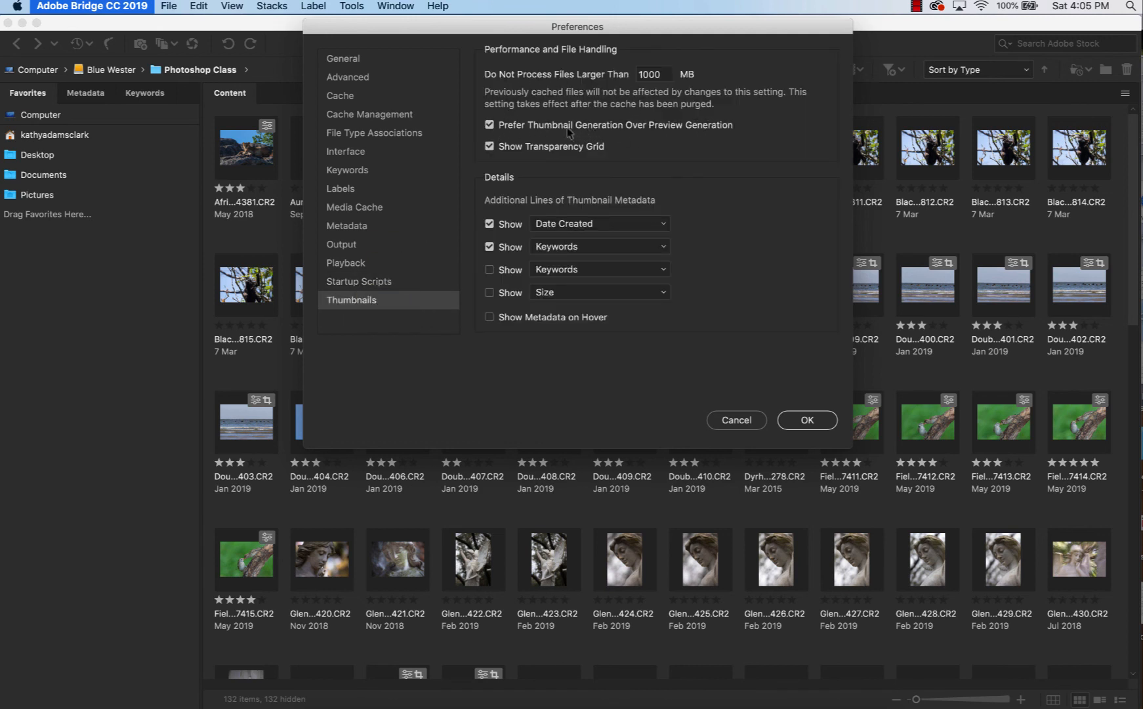
pyautogui.moveTo(684, 138)
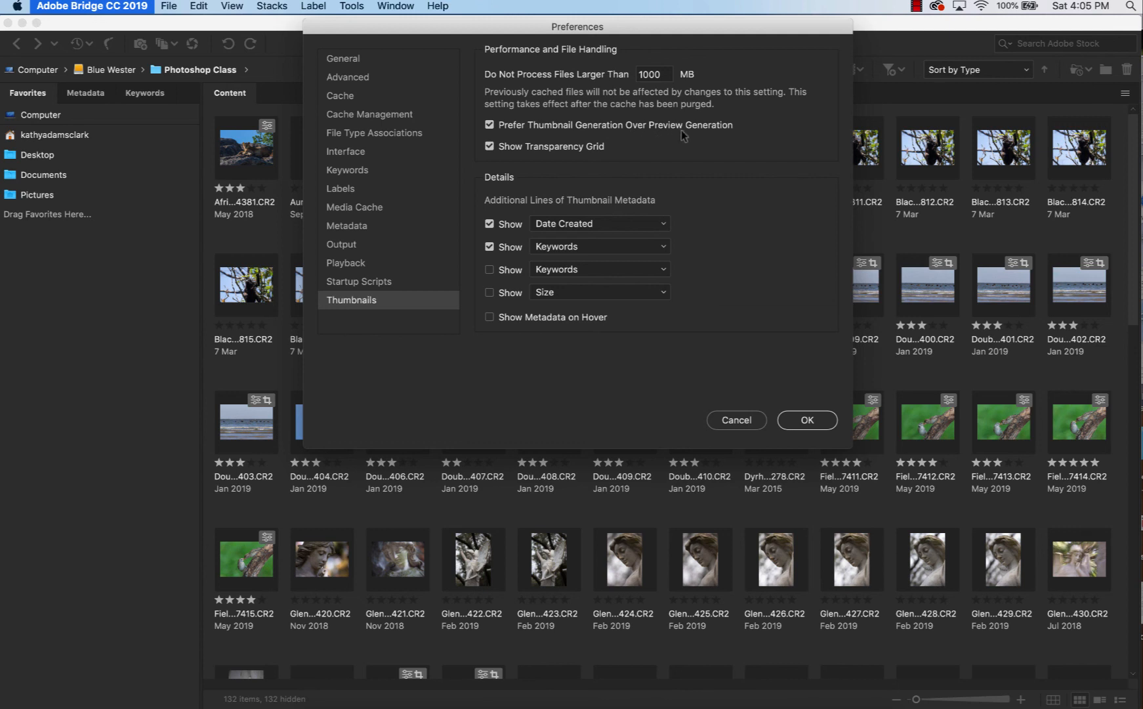
pyautogui.moveTo(510, 156)
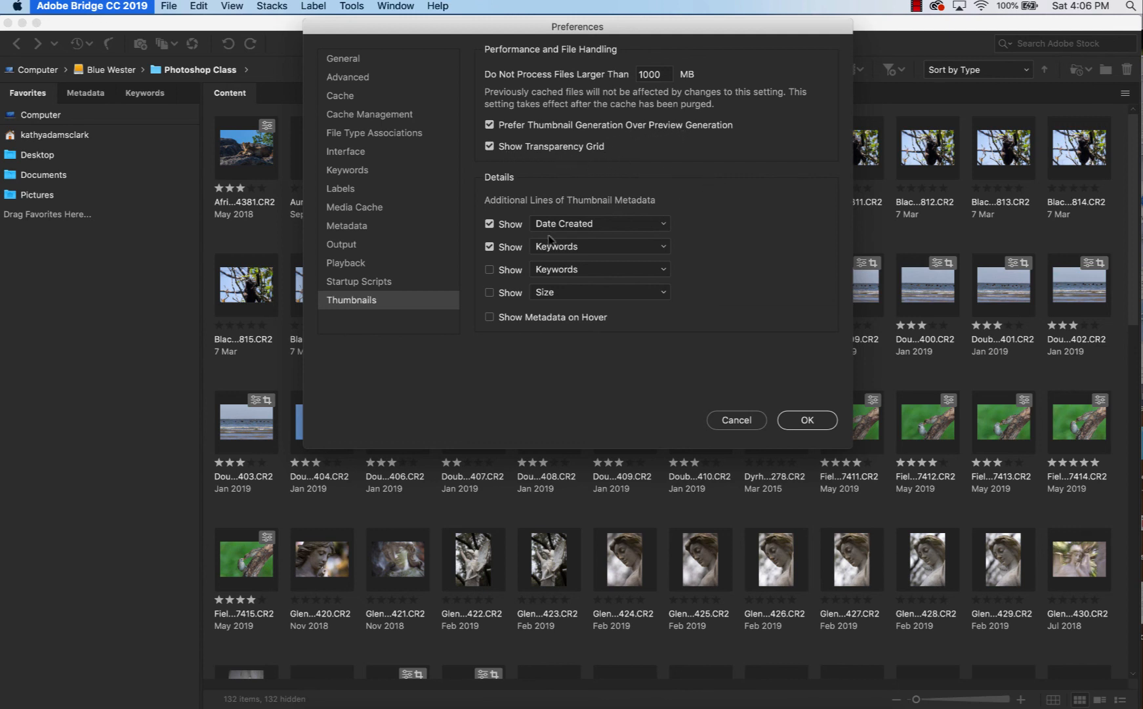
pyautogui.moveTo(921, 306)
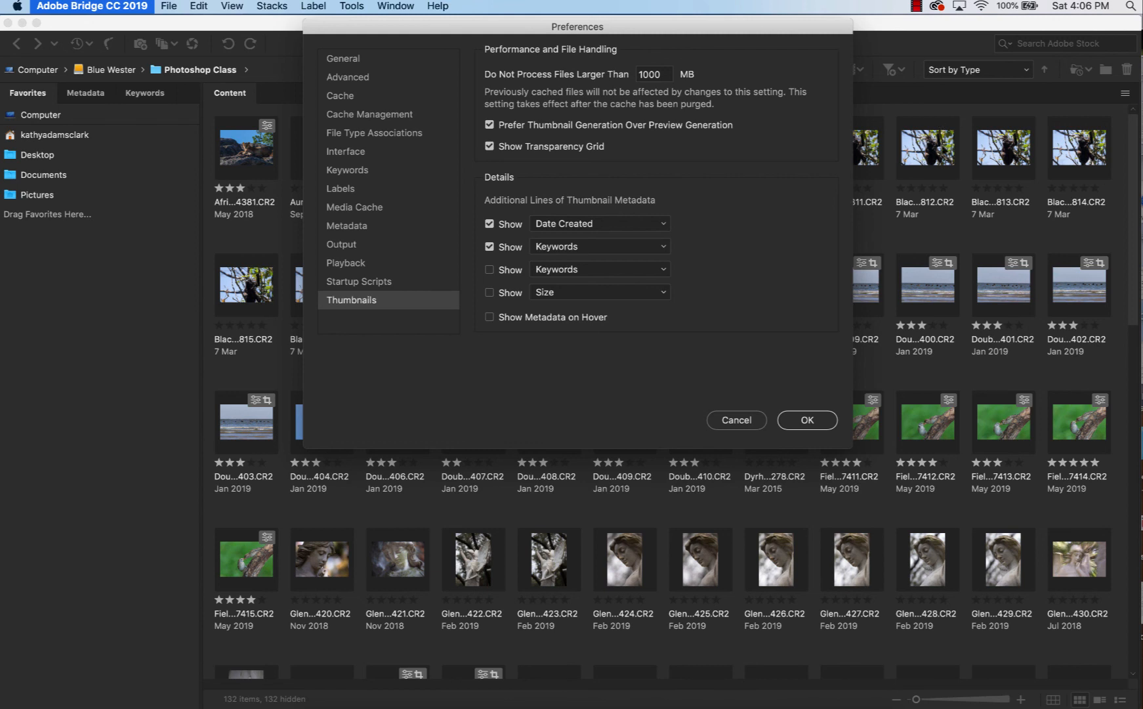
pyautogui.moveTo(548, 231)
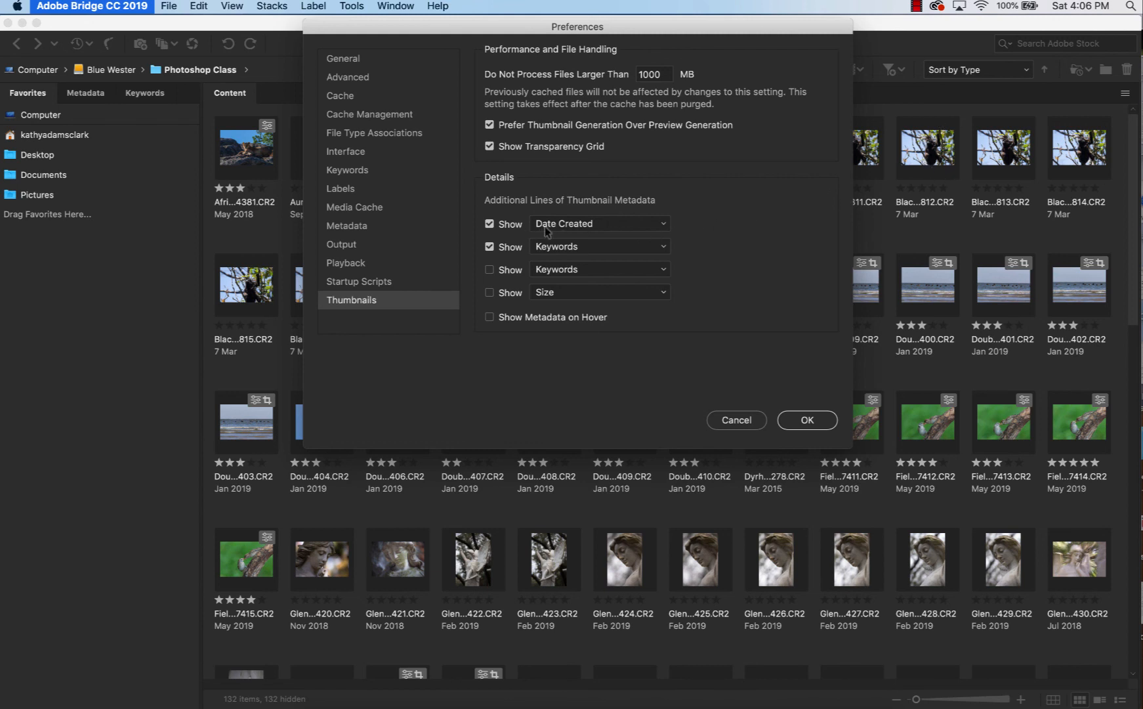
pyautogui.moveTo(568, 254)
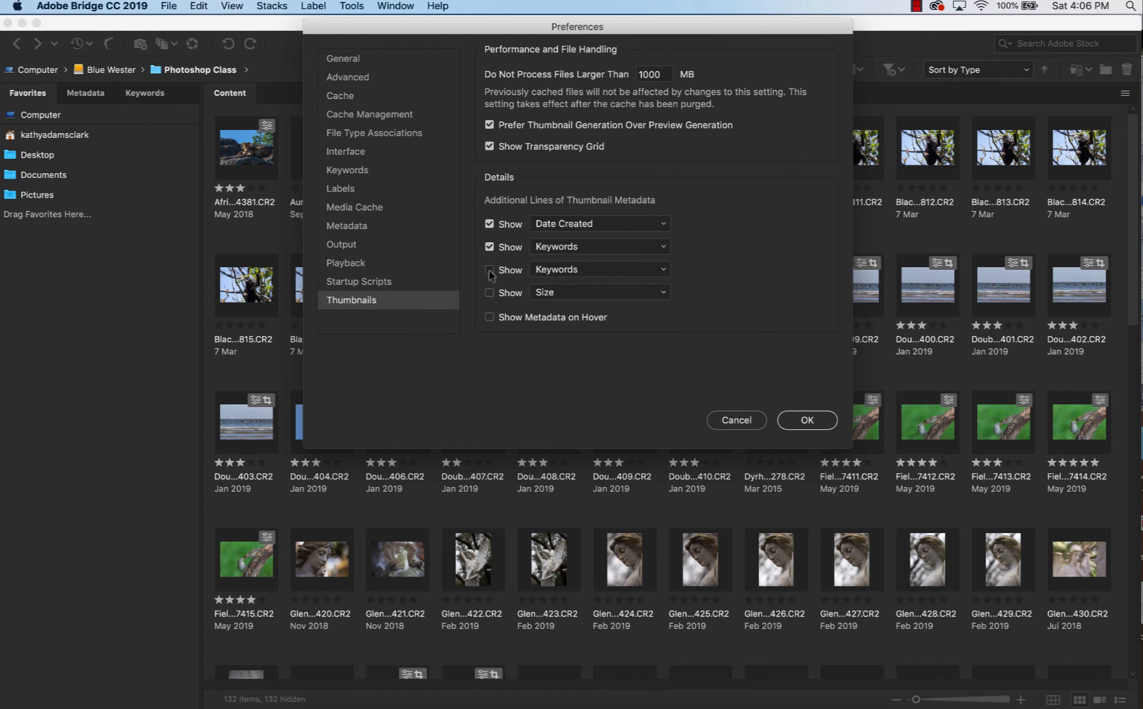
pyautogui.click(599, 269)
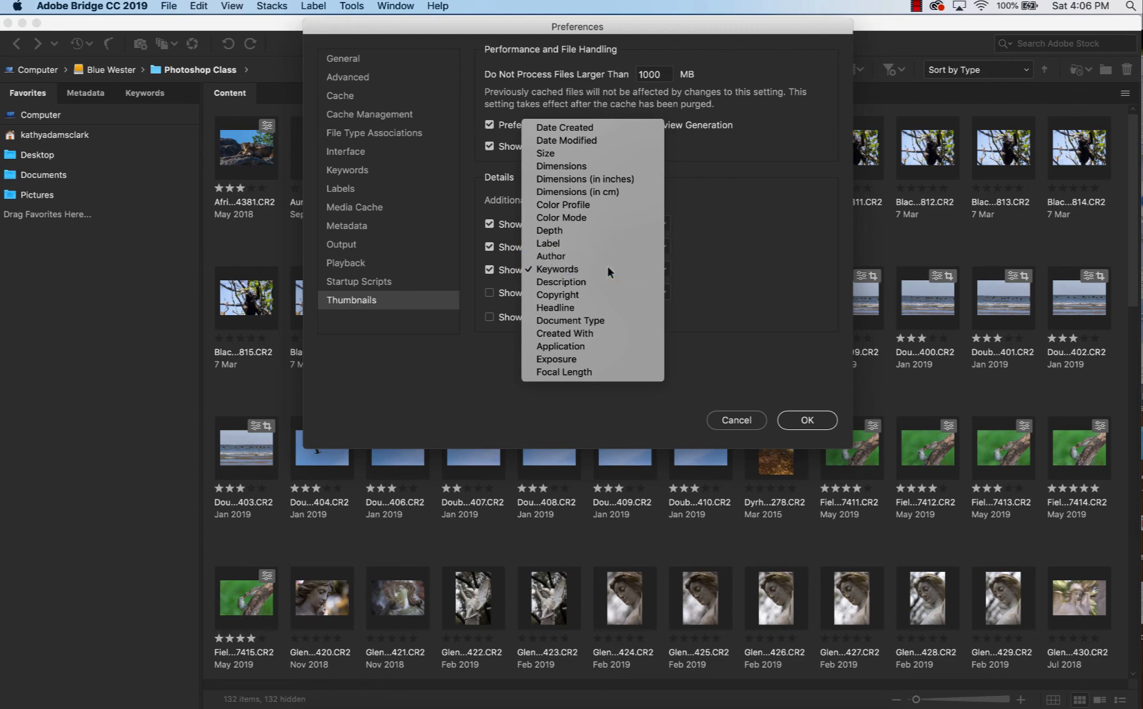
pyautogui.click(565, 128)
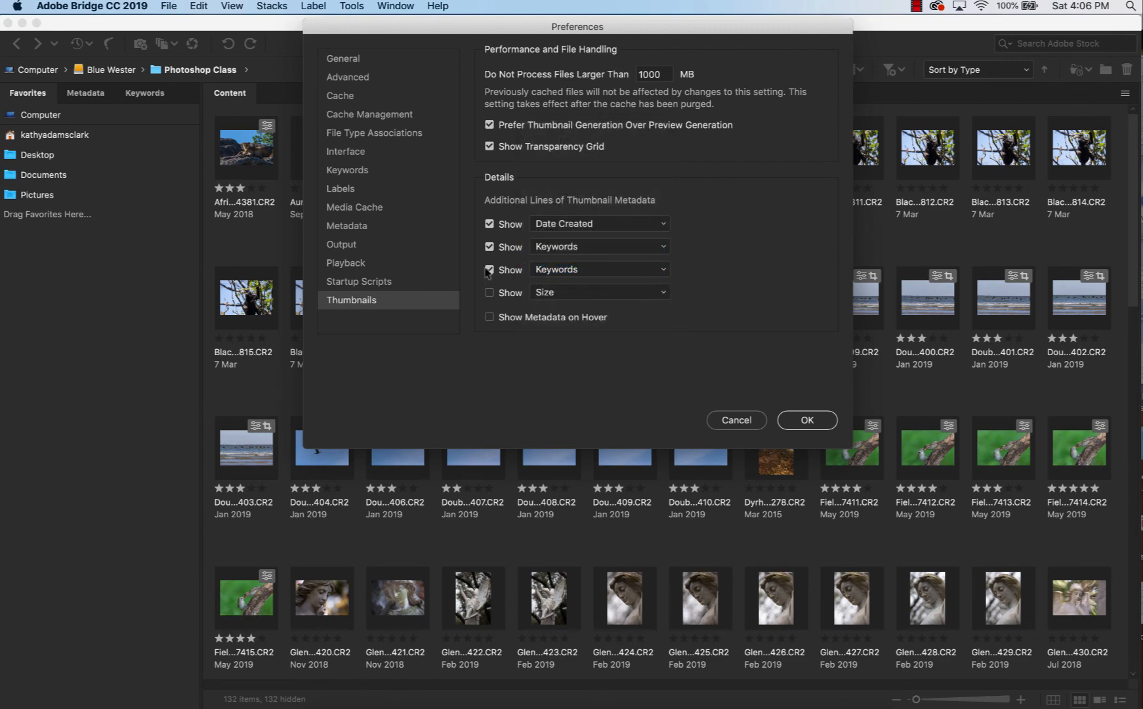
pyautogui.click(489, 270)
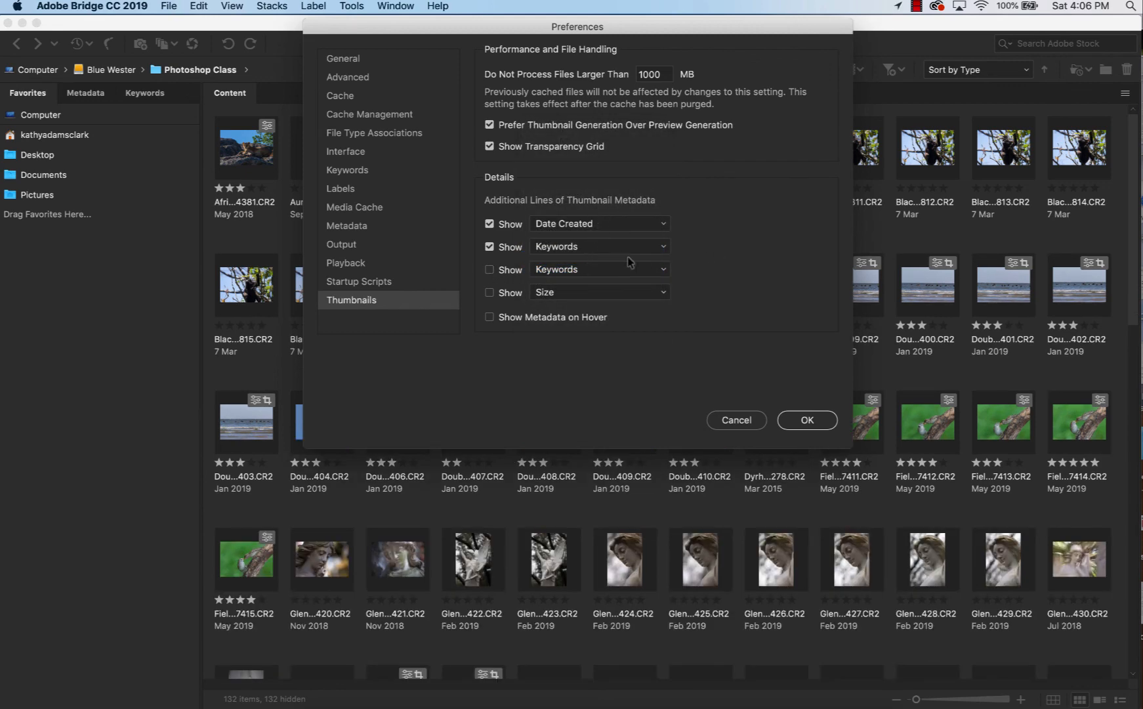
pyautogui.moveTo(621, 336)
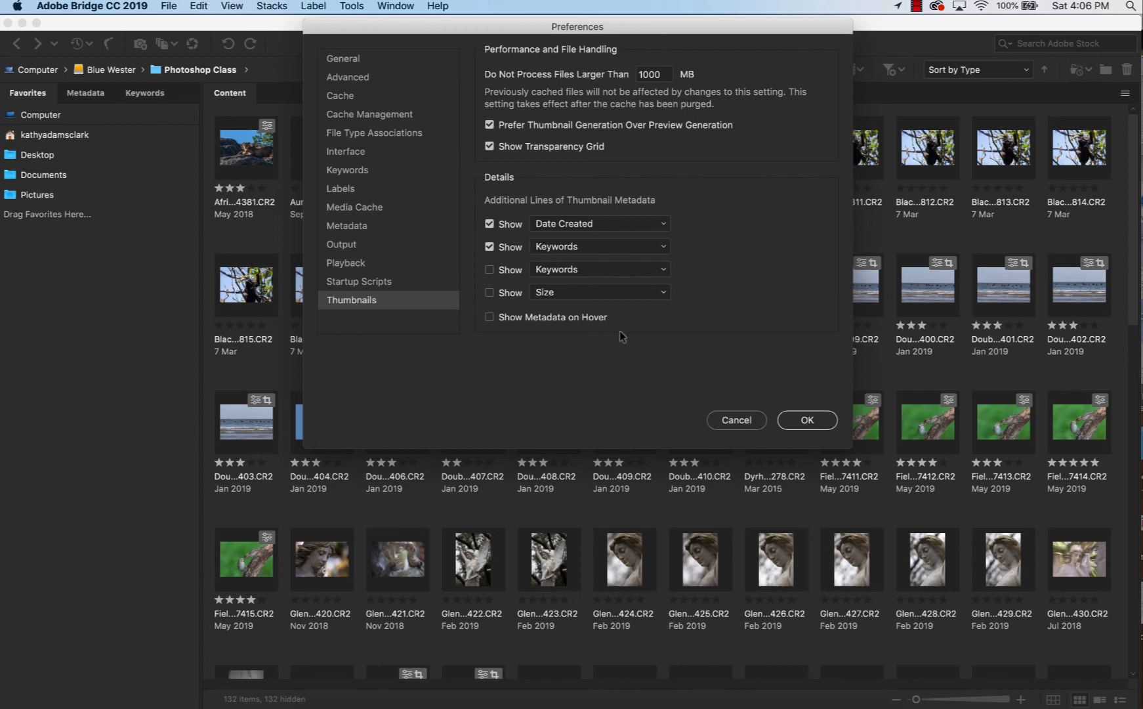
pyautogui.moveTo(824, 419)
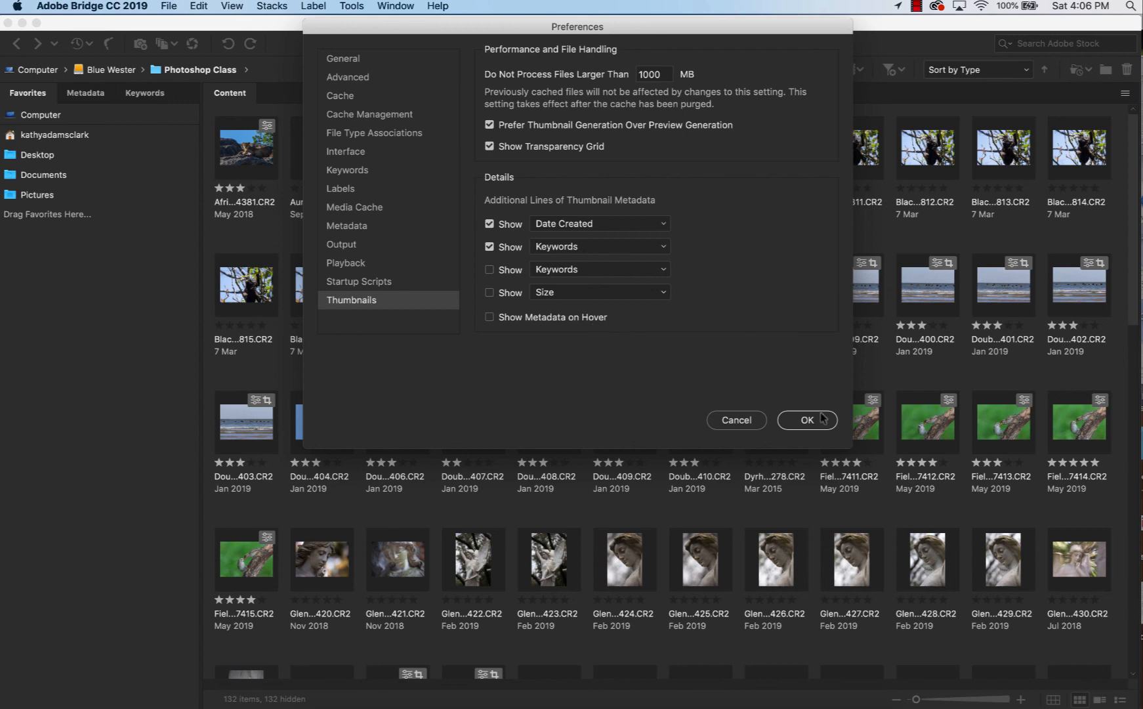
# Save the preferences with OK, reopen them to verify, then close back to the thumbnail grid.
pyautogui.click(806, 421)
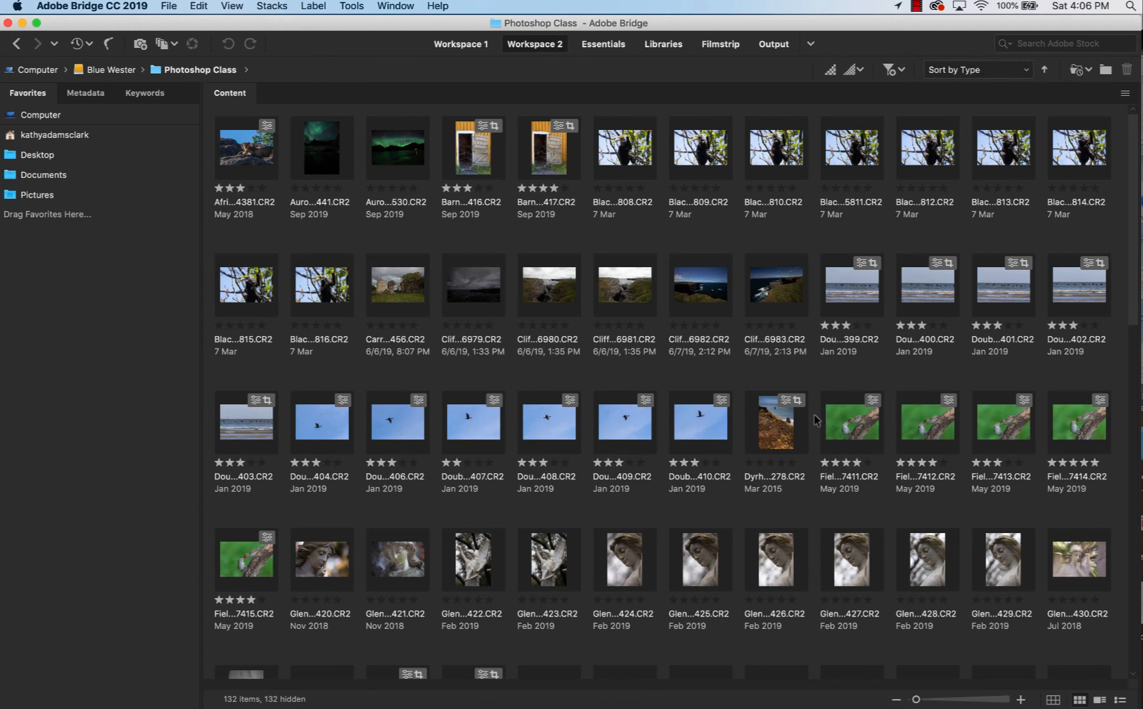
pyautogui.moveTo(229, 244)
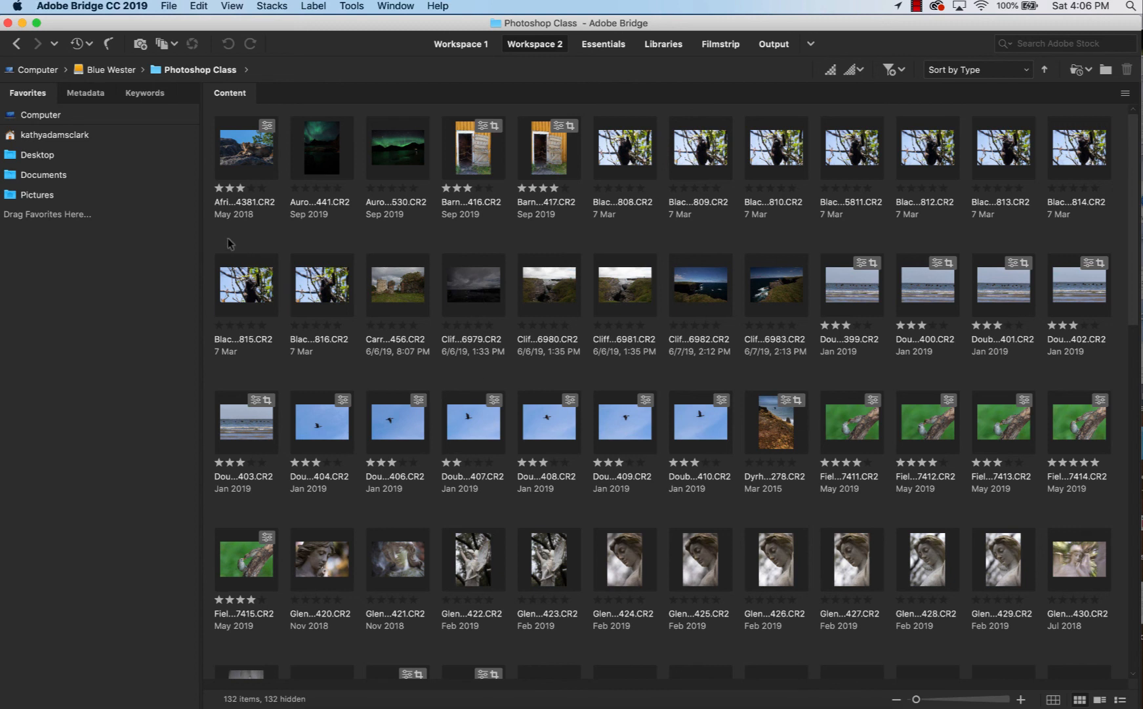
pyautogui.click(86, 7)
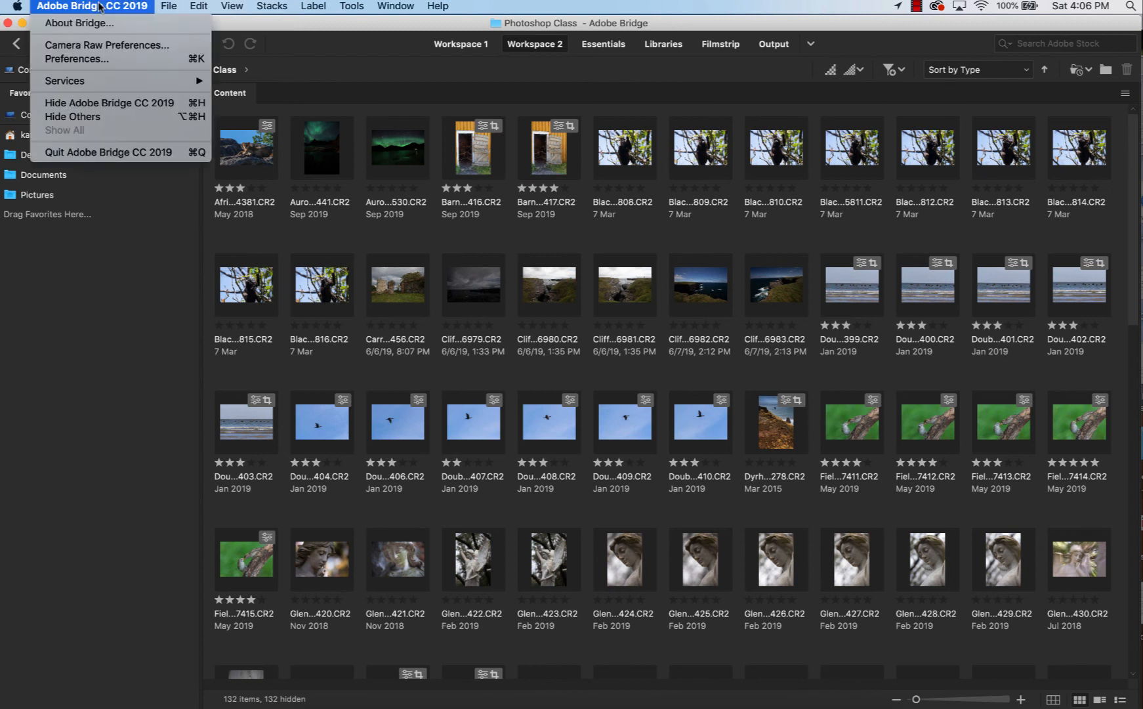
pyautogui.moveTo(97, 44)
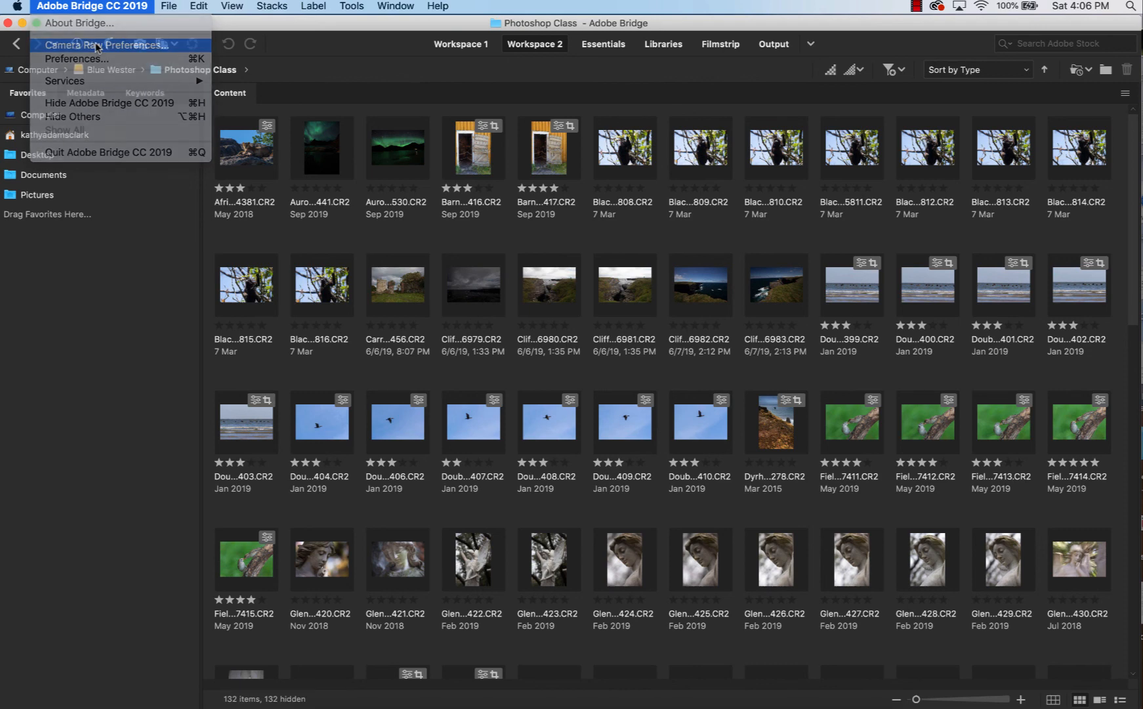
pyautogui.click(105, 45)
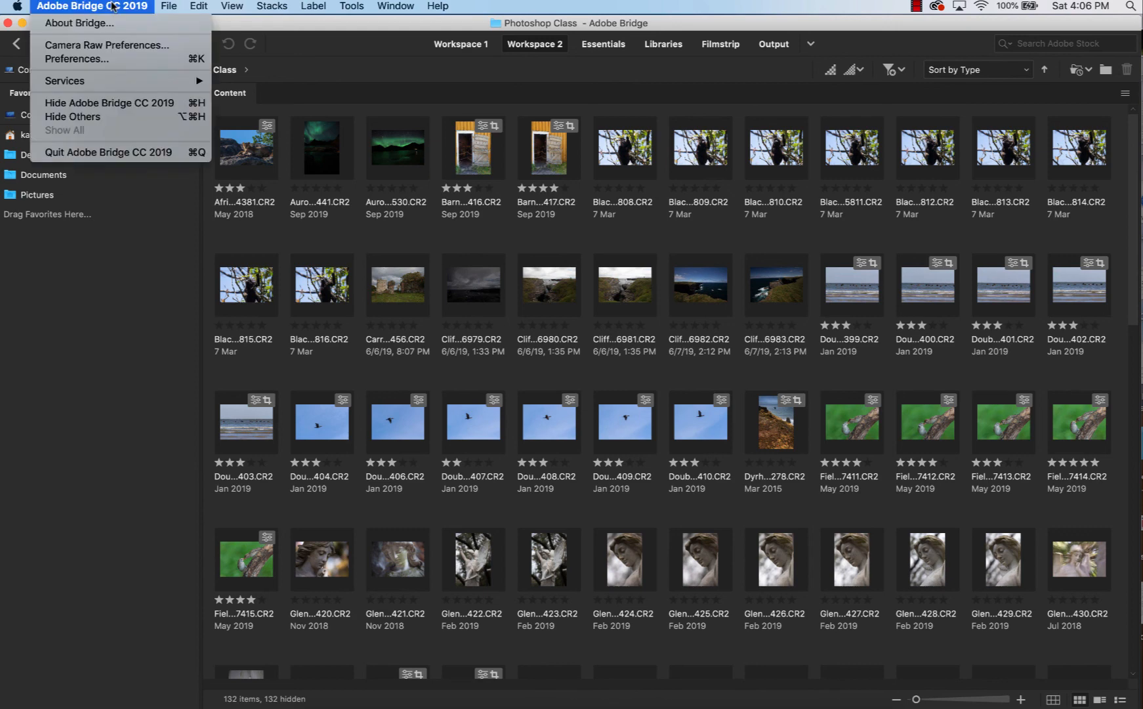
pyautogui.click(86, 7)
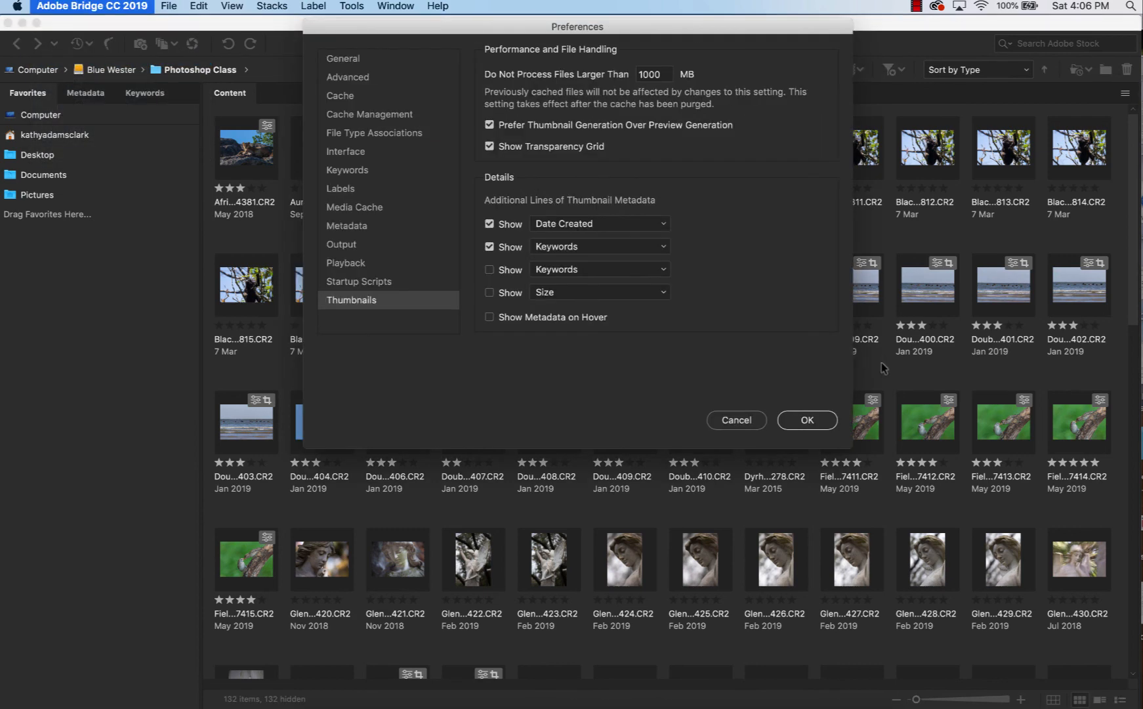
pyautogui.click(807, 420)
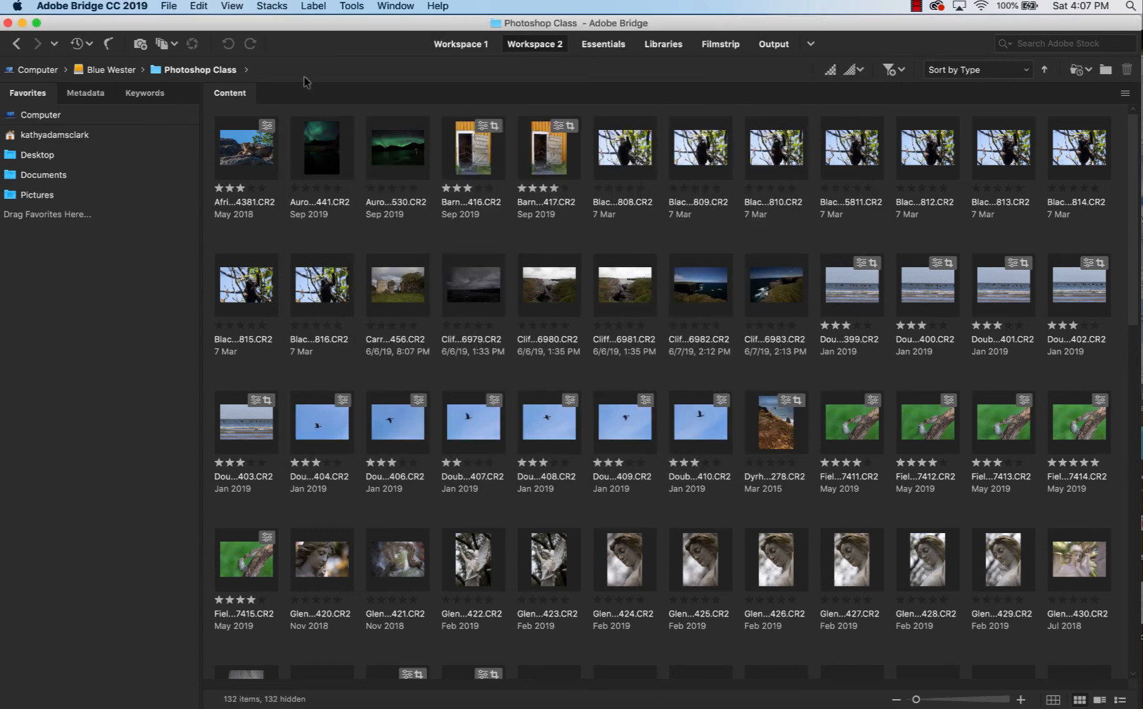
pyautogui.moveTo(170, 7)
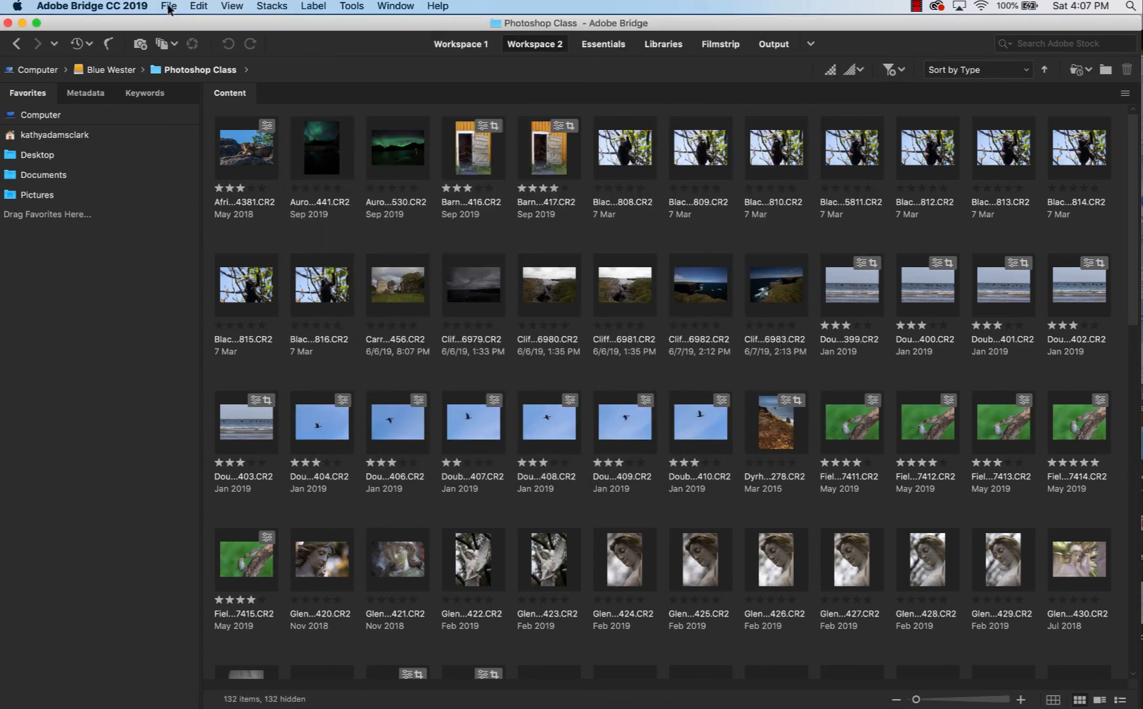